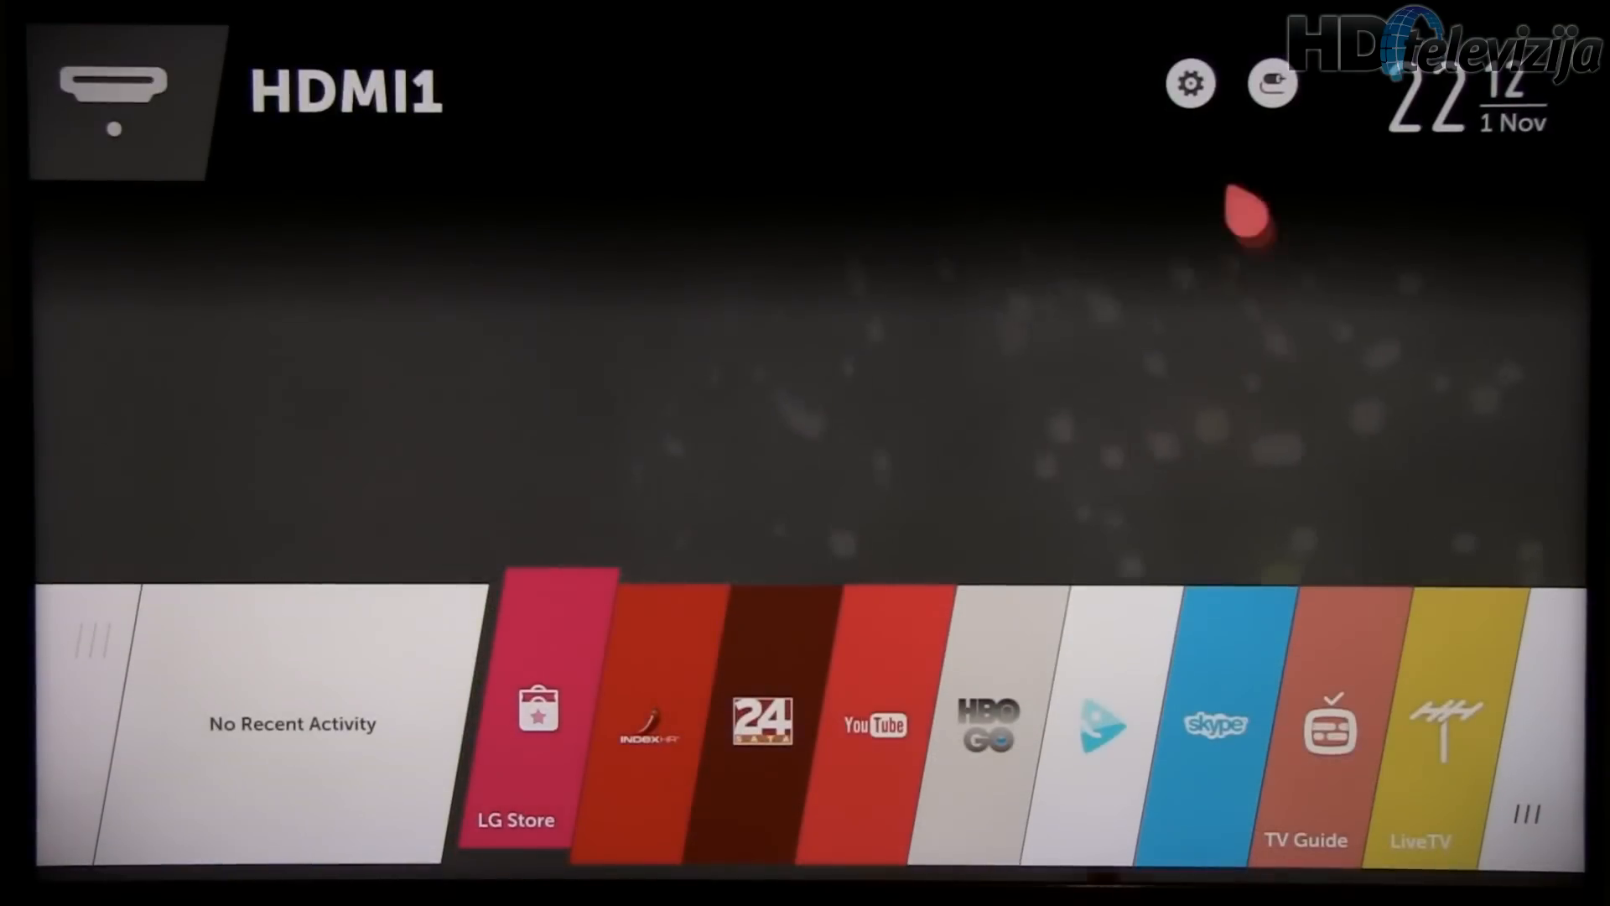
Step: Bring up the full Picture settings from Quick Settings, showing picture mode Expert1
{"action": "left_click", "coordinate": [1190, 83]}
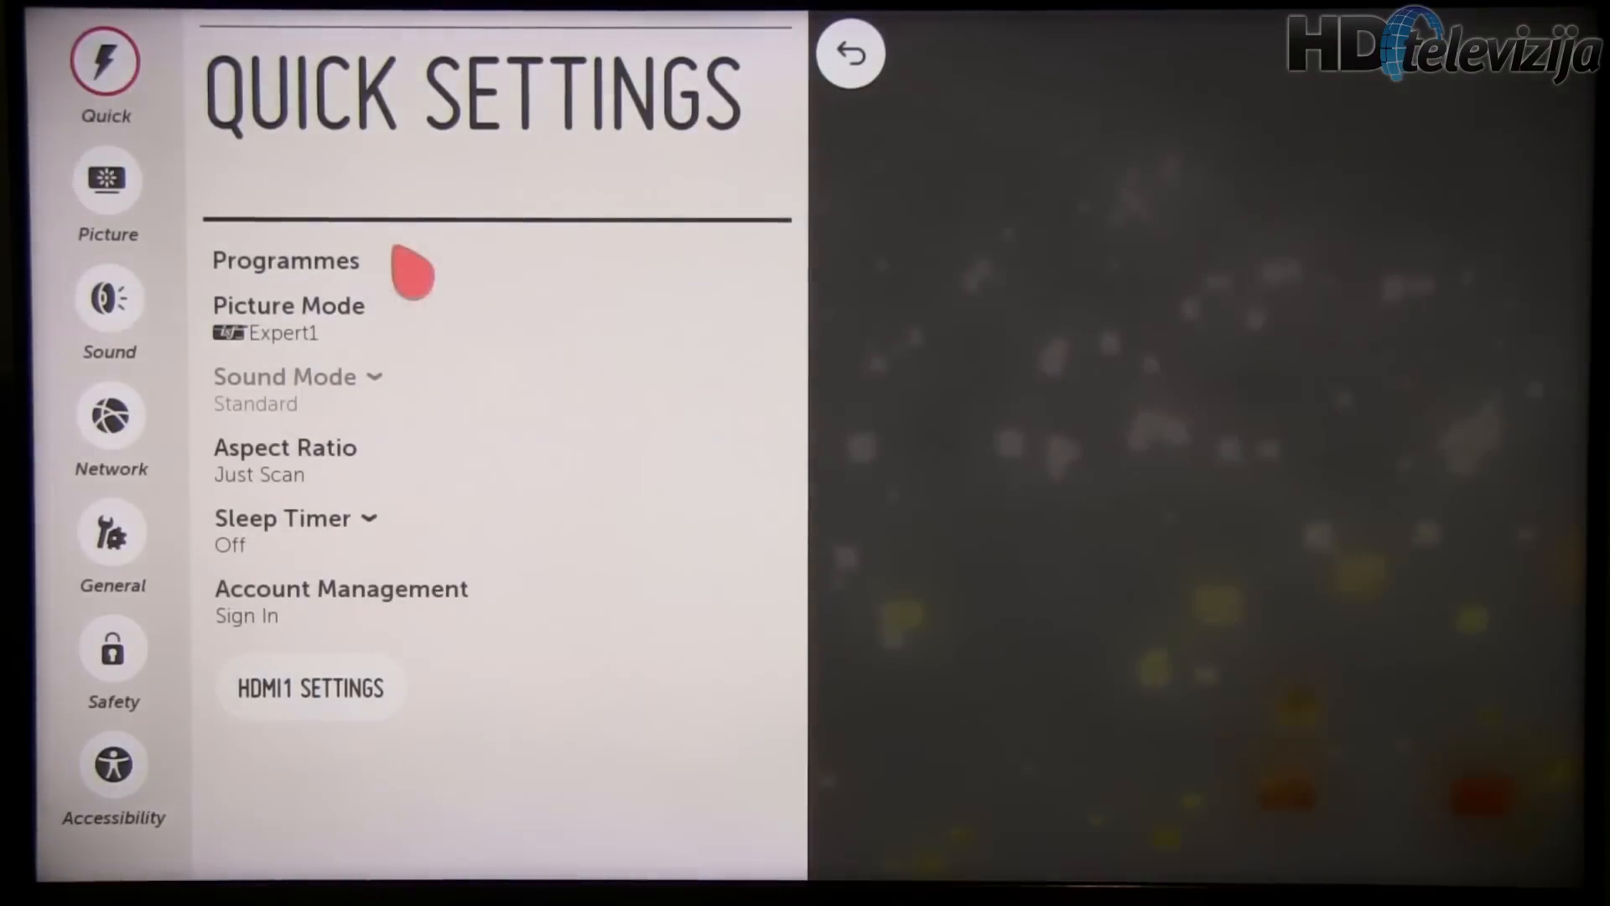
{"action": "left_click", "coordinate": [106, 179]}
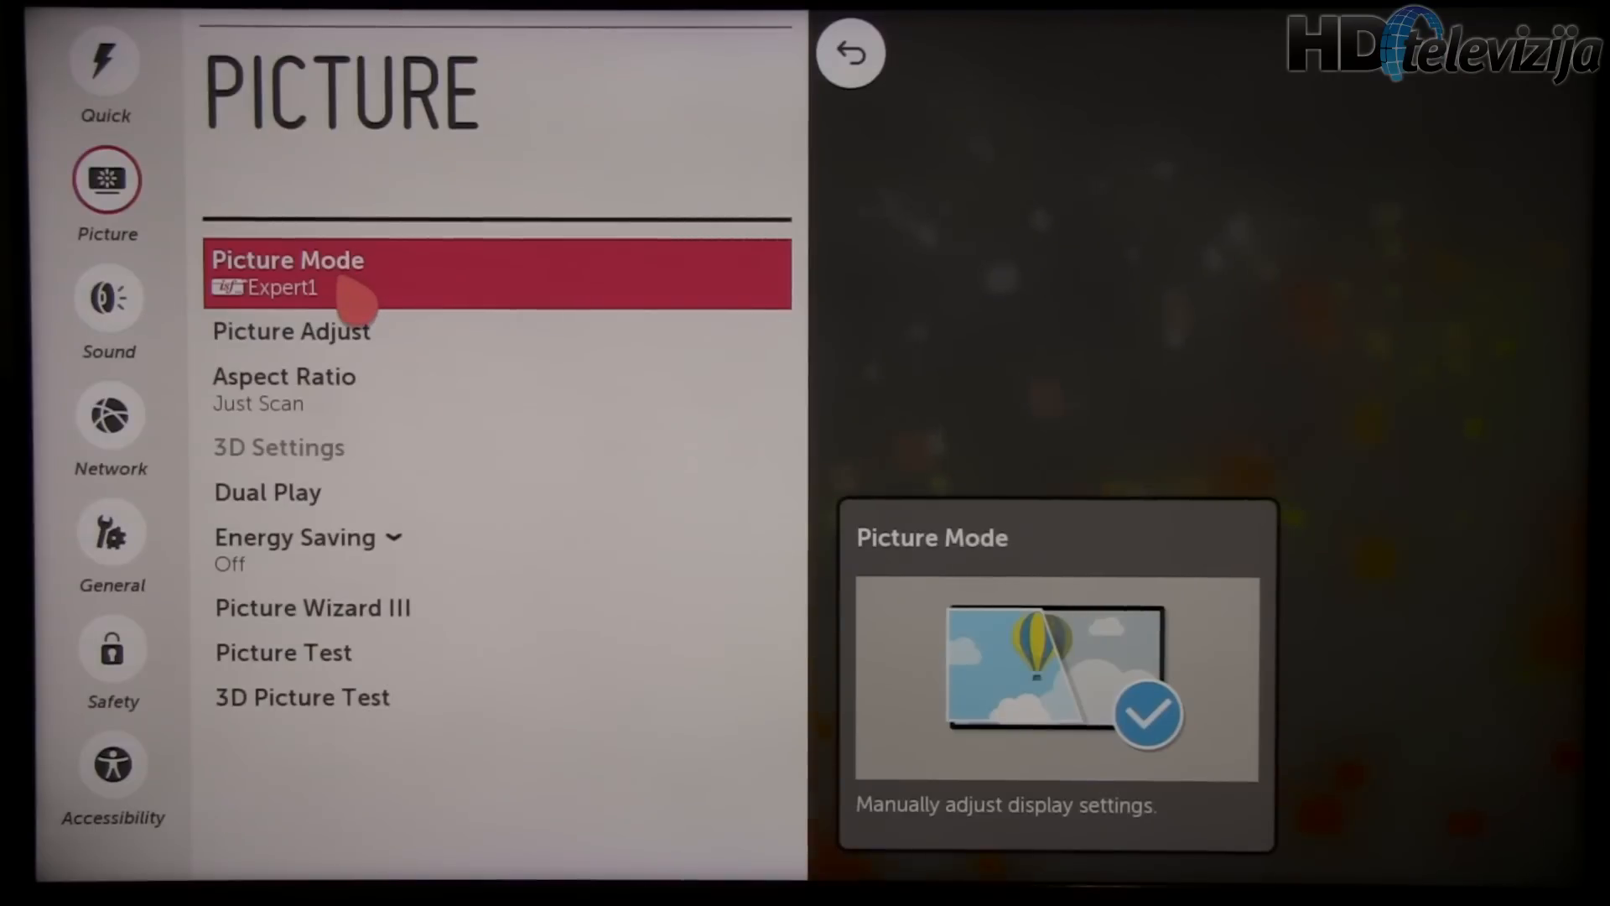
{"action": "mouse_move", "coordinate": [390, 301]}
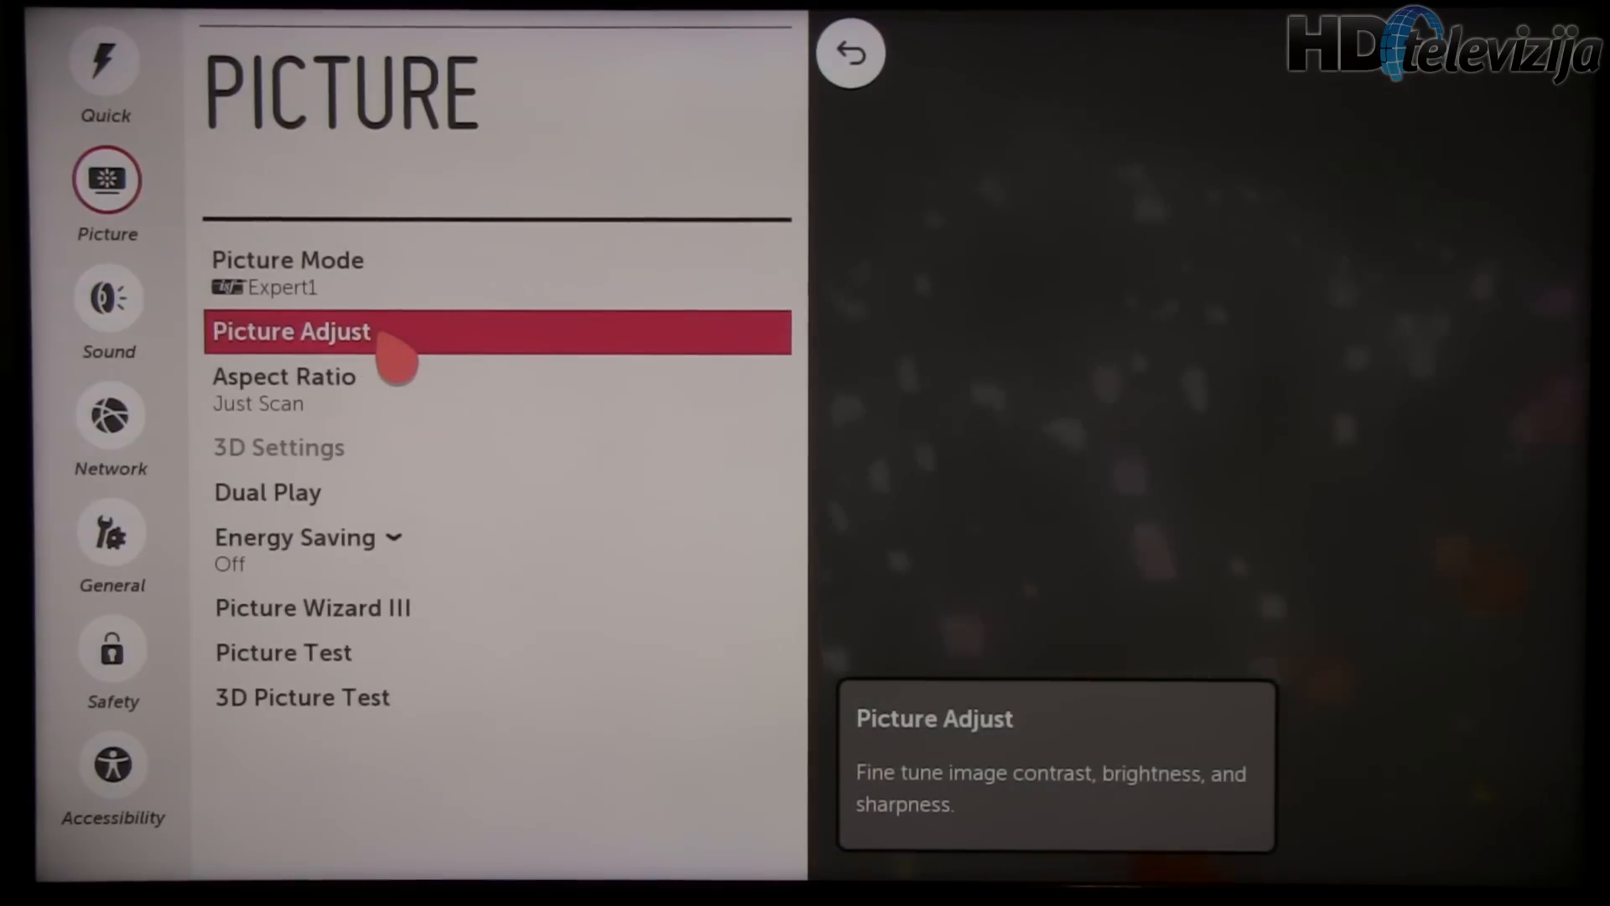
Step: Review Picture Adjust values and enter Expert Control (Gamma 2.4, Colour Gamut Standard)
{"action": "left_click", "coordinate": [291, 331]}
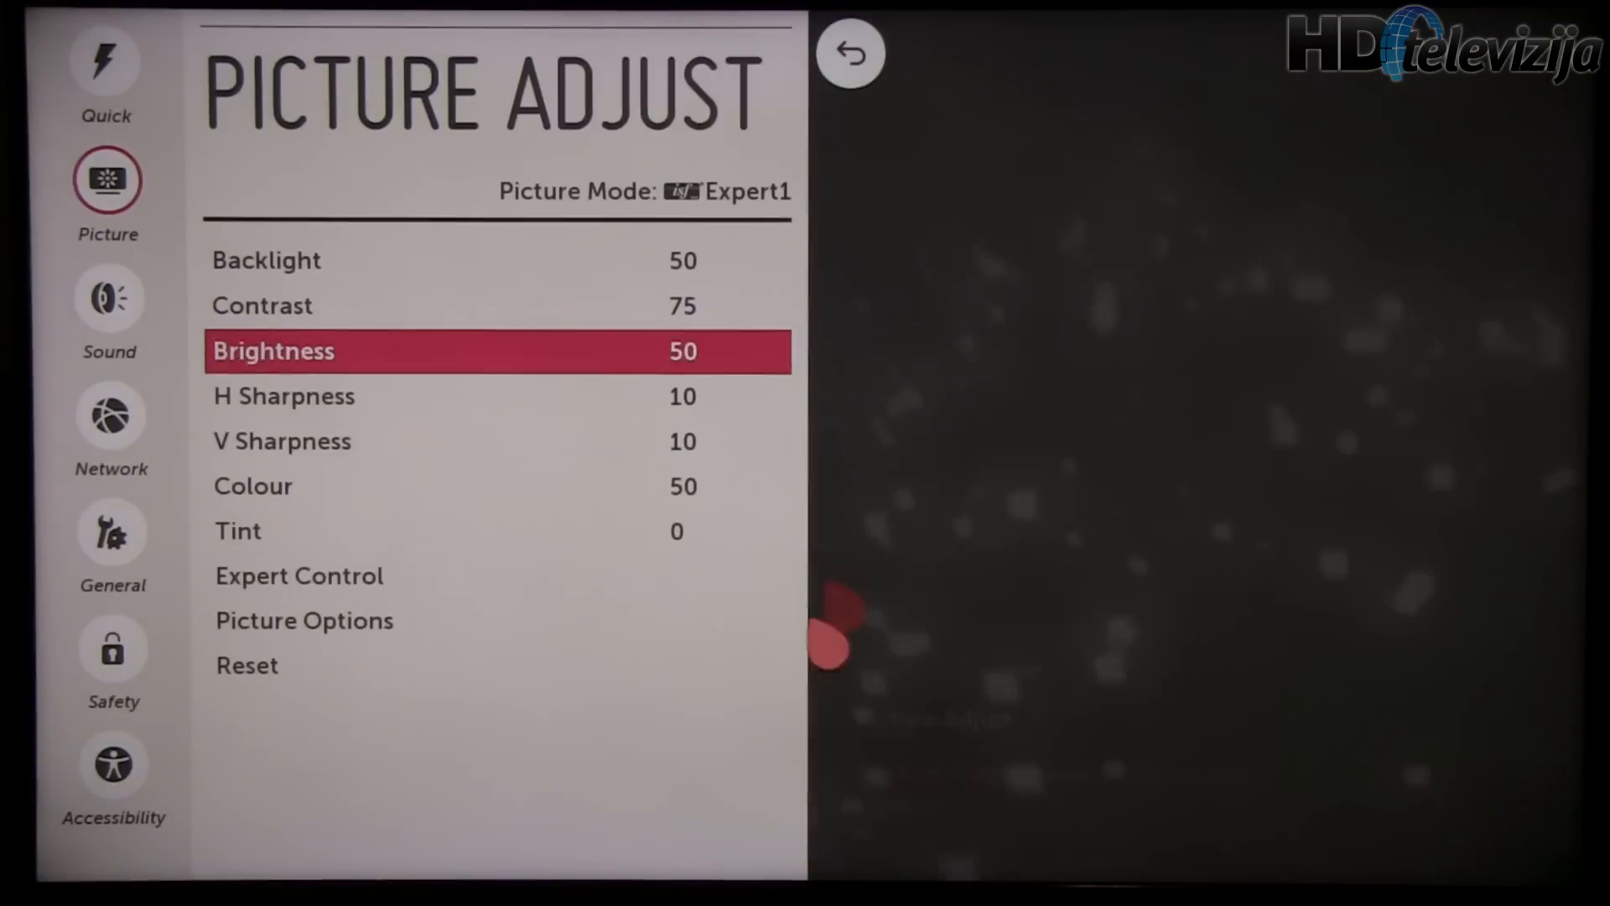
{"action": "scroll", "scroll_direction": "down", "scroll_amount": 3}
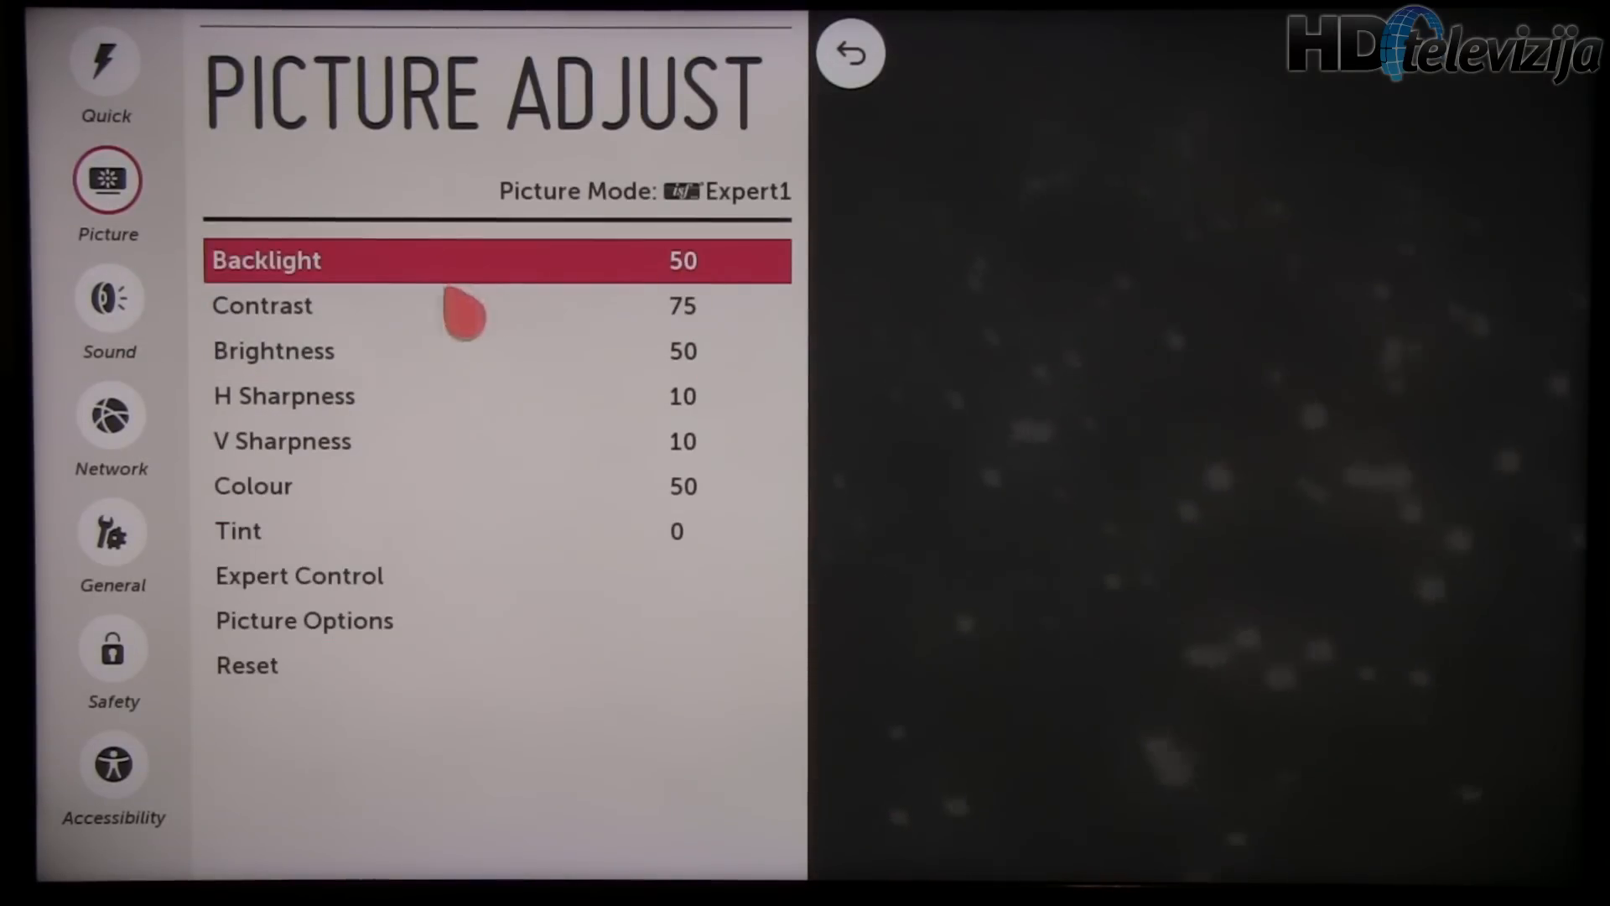
{"action": "left_click", "coordinate": [462, 260]}
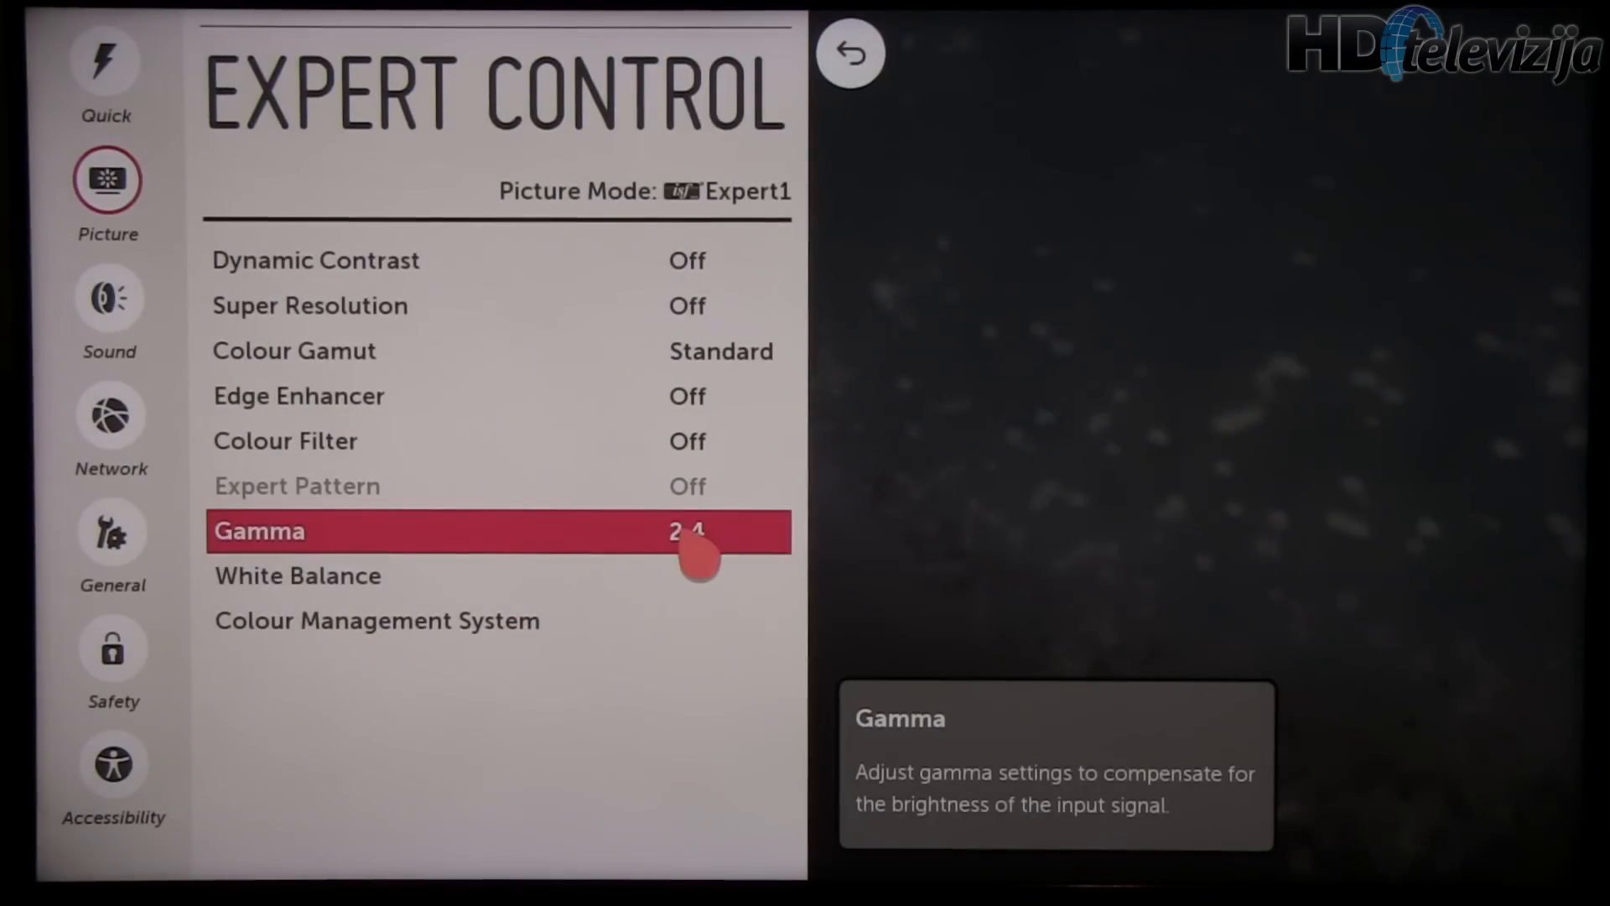
{"action": "key", "text": "up"}
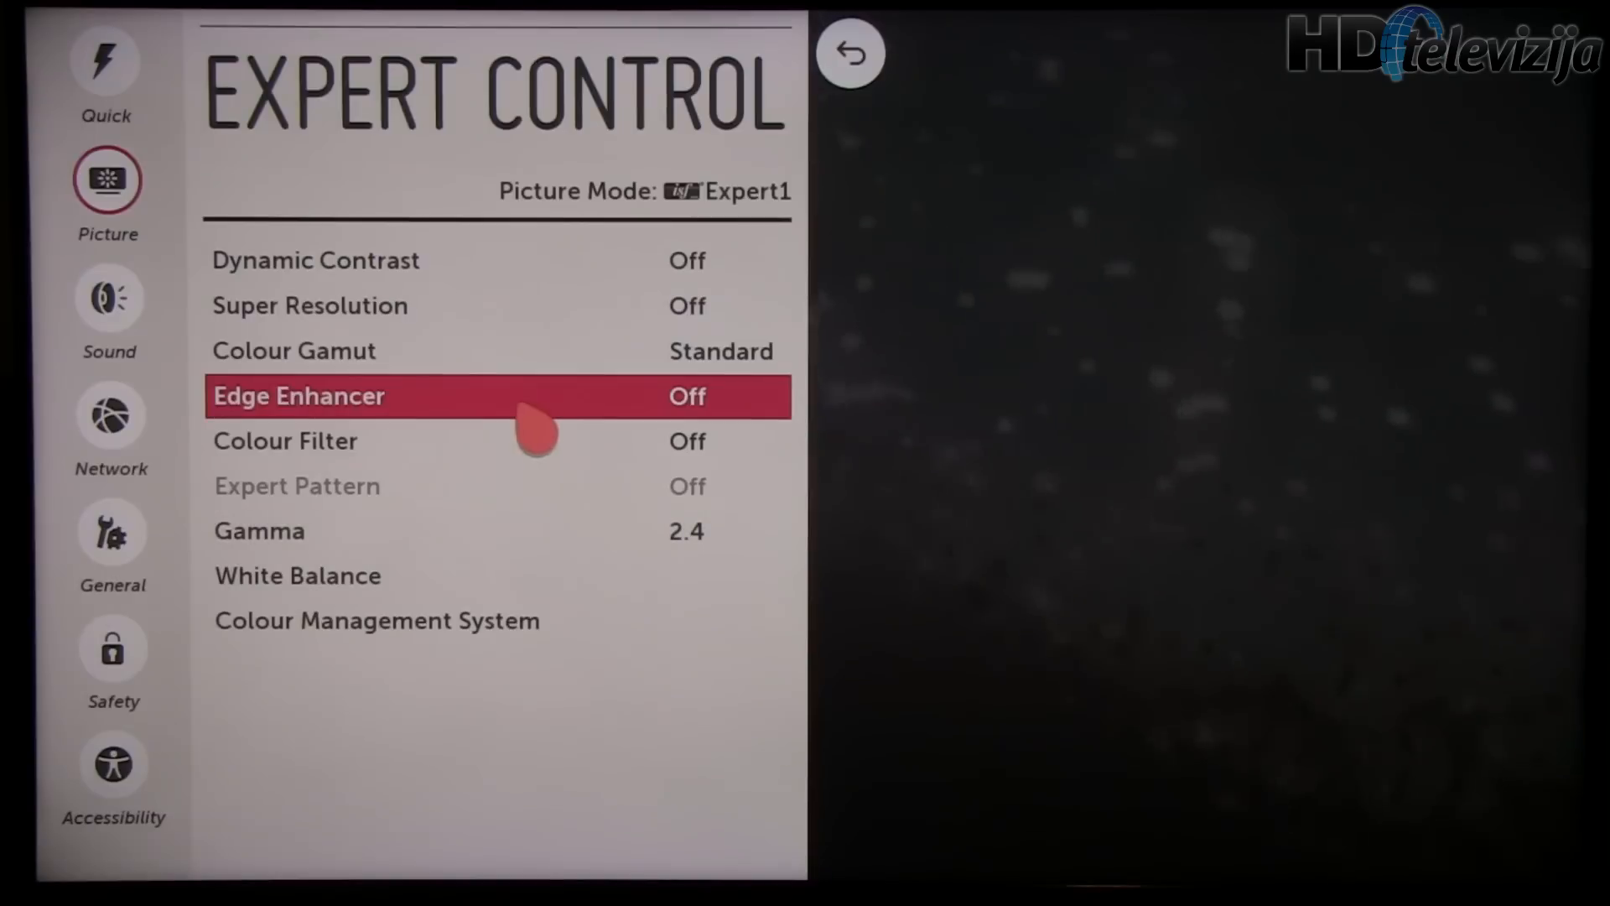
{"action": "mouse_move", "coordinate": [605, 406]}
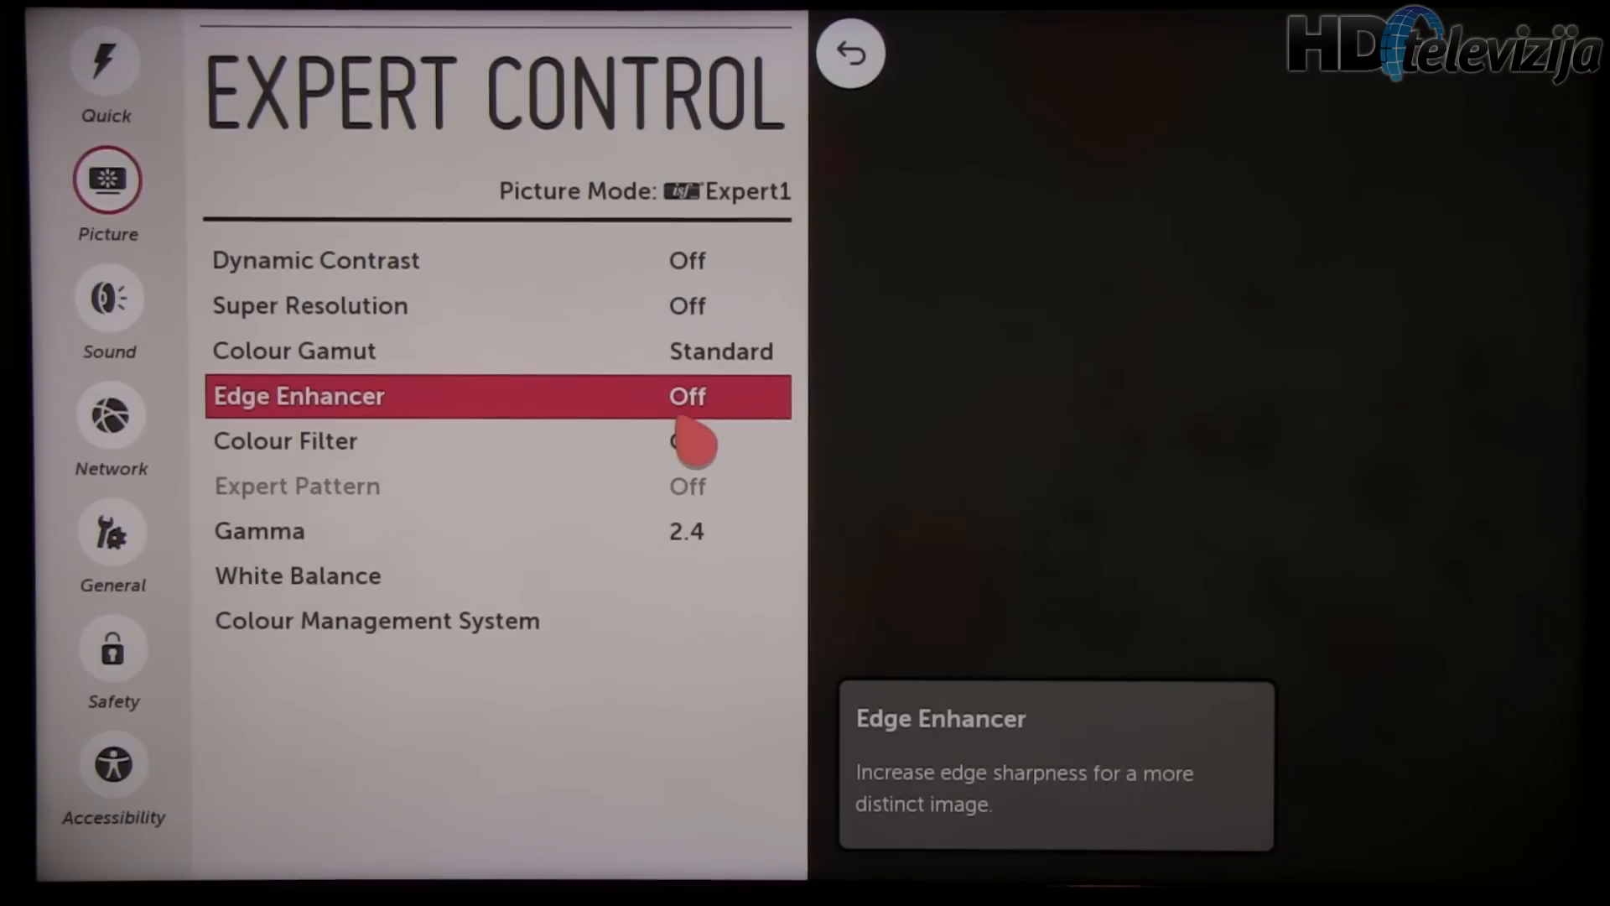
{"action": "scroll", "scroll_direction": "down", "scroll_amount": 3}
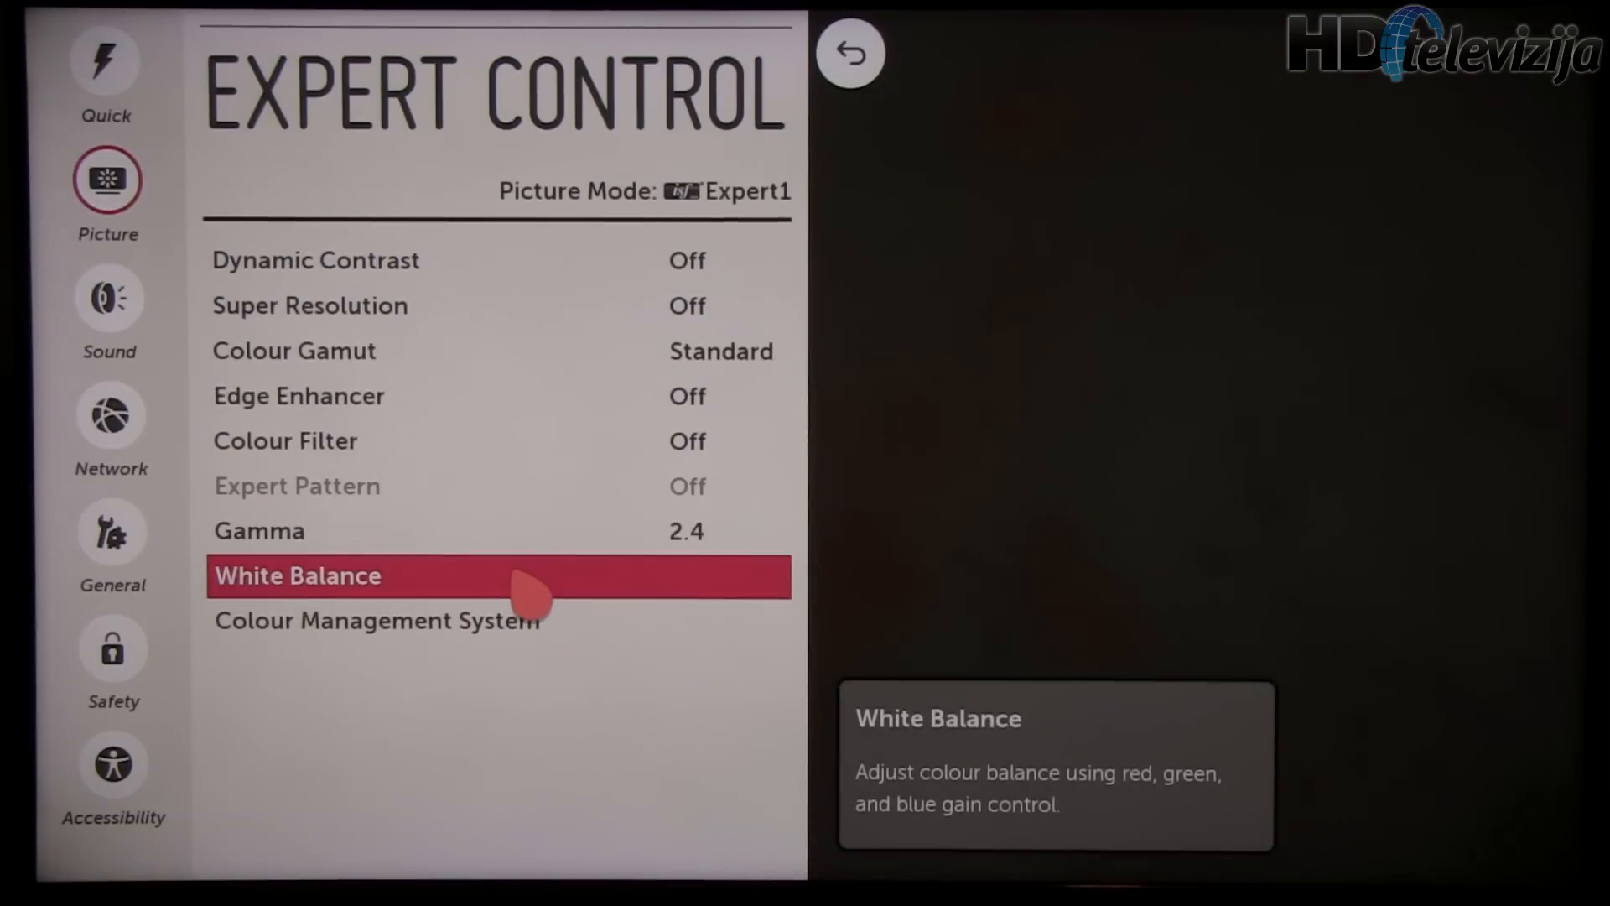
Step: Switch White Balance 2-point adjustment to the High point, reading Red 10, Green 0, Blue -3
{"action": "left_click", "coordinate": [297, 575]}
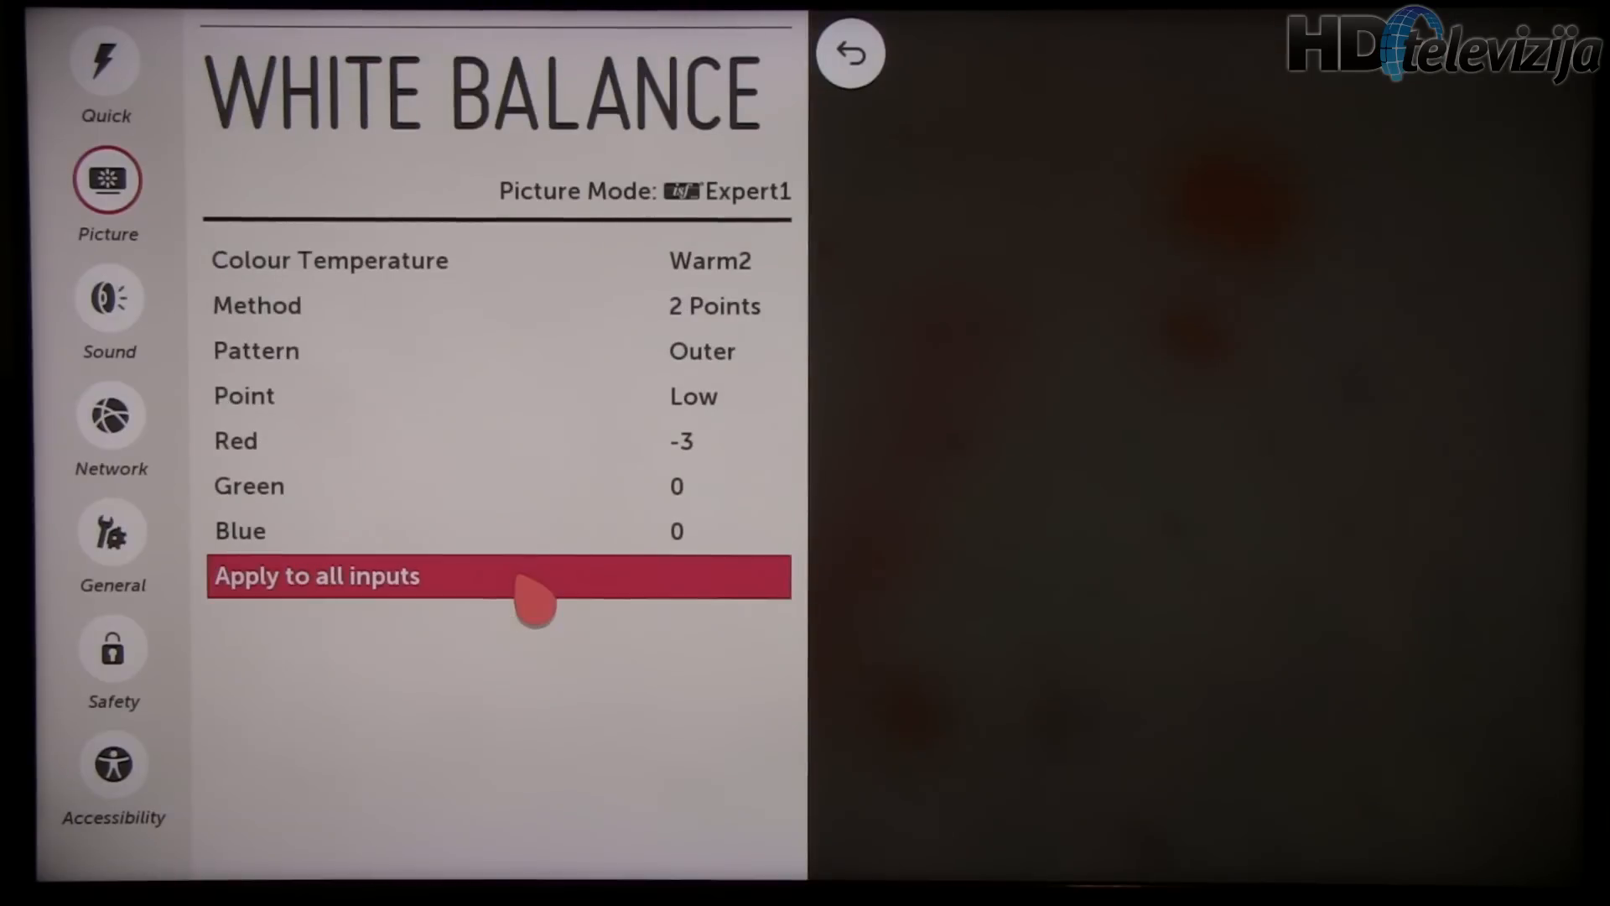
{"action": "mouse_move", "coordinate": [585, 298]}
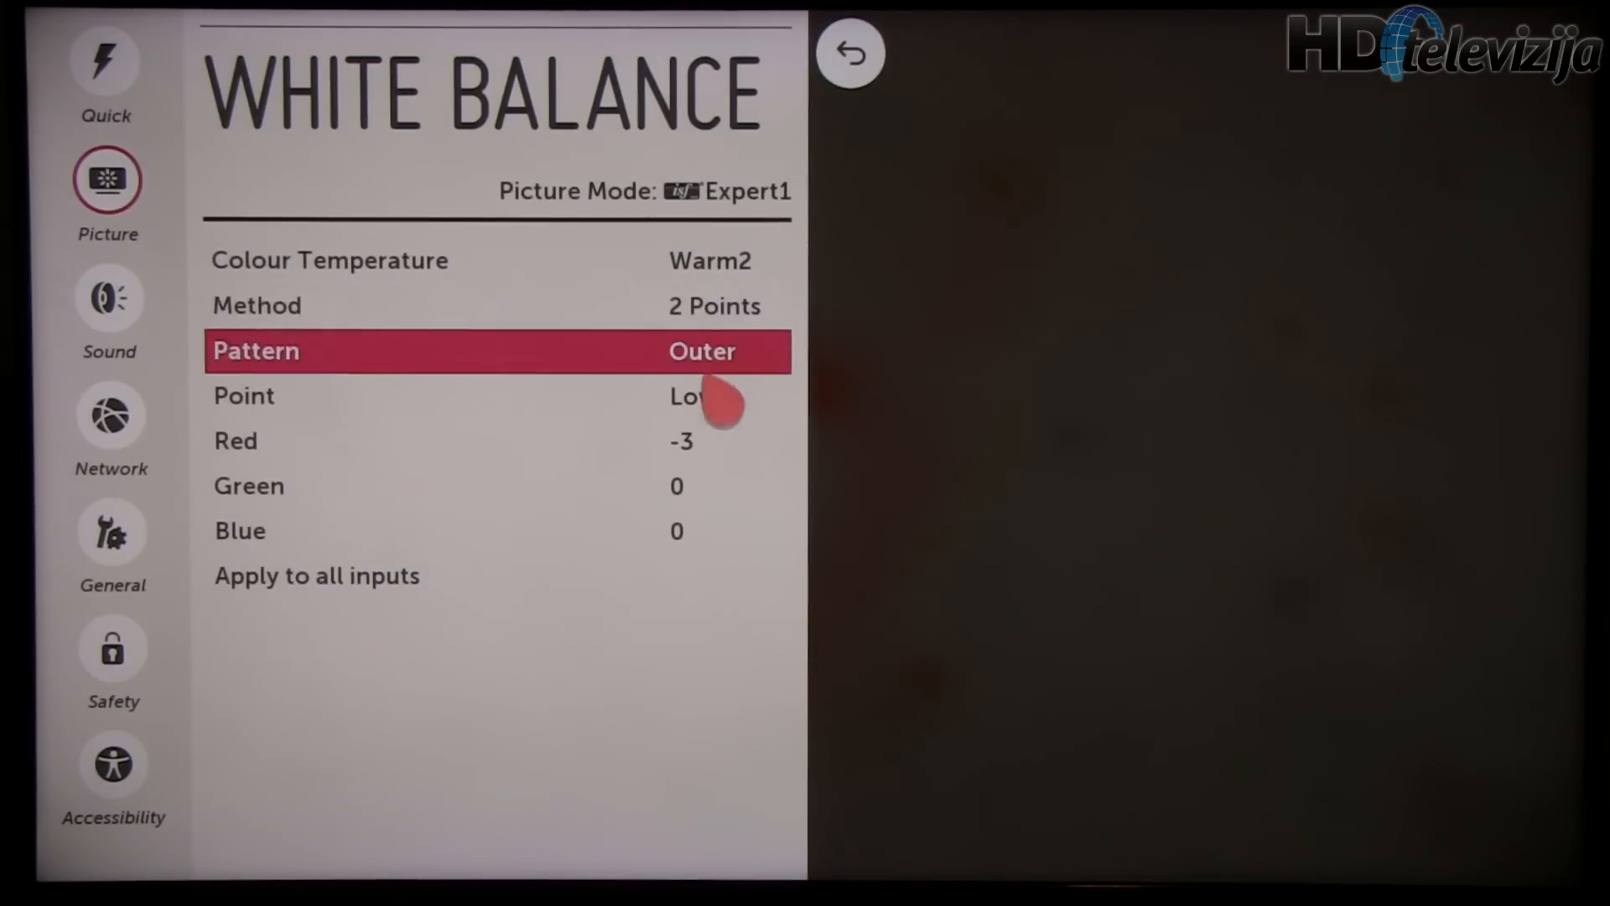
{"action": "scroll", "scroll_direction": "down", "scroll_amount": 3}
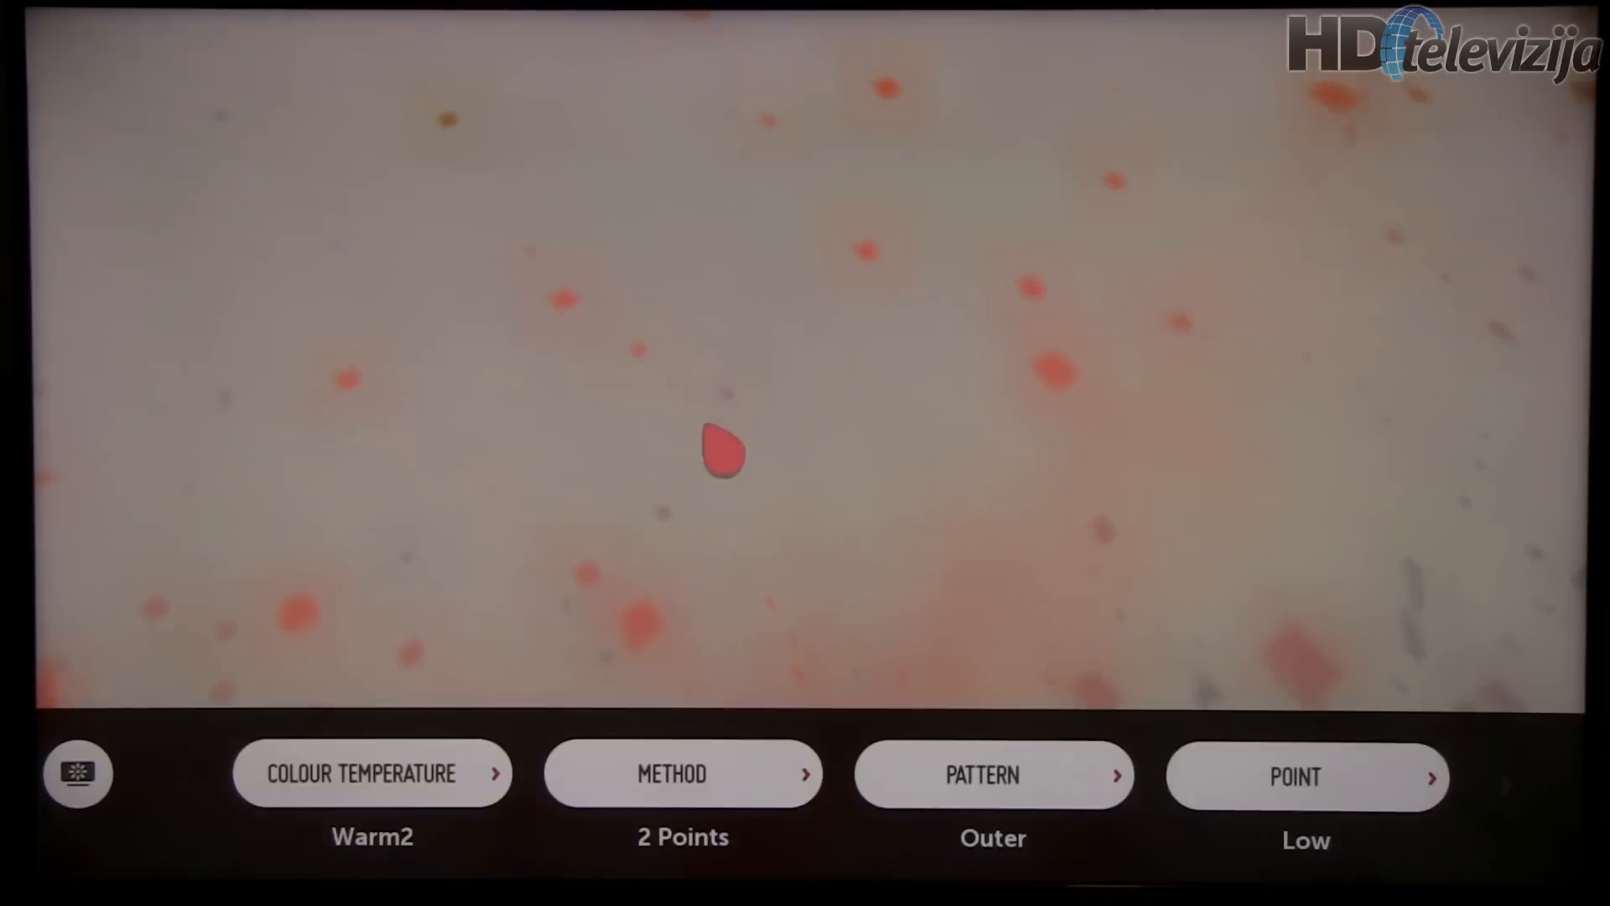
{"action": "left_click", "coordinate": [1307, 778]}
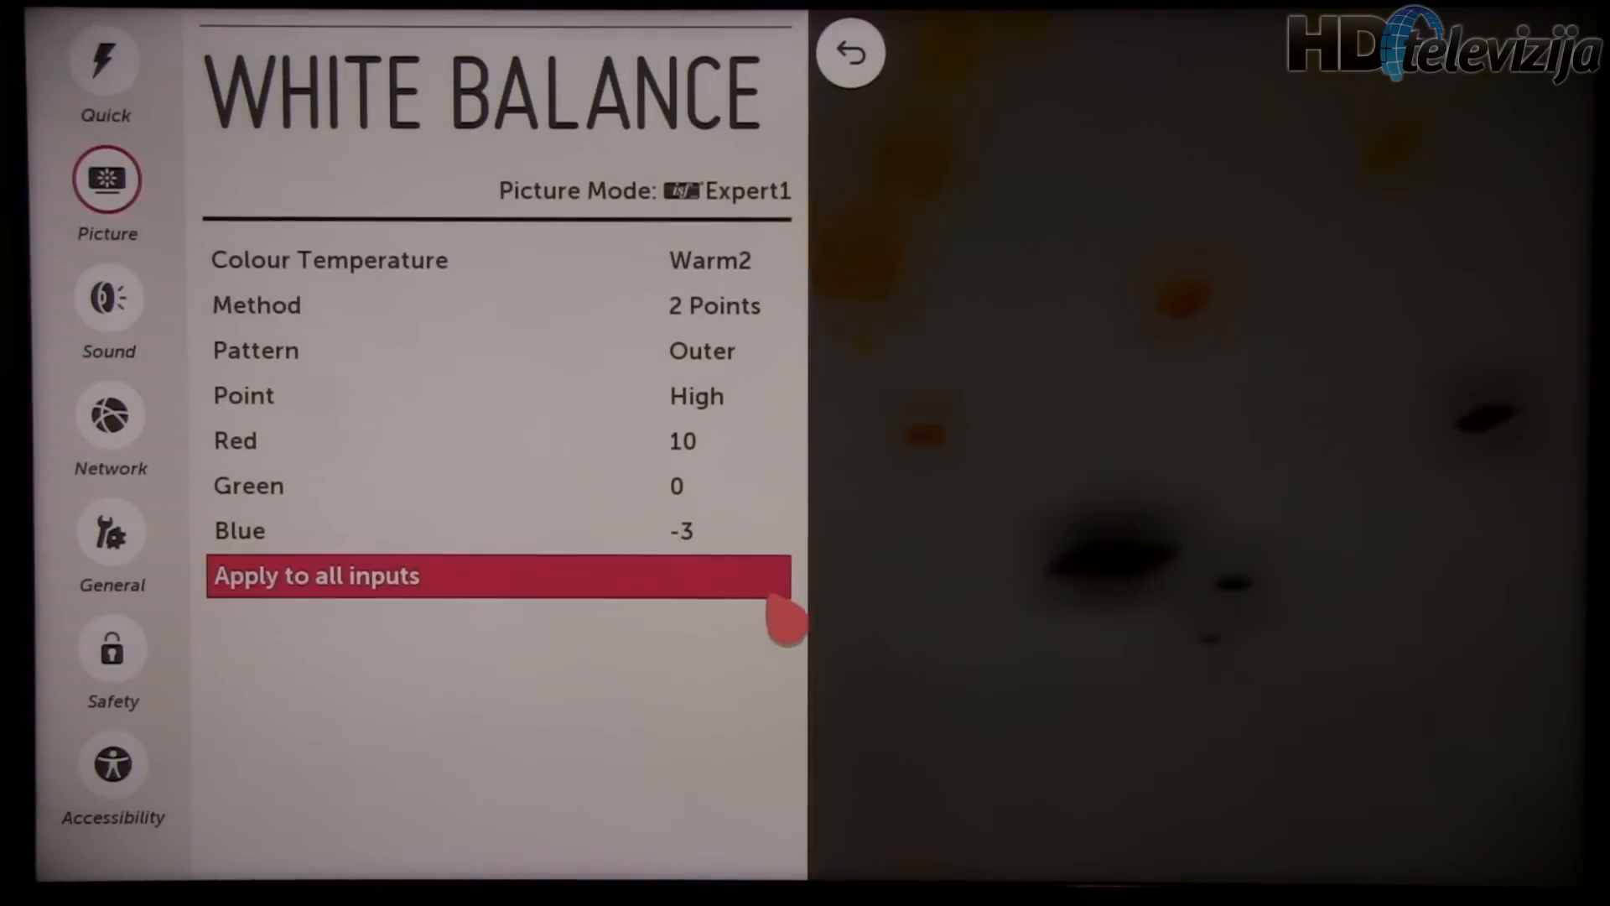
{"action": "key", "text": "Up"}
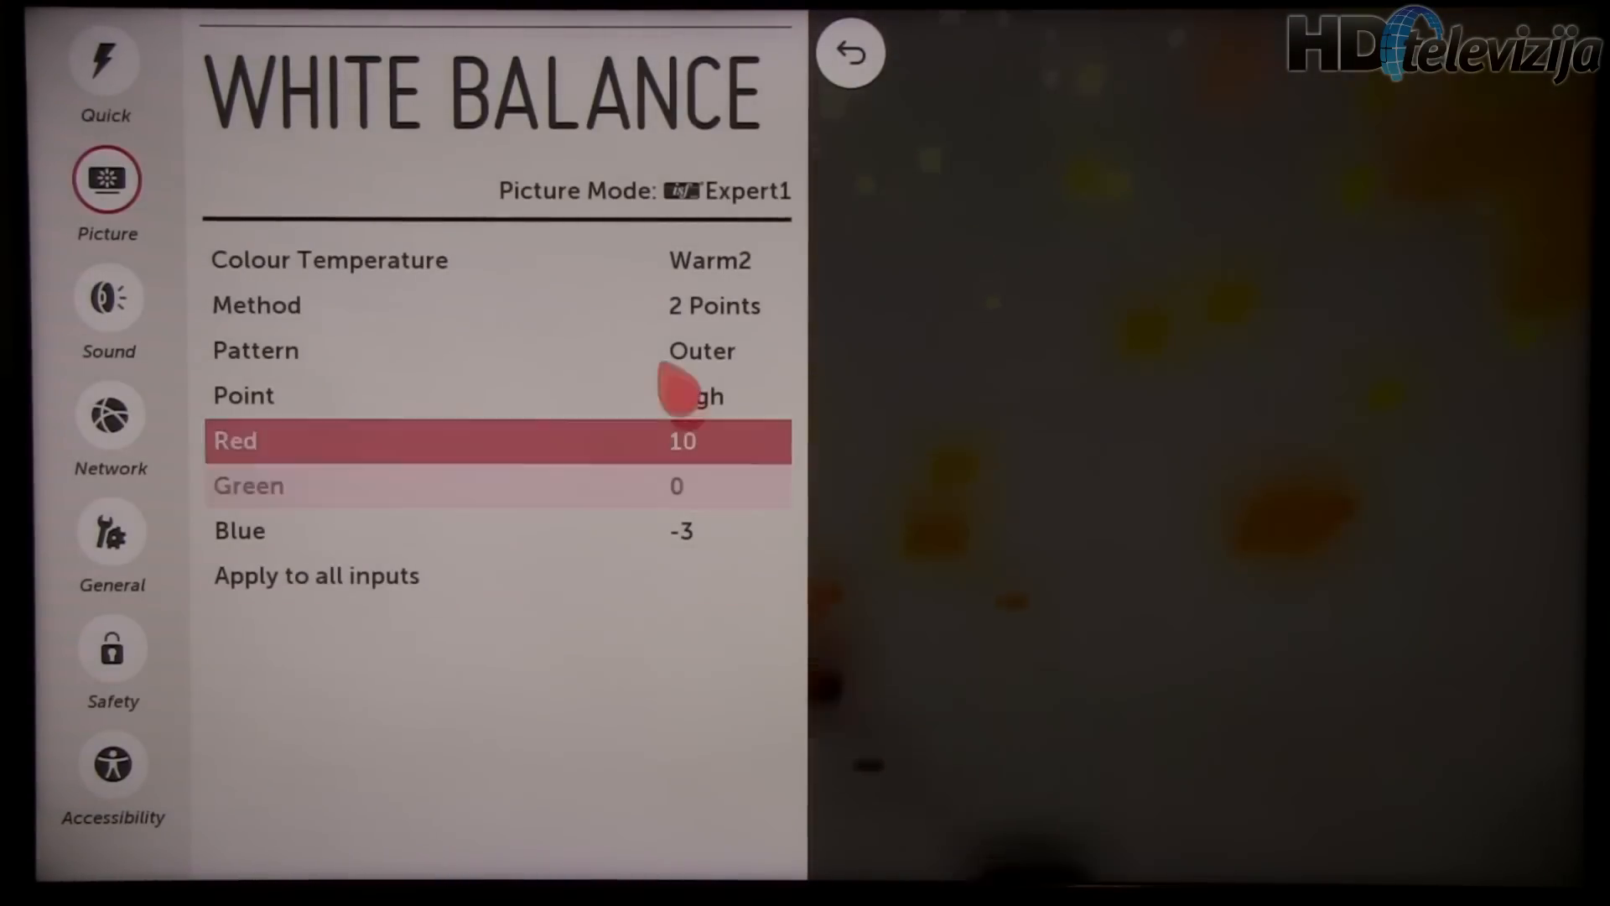
Step: Change the white balance method to 20 Points and step the IRE level from 10 to 20
{"action": "key", "text": "up"}
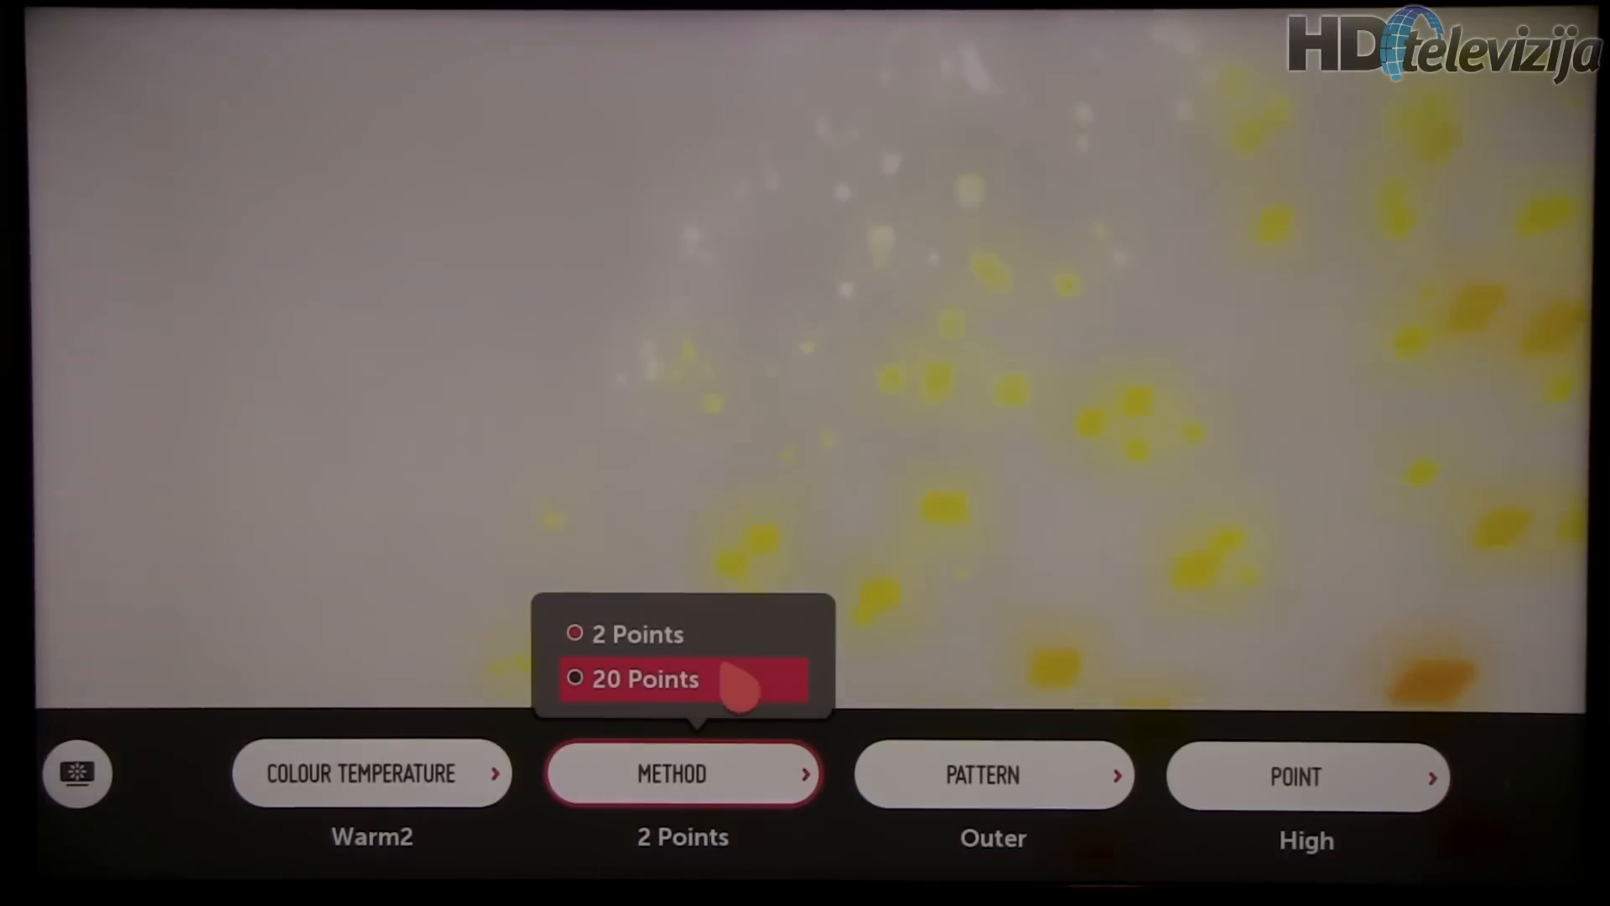
{"action": "left_click", "coordinate": [645, 679]}
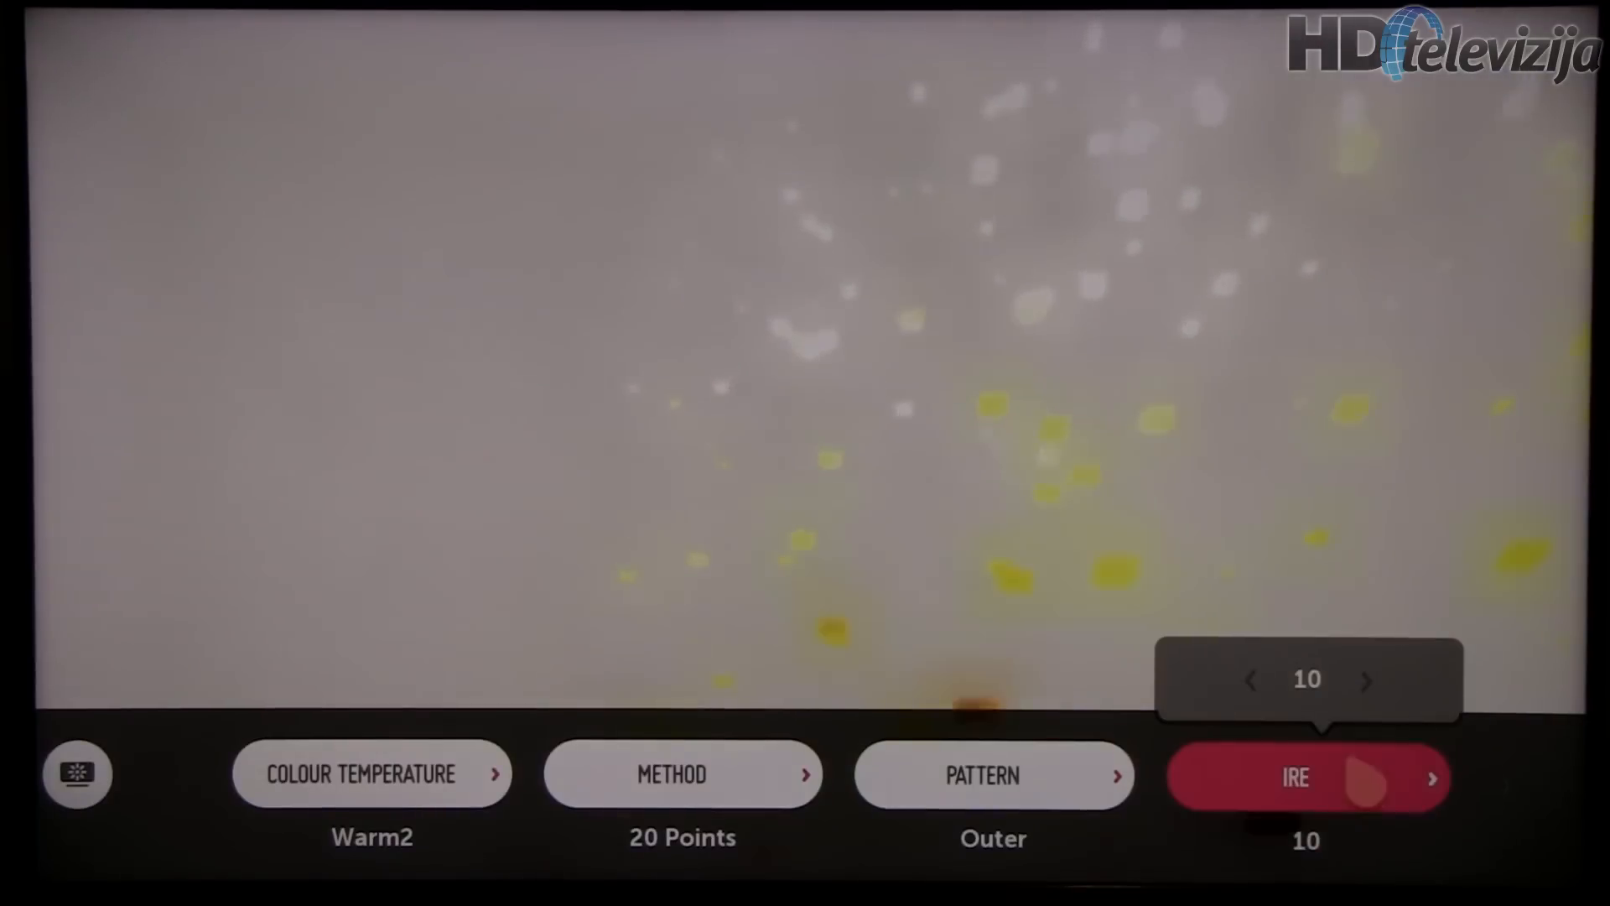
{"action": "left_click", "coordinate": [1367, 680]}
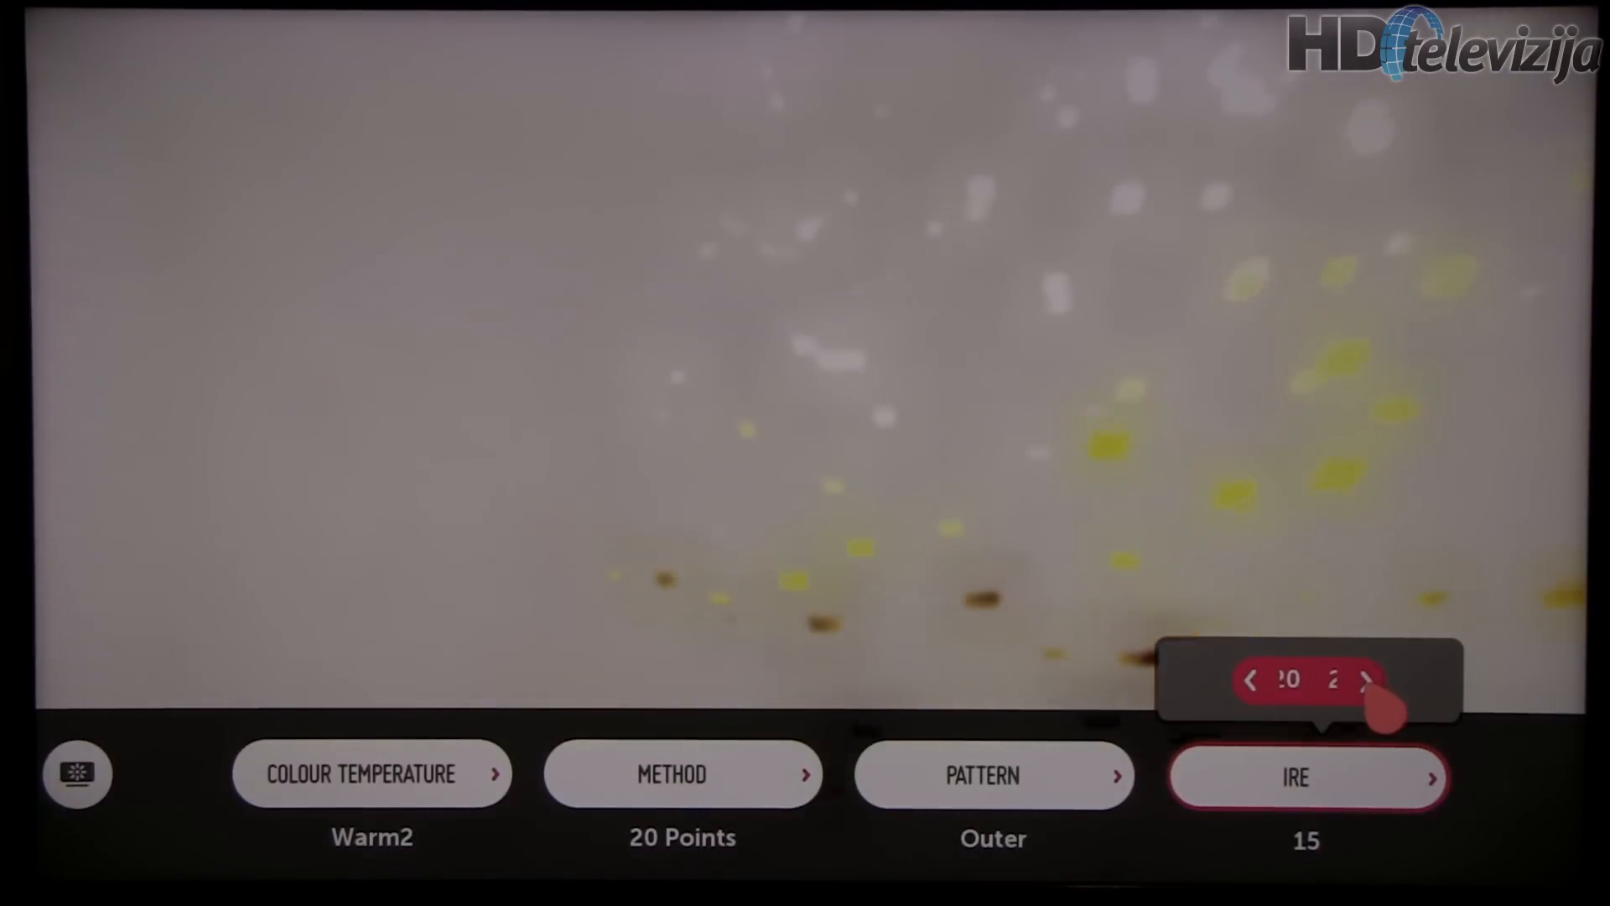
{"action": "left_click", "coordinate": [1368, 680]}
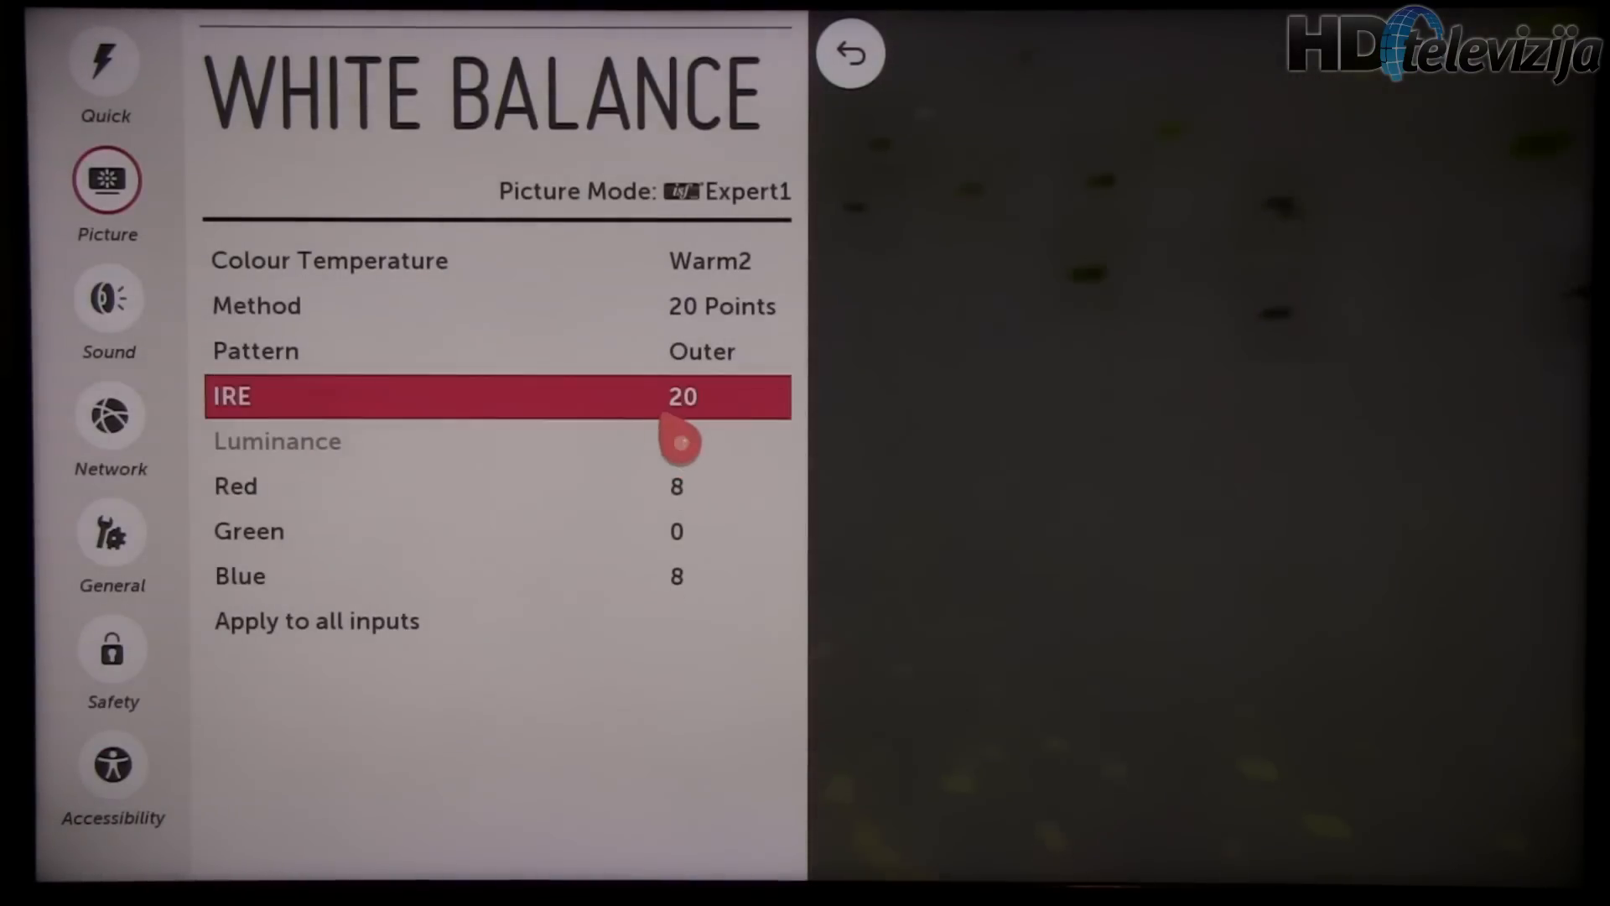
Step: Step the 20-point IRE level up through 30, 40, 45 and 50, adjusting each
{"action": "left_click", "coordinate": [850, 52]}
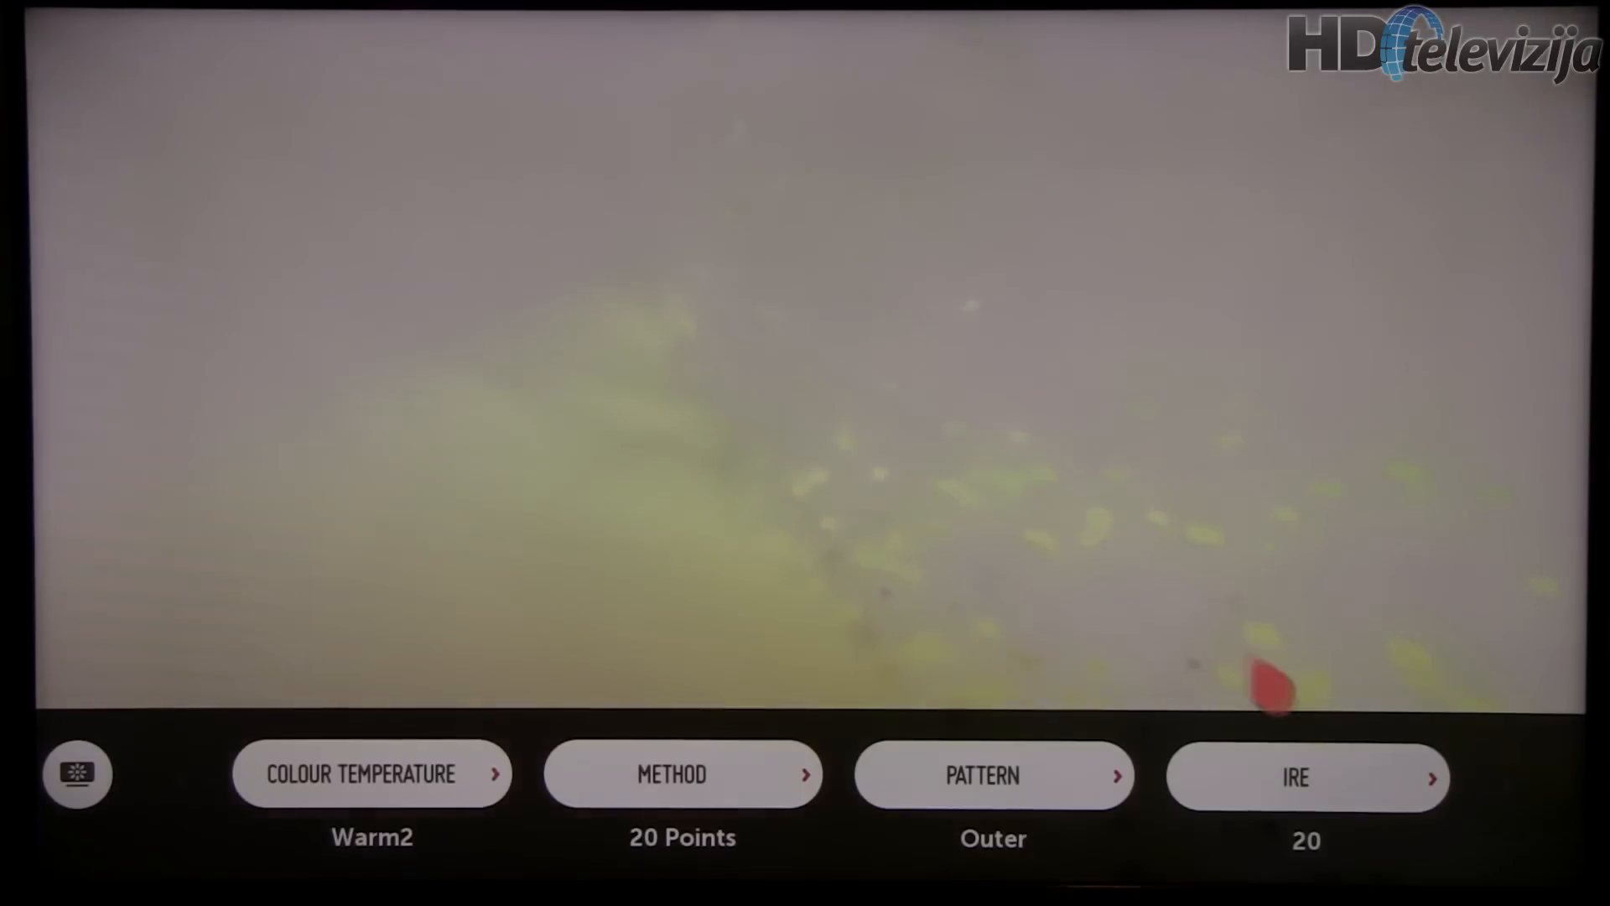
{"action": "left_click", "coordinate": [1306, 778]}
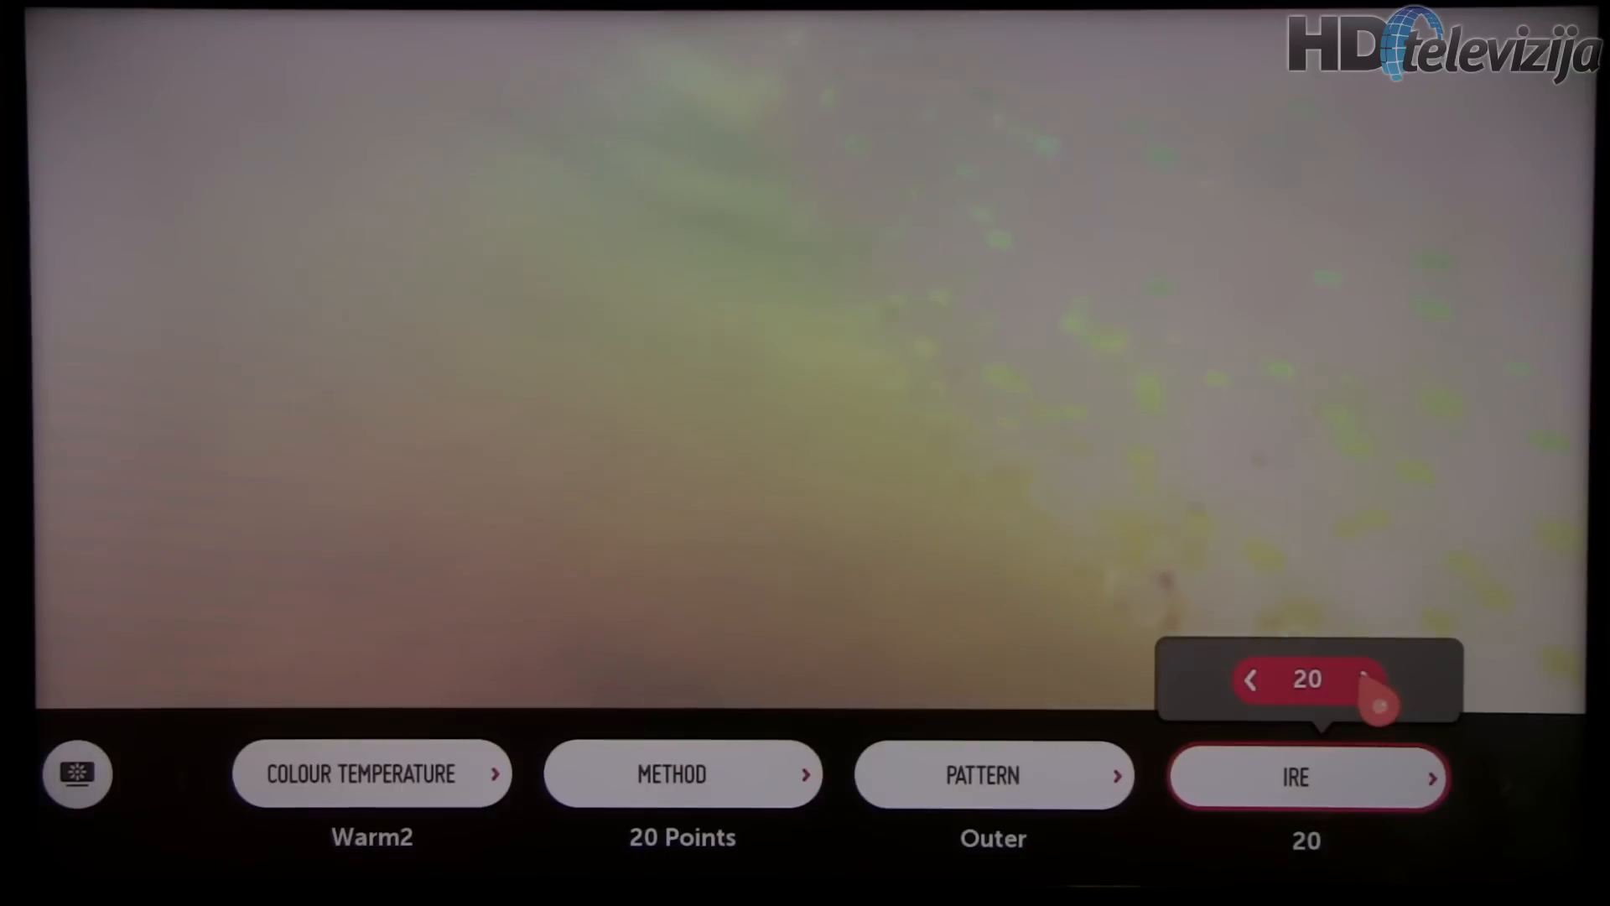
{"action": "left_click", "coordinate": [1368, 680]}
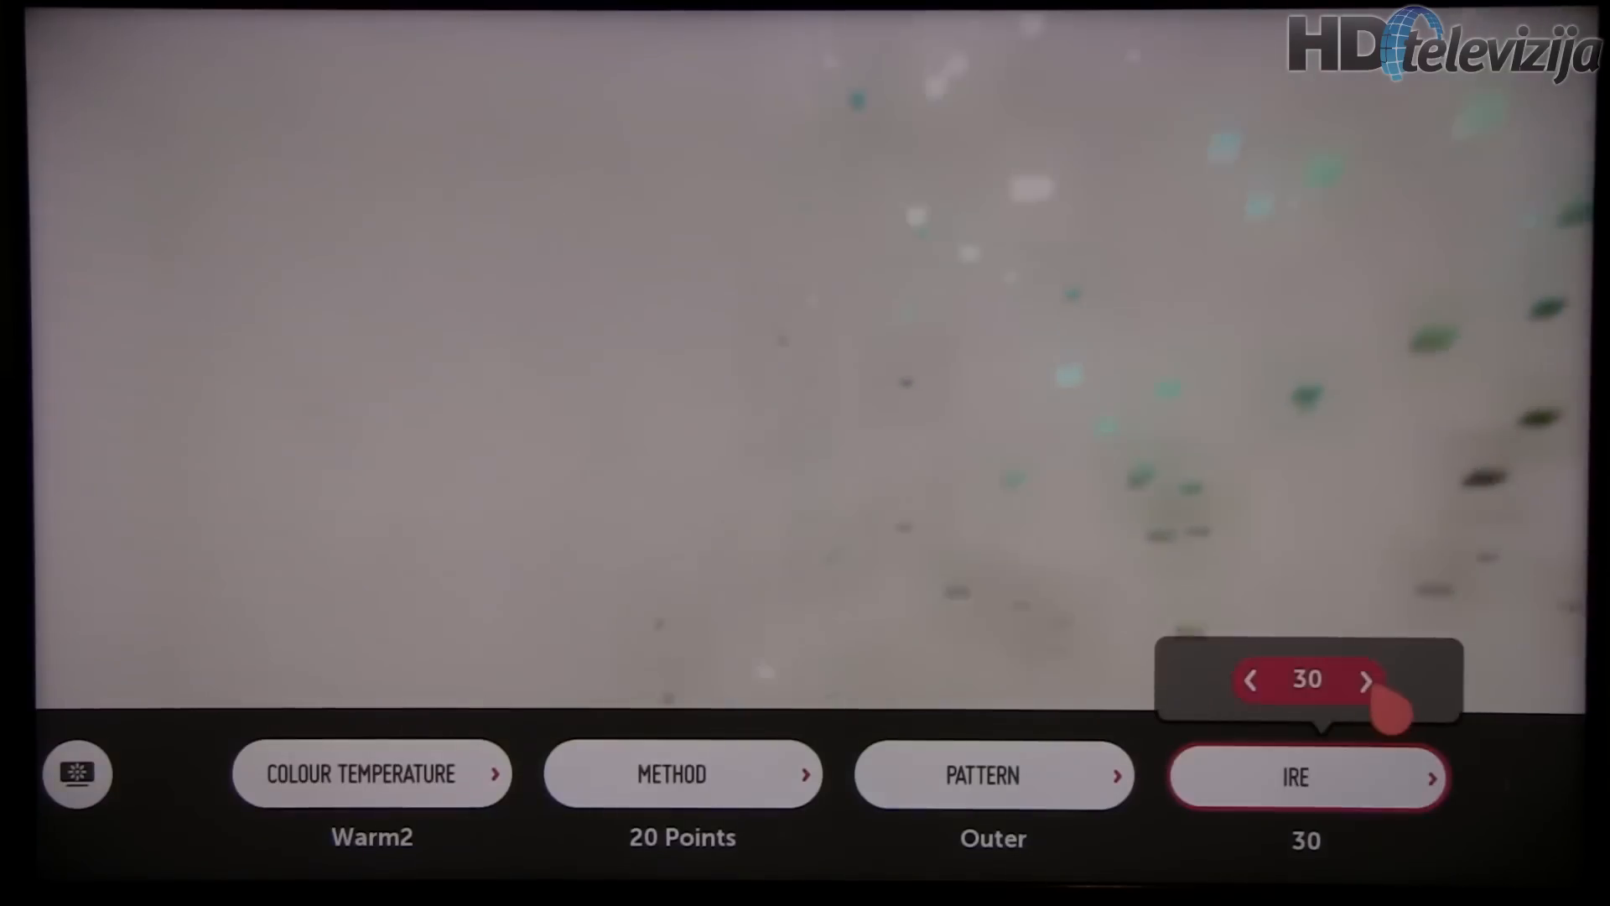
{"action": "left_click", "coordinate": [1367, 680]}
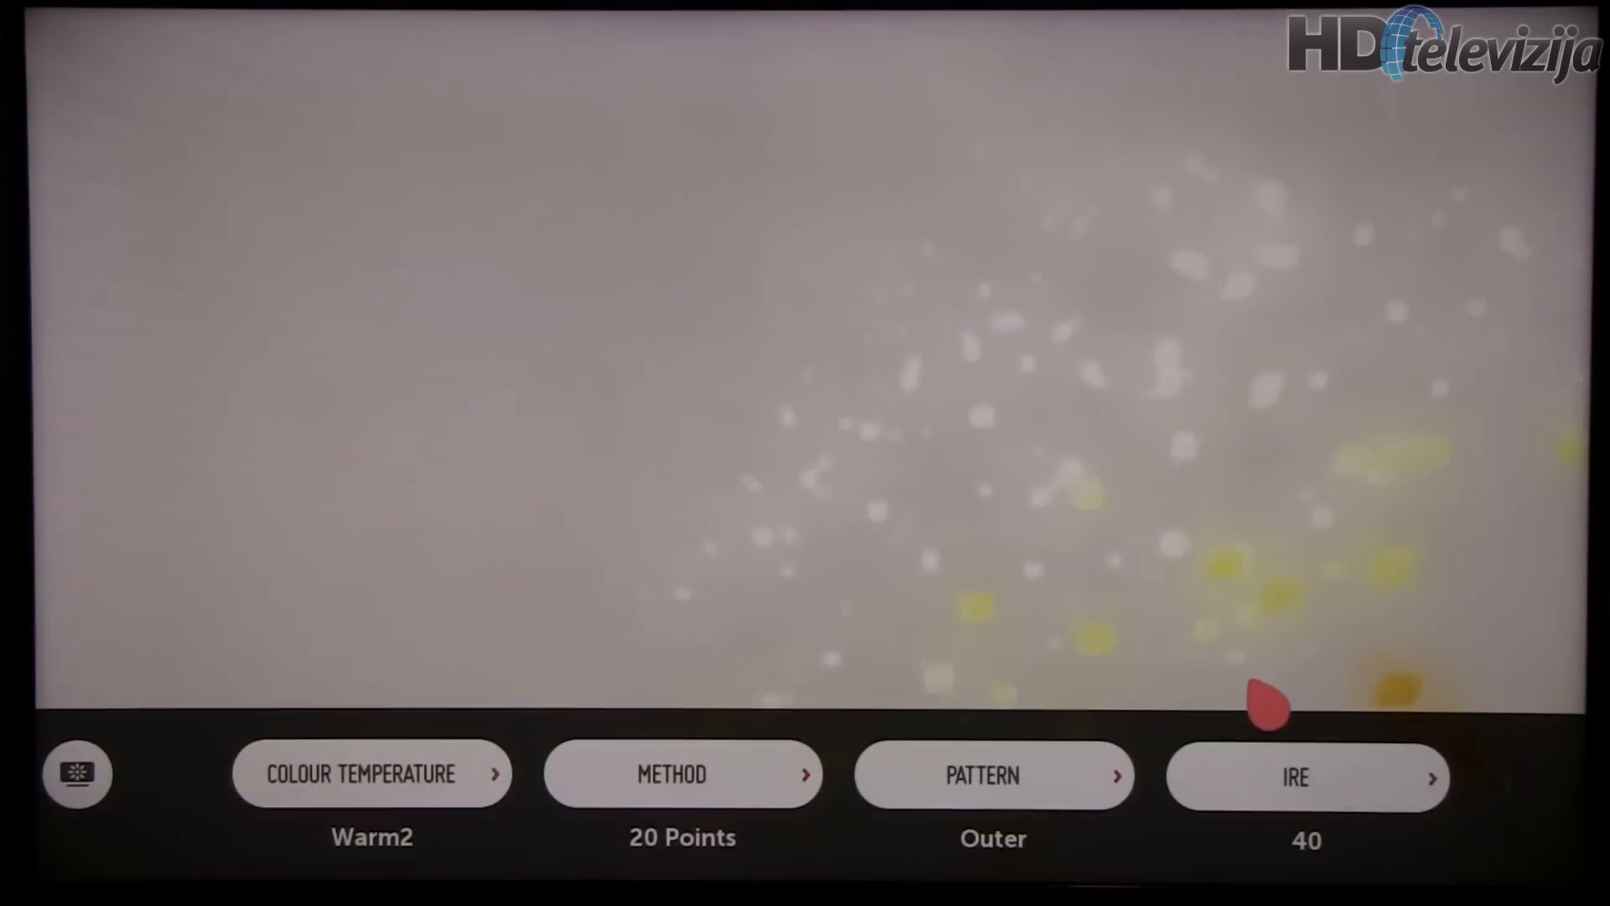
{"action": "left_click", "coordinate": [1432, 778]}
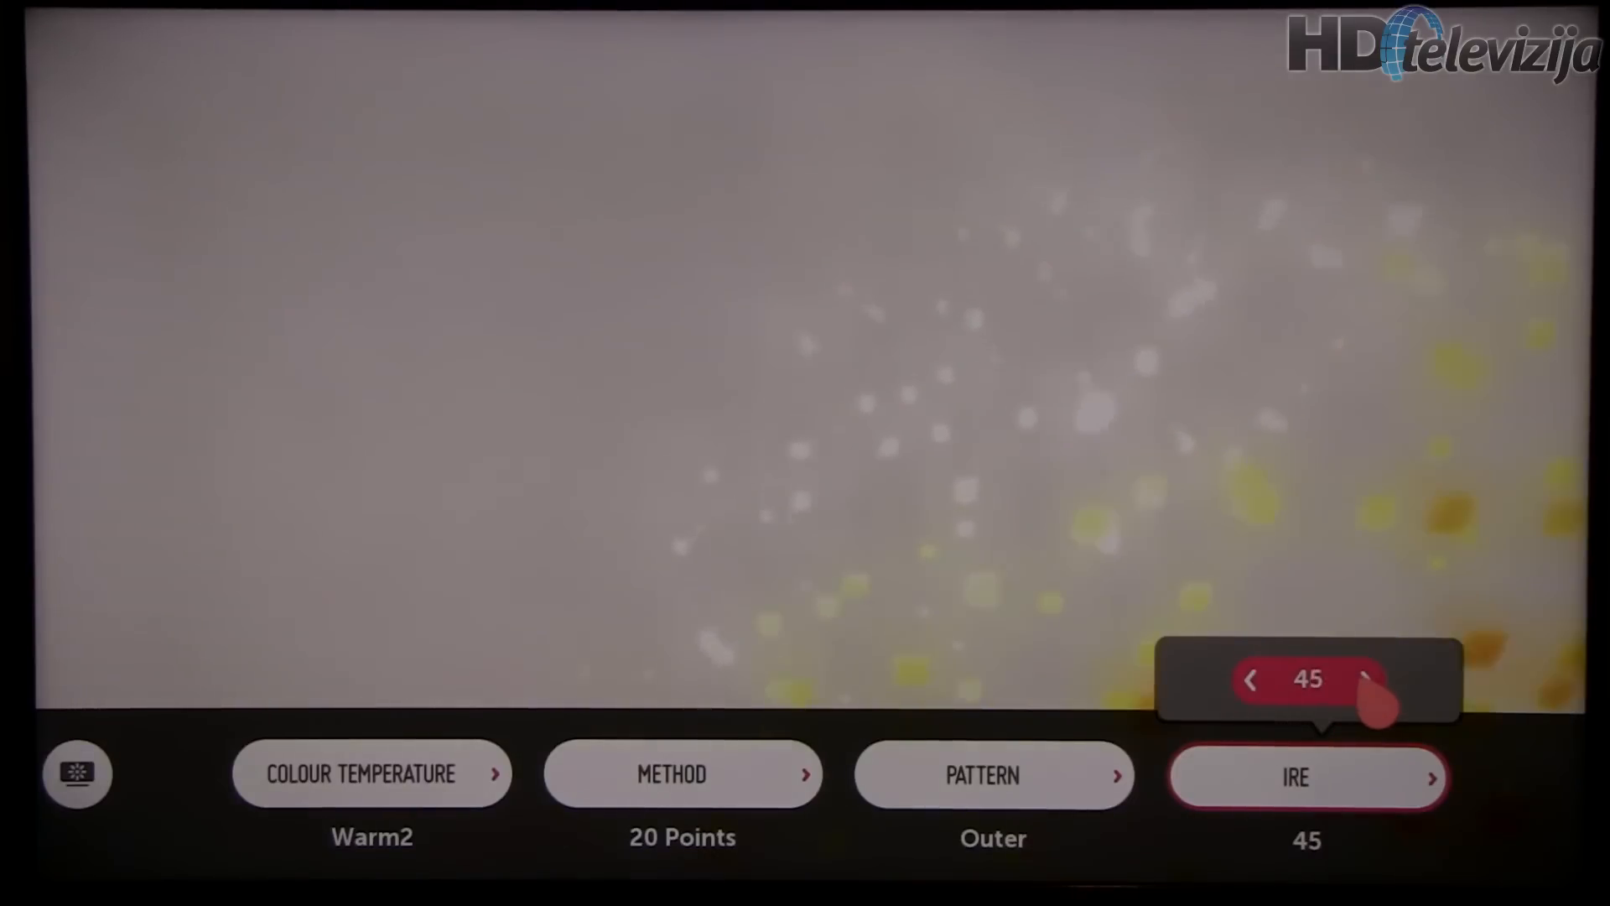
{"action": "left_click", "coordinate": [1366, 680]}
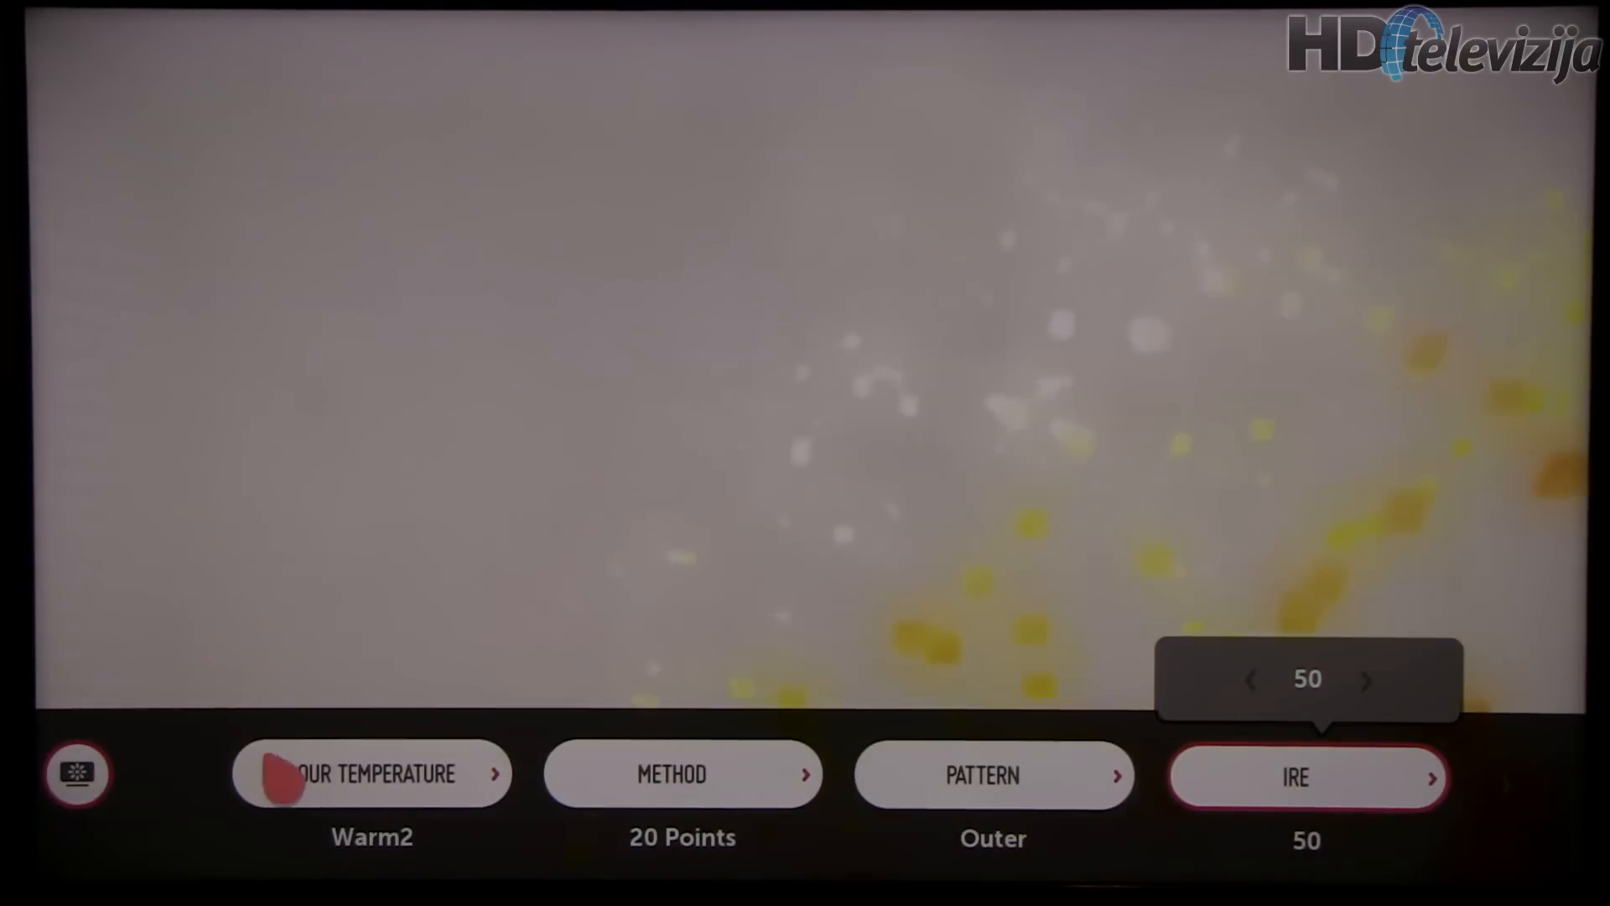
{"action": "left_click", "coordinate": [1307, 777]}
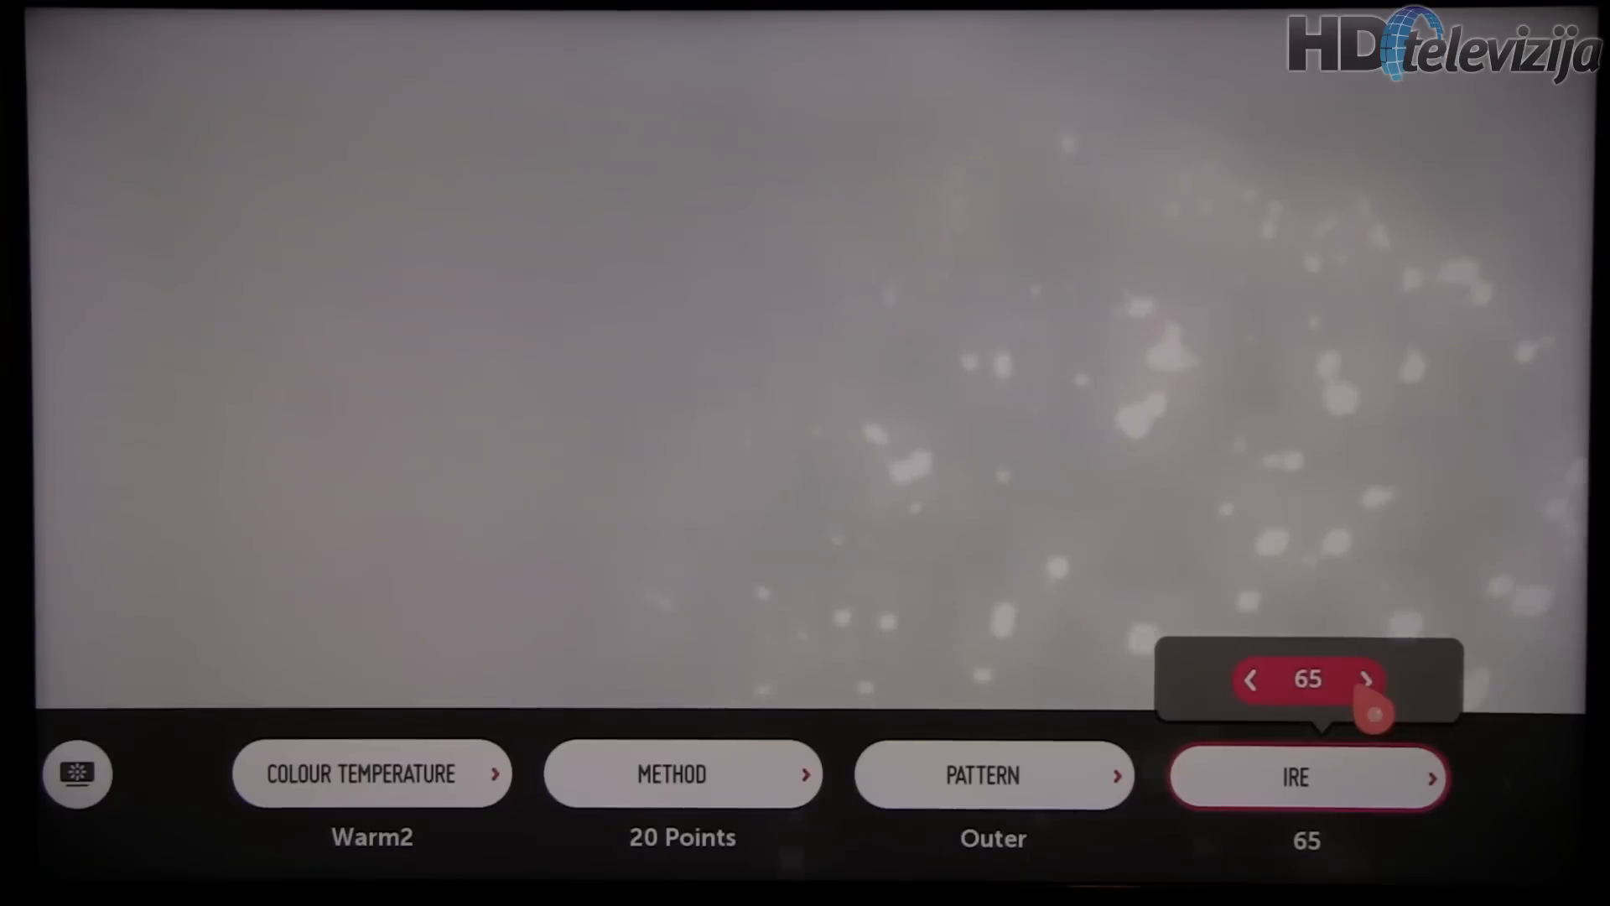
Step: Continue through IRE 70, 75, 80, 90 and 100, ending at Luminance 130 with RGB 0
{"action": "left_click", "coordinate": [1366, 680]}
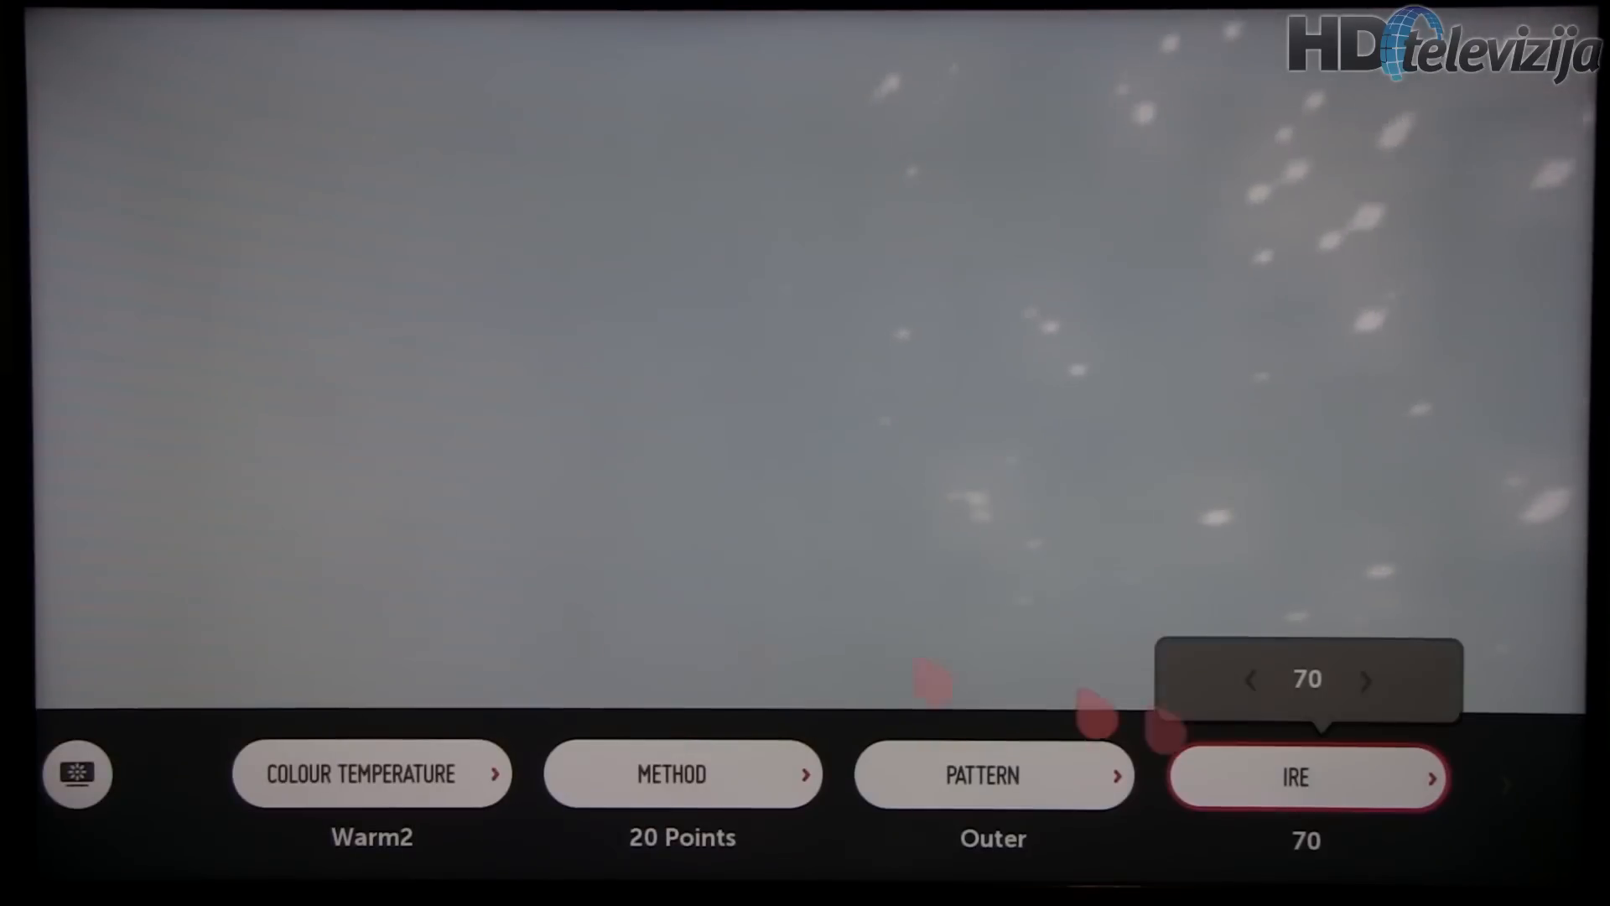
{"action": "left_click", "coordinate": [1366, 680]}
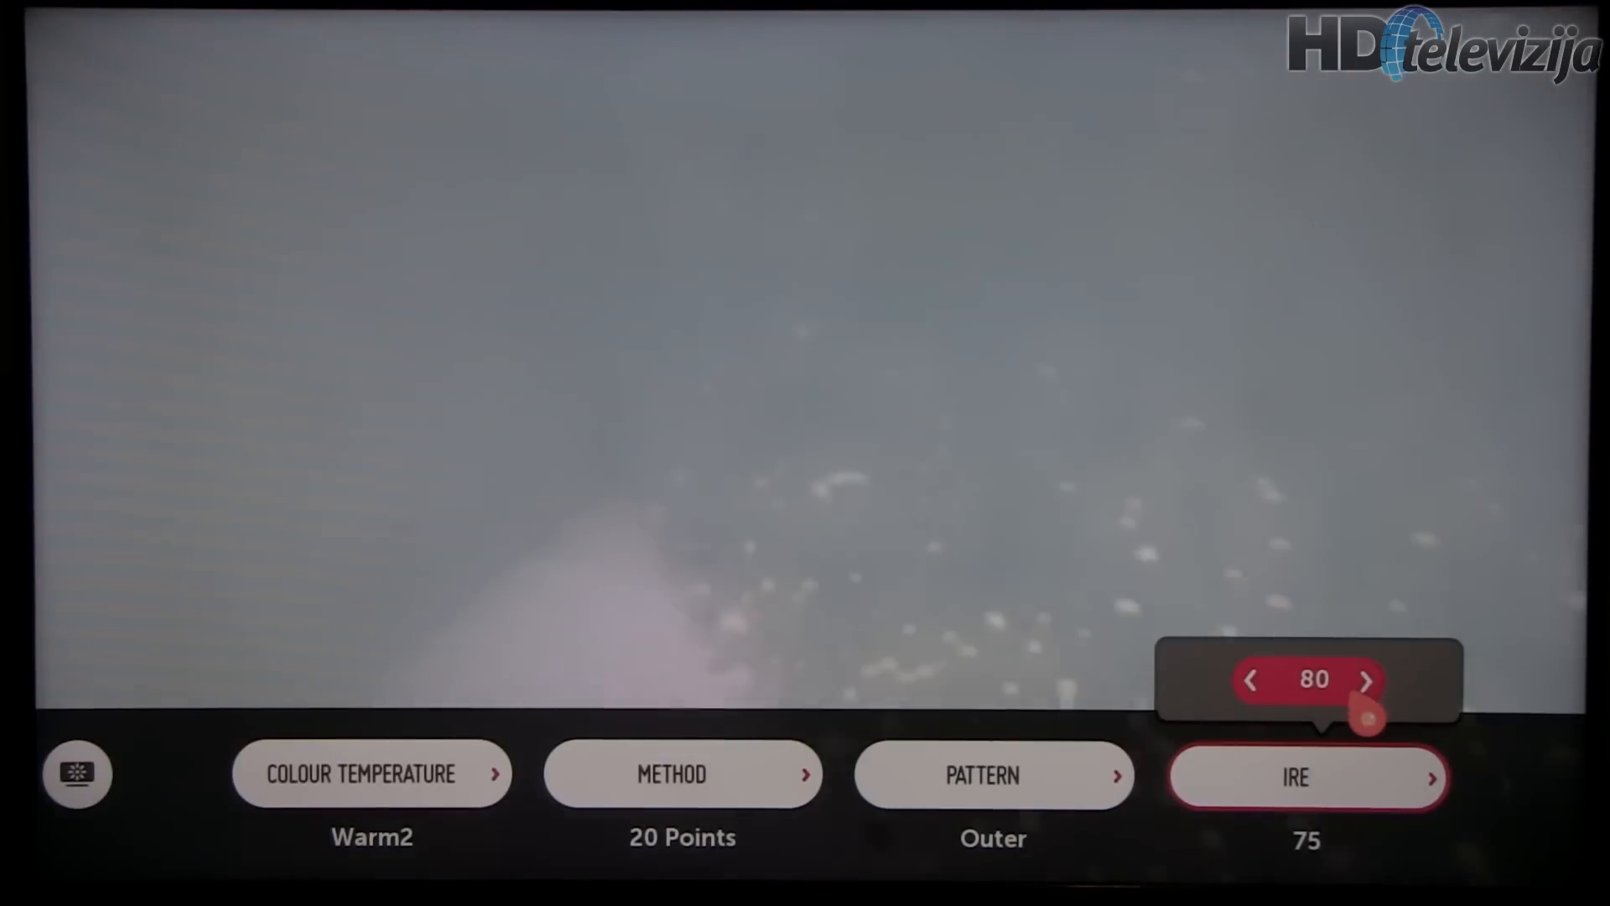
{"action": "left_click", "coordinate": [1250, 680]}
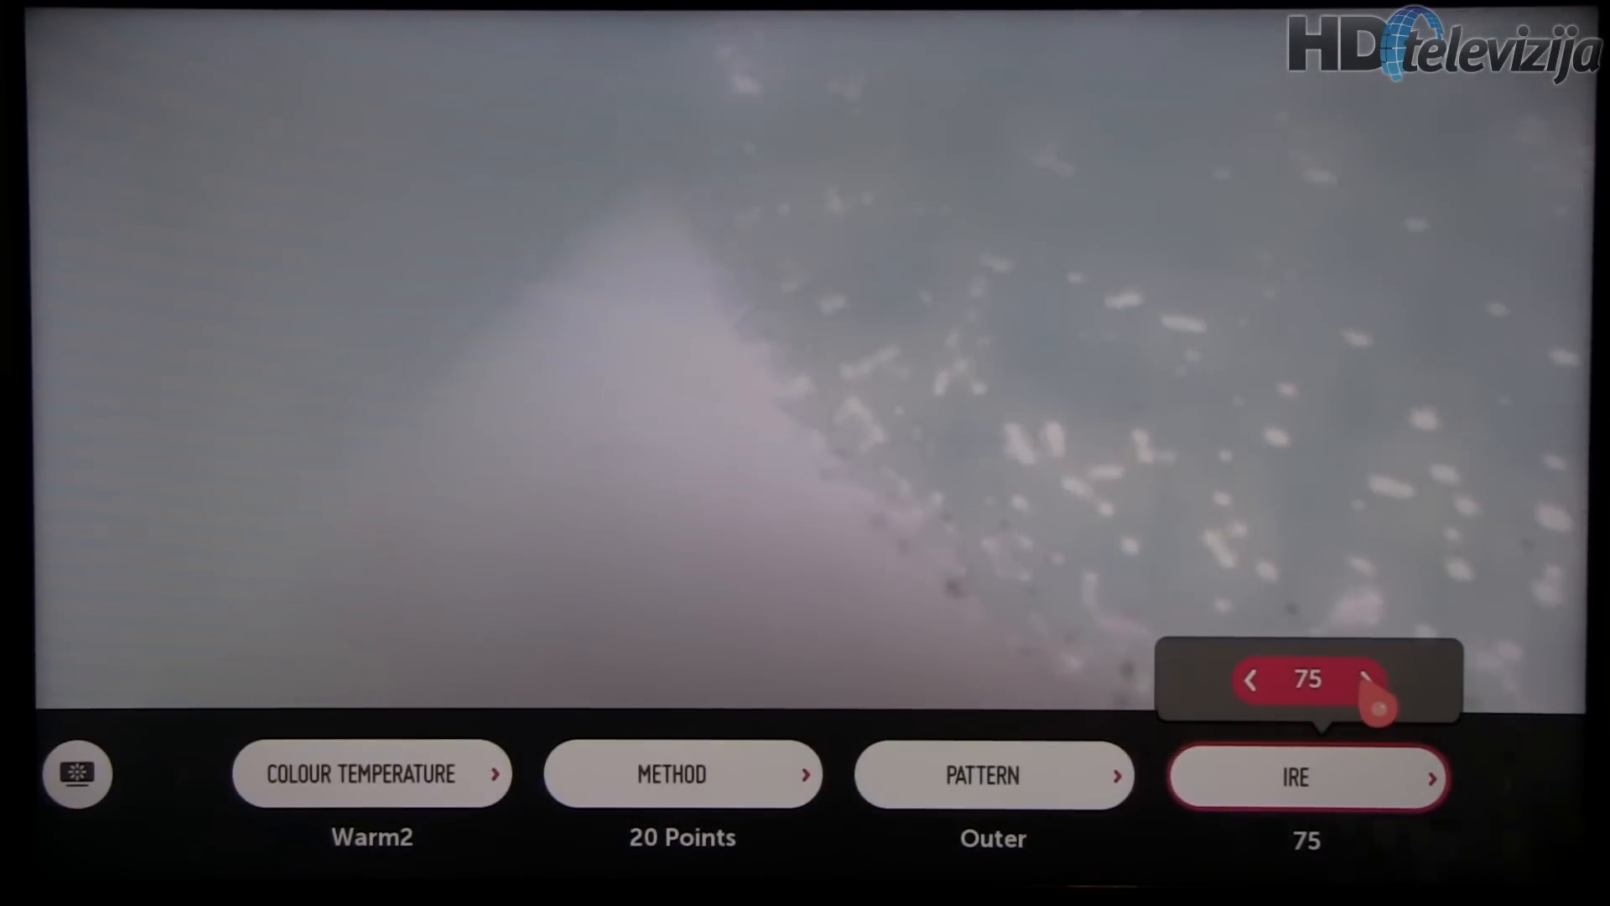
{"action": "left_click", "coordinate": [1367, 681]}
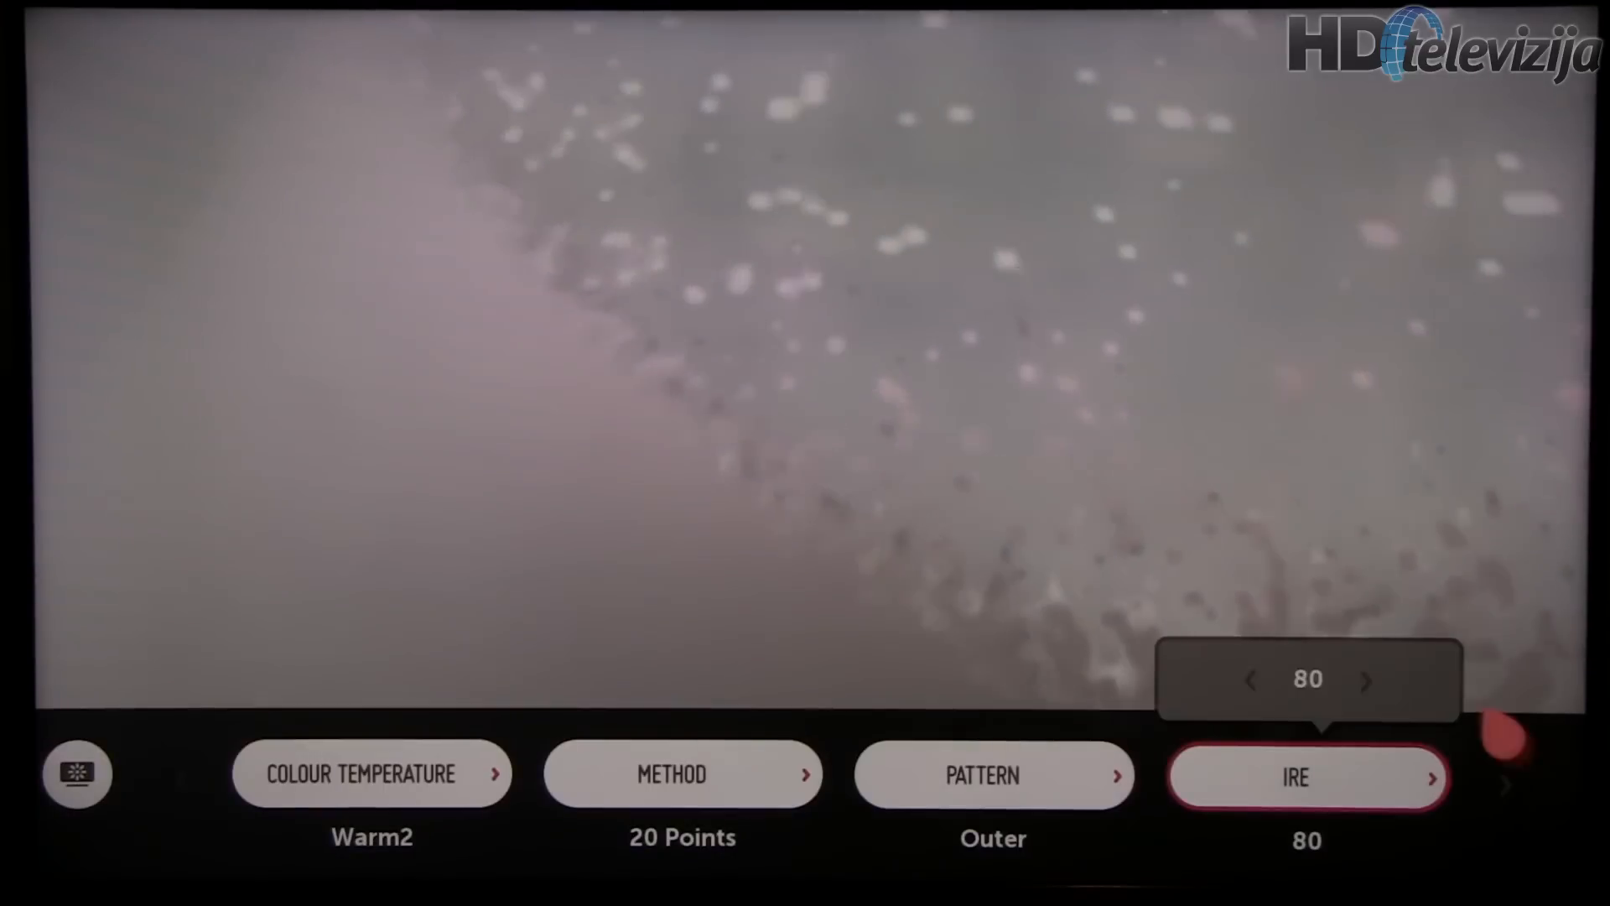
{"action": "left_click", "coordinate": [1366, 680]}
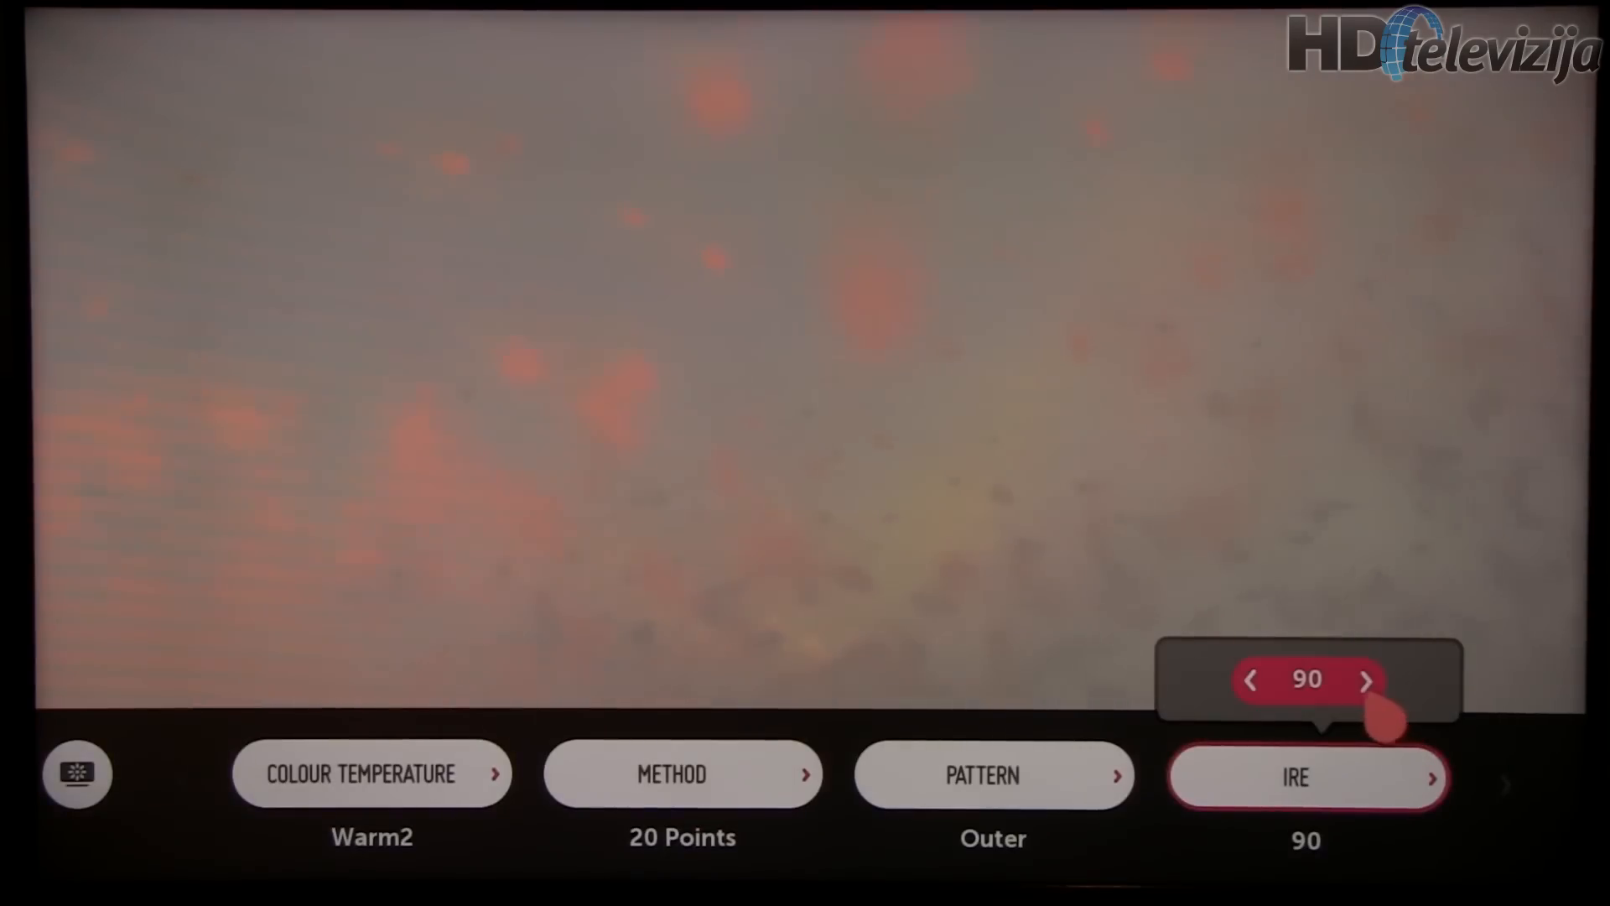
{"action": "left_click", "coordinate": [1367, 680]}
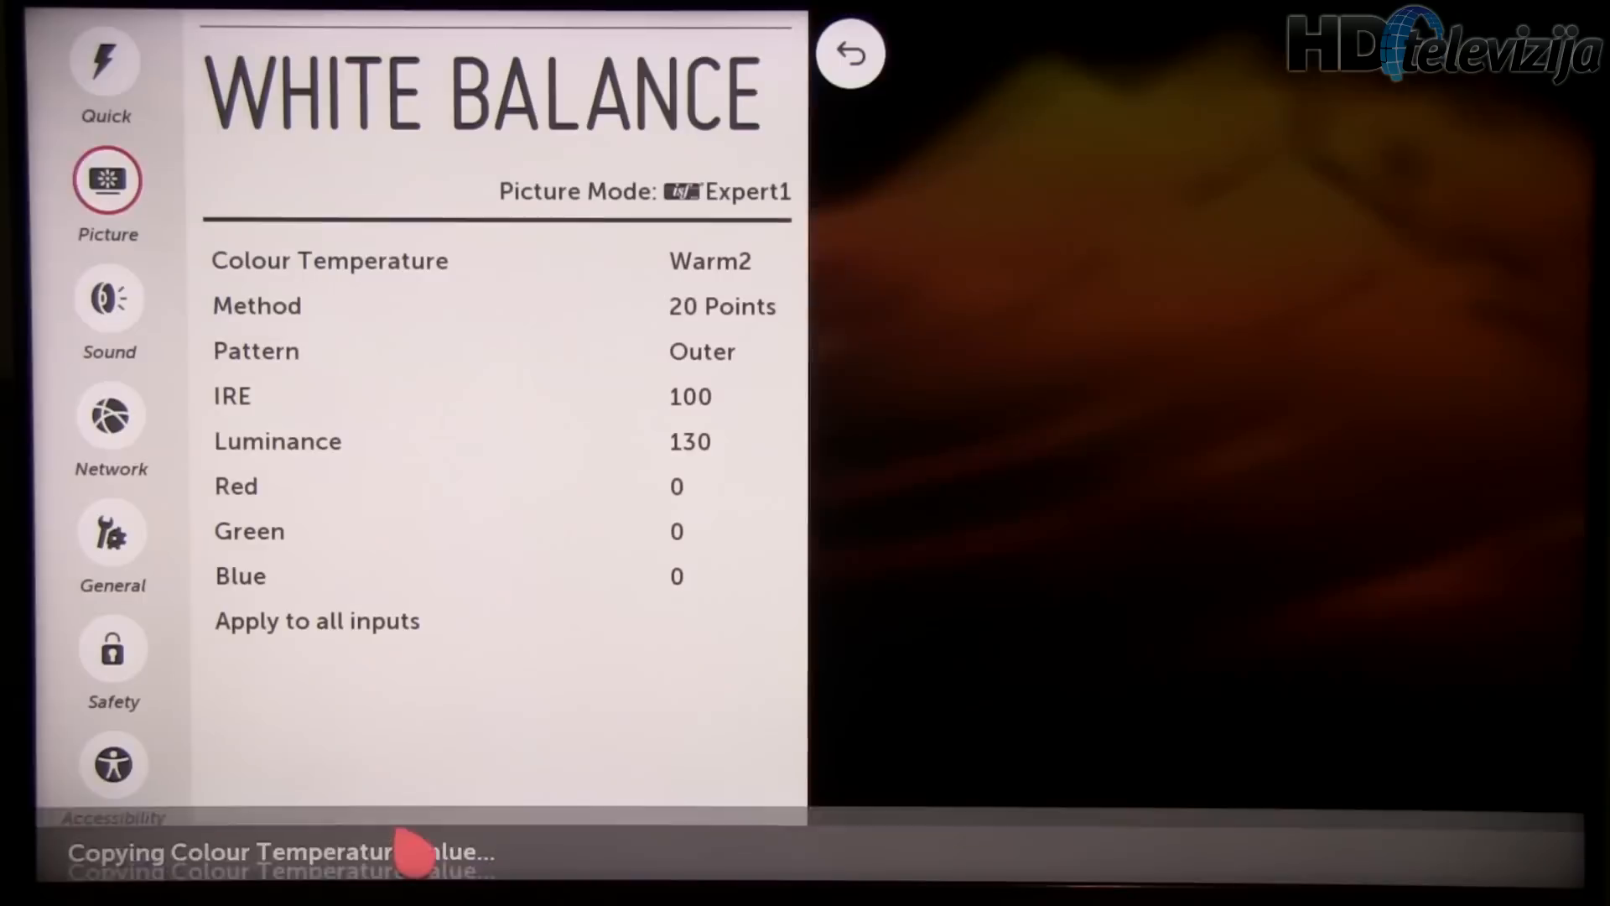
Step: Leave White Balance and return to the Expert Control list
{"action": "left_click", "coordinate": [411, 351]}
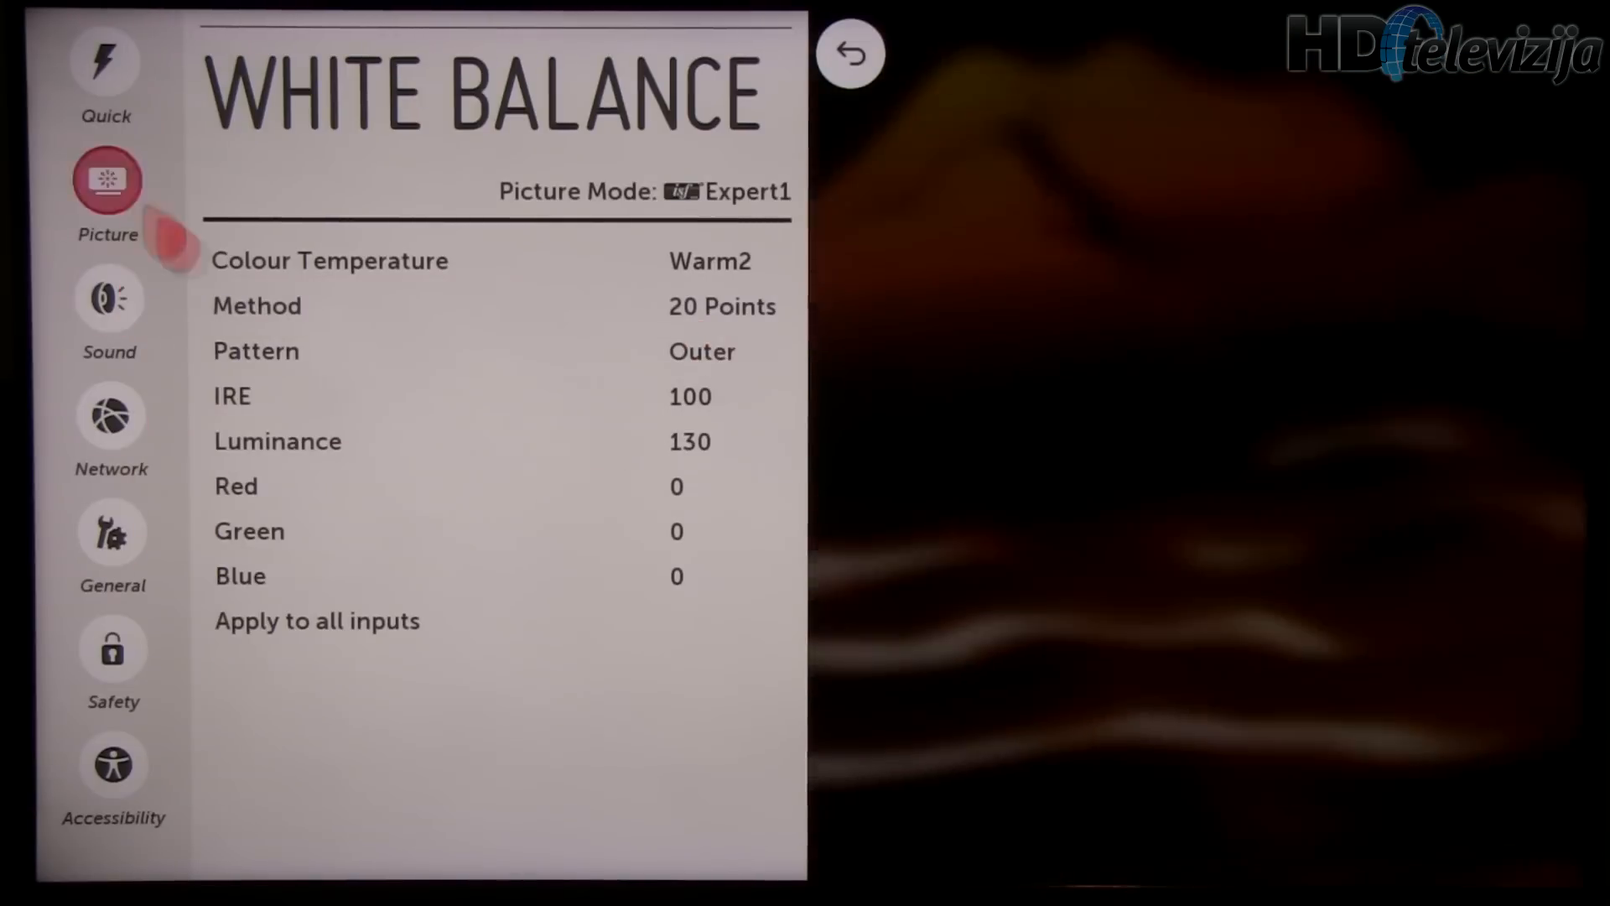
{"action": "mouse_move", "coordinate": [581, 334]}
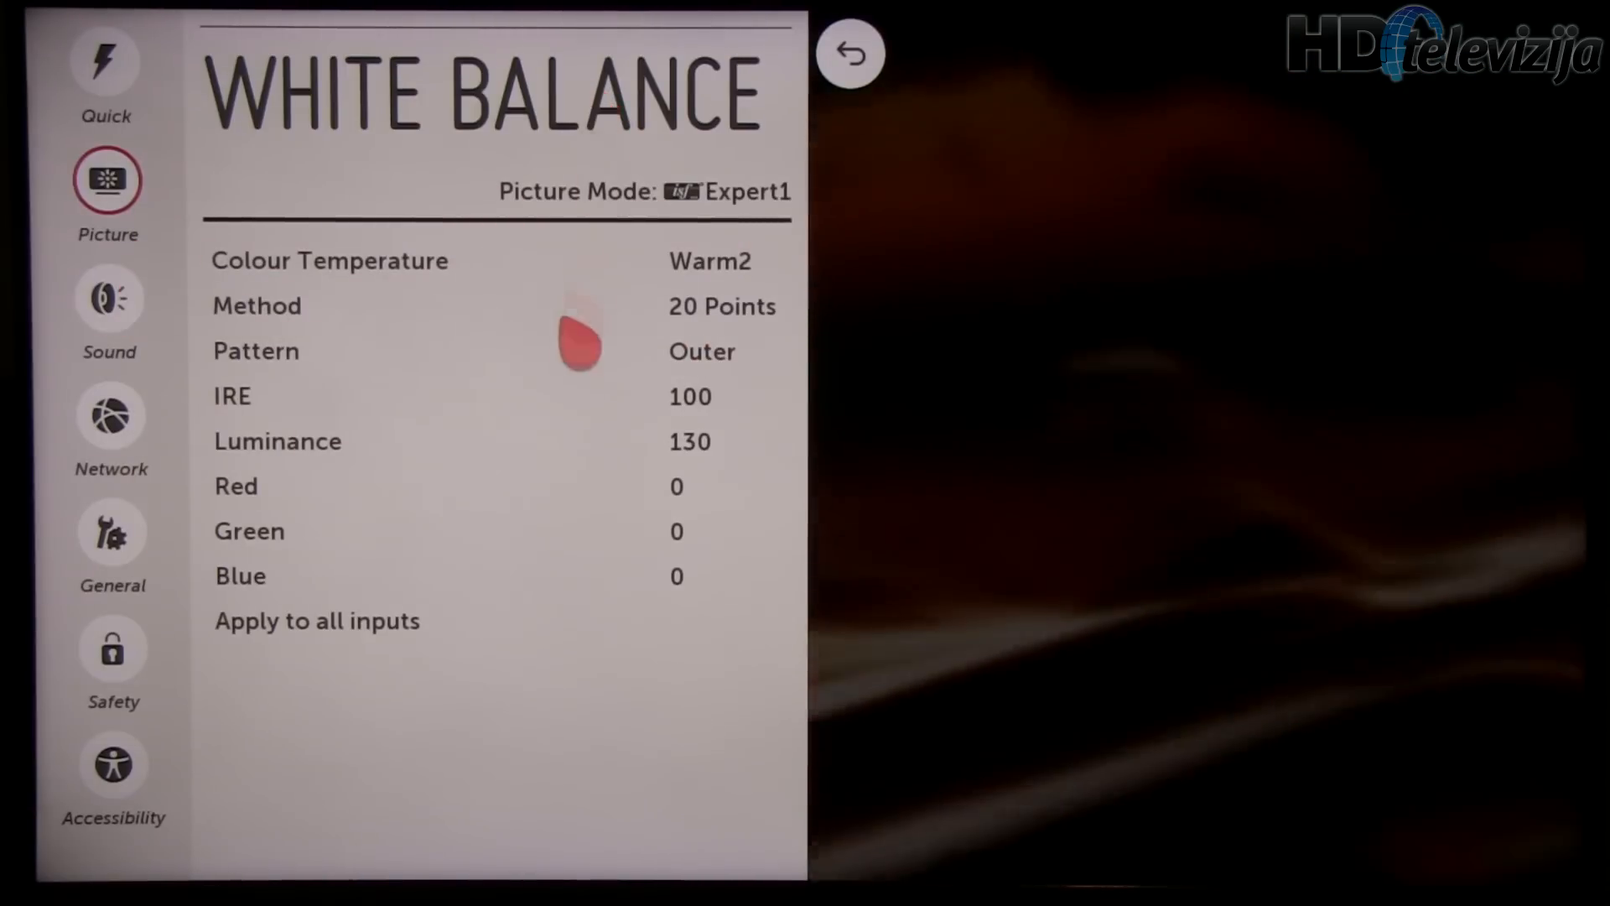
{"action": "left_click", "coordinate": [850, 52]}
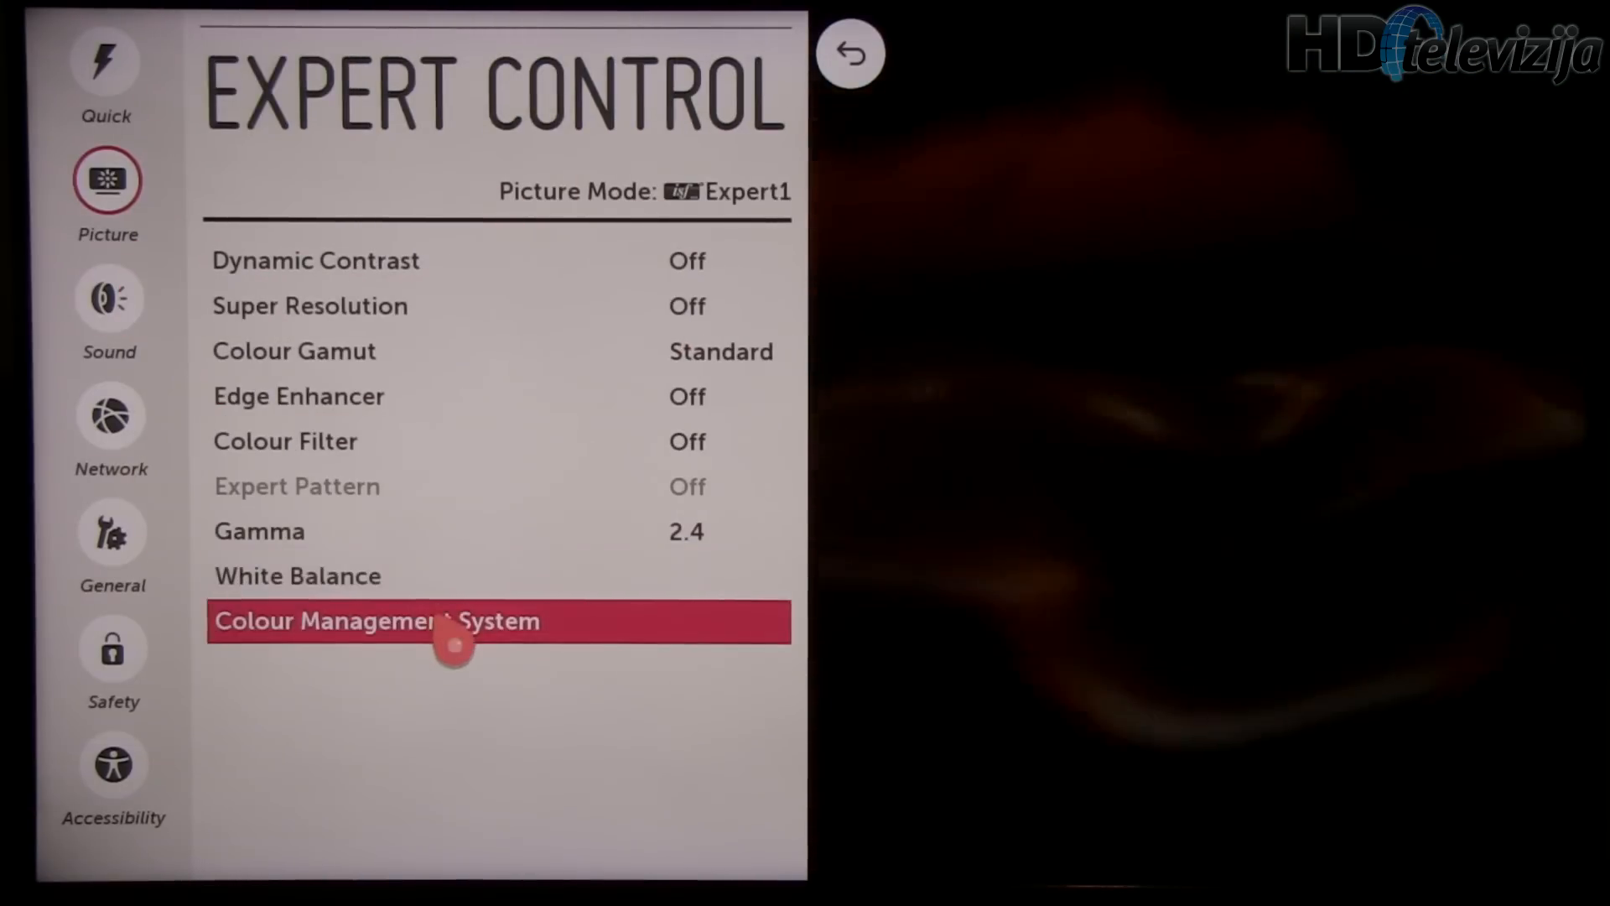
Step: Adjust Colour Management per colour (Green, Yellow tint -4 luminance 2) and return to Picture Adjust
{"action": "left_click", "coordinate": [453, 622]}
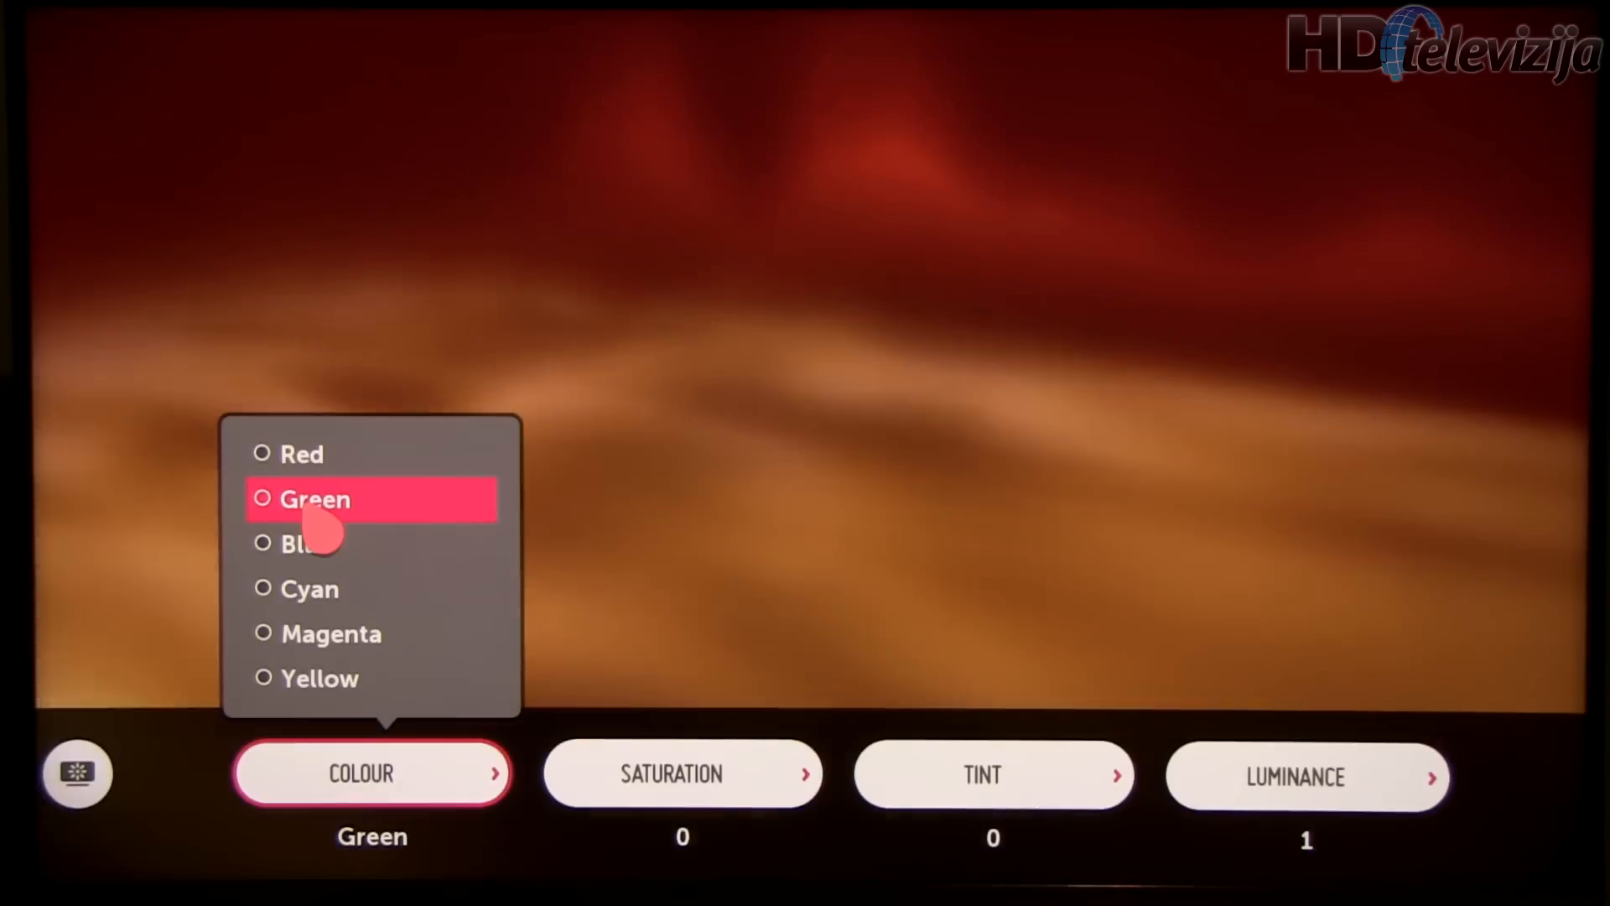
{"action": "left_click", "coordinate": [328, 544]}
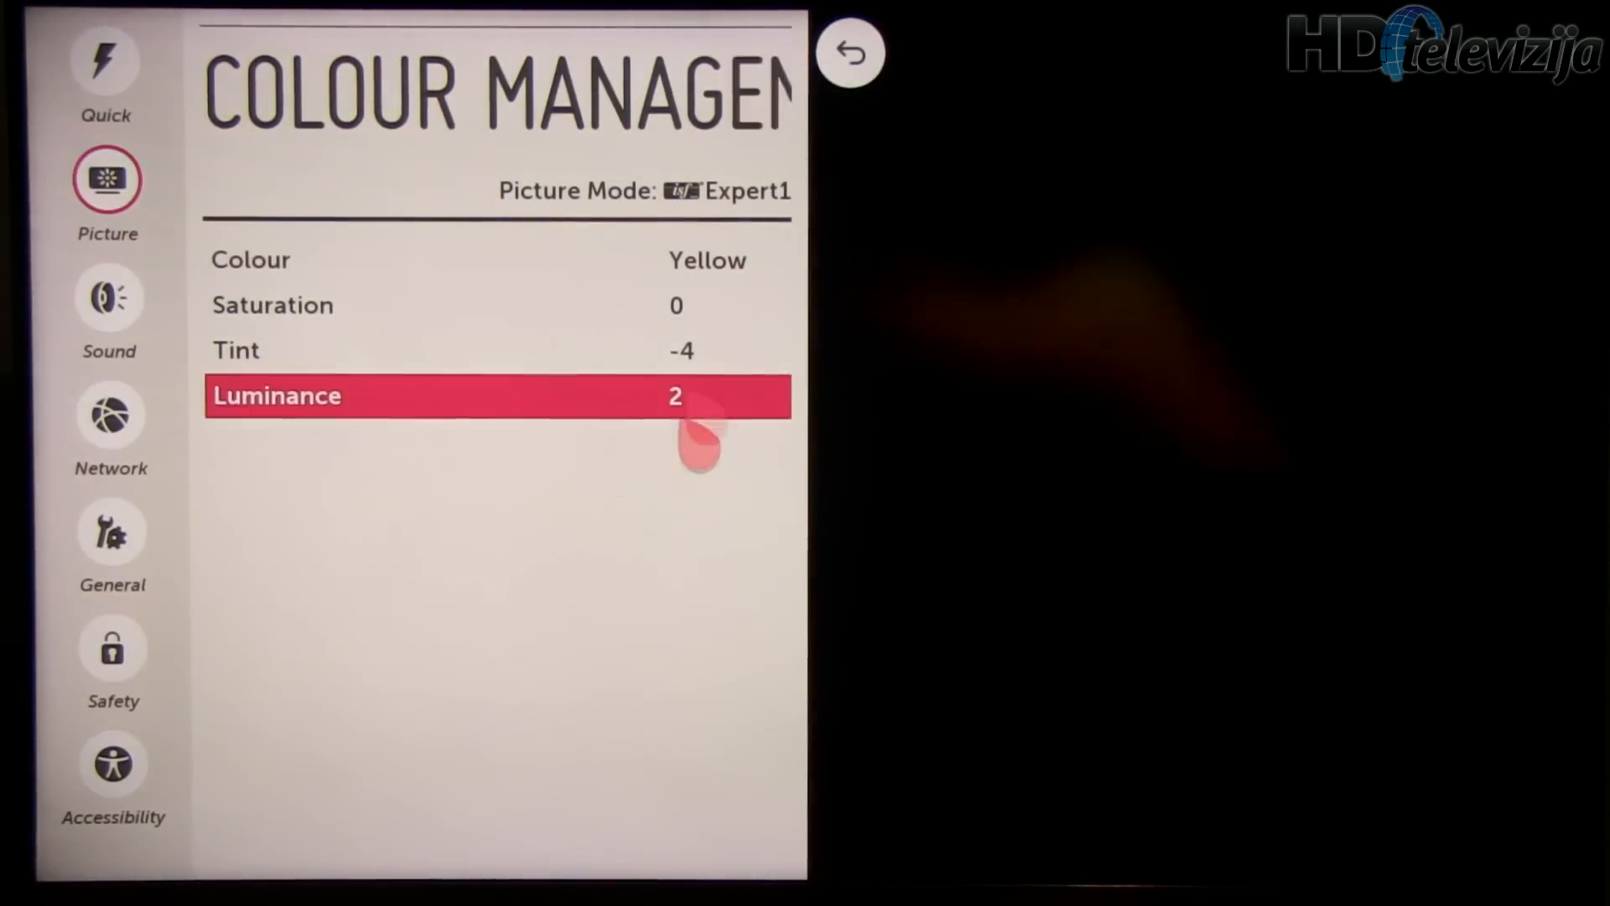
{"action": "key", "text": "Up"}
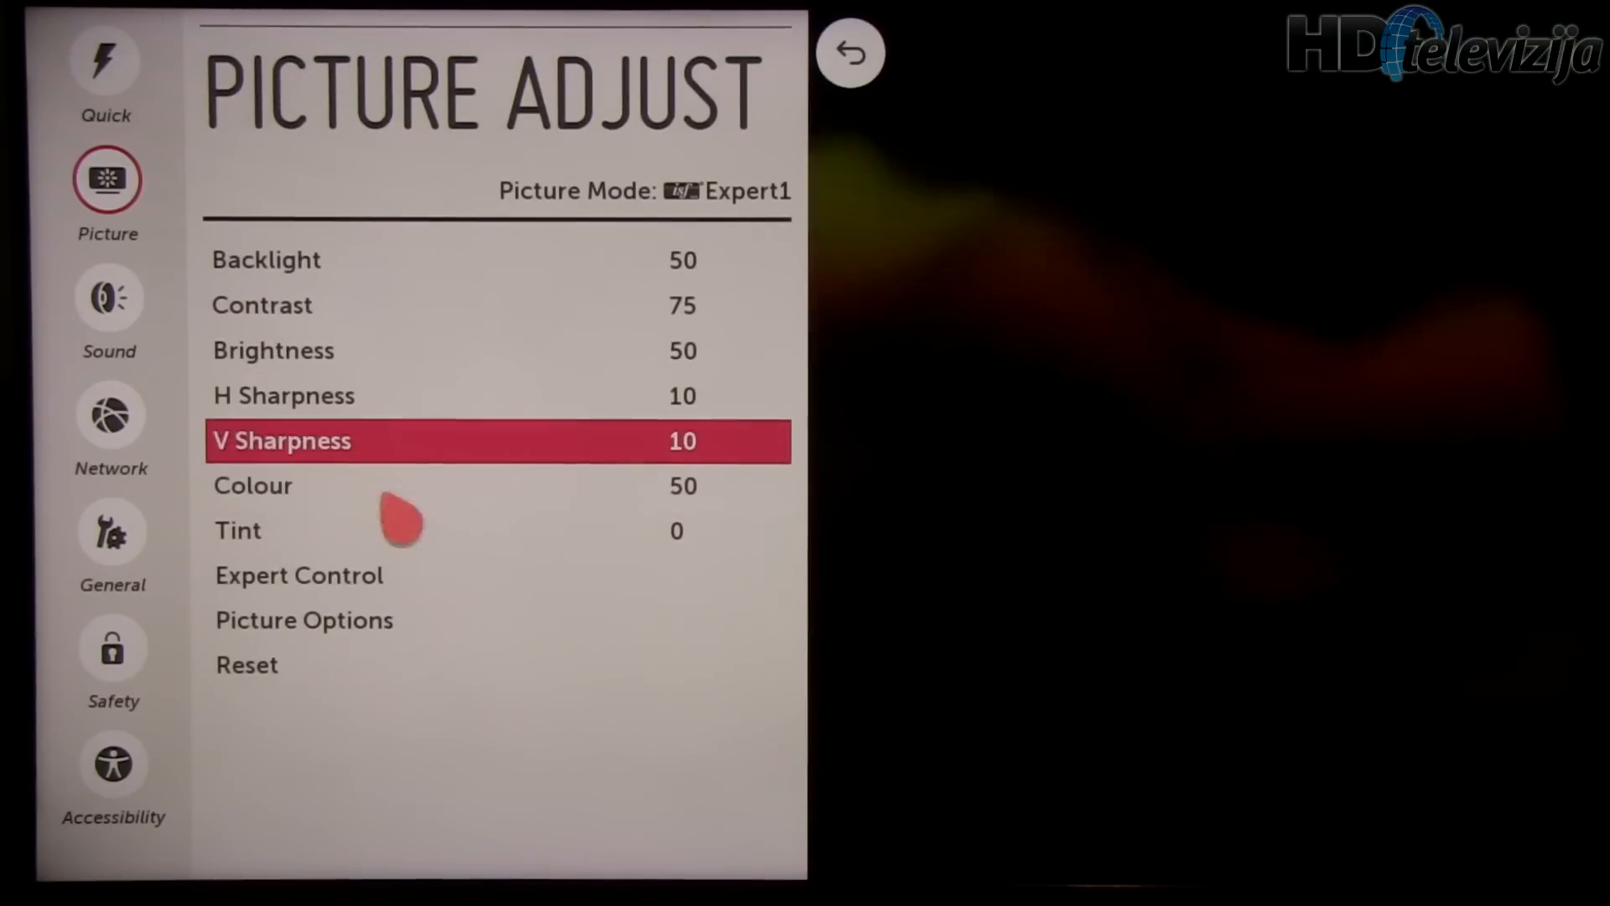
Step: In Picture Options set both noise reductions Off, Black Level Low, LED Local Dimming Low
{"action": "left_click", "coordinate": [303, 619]}
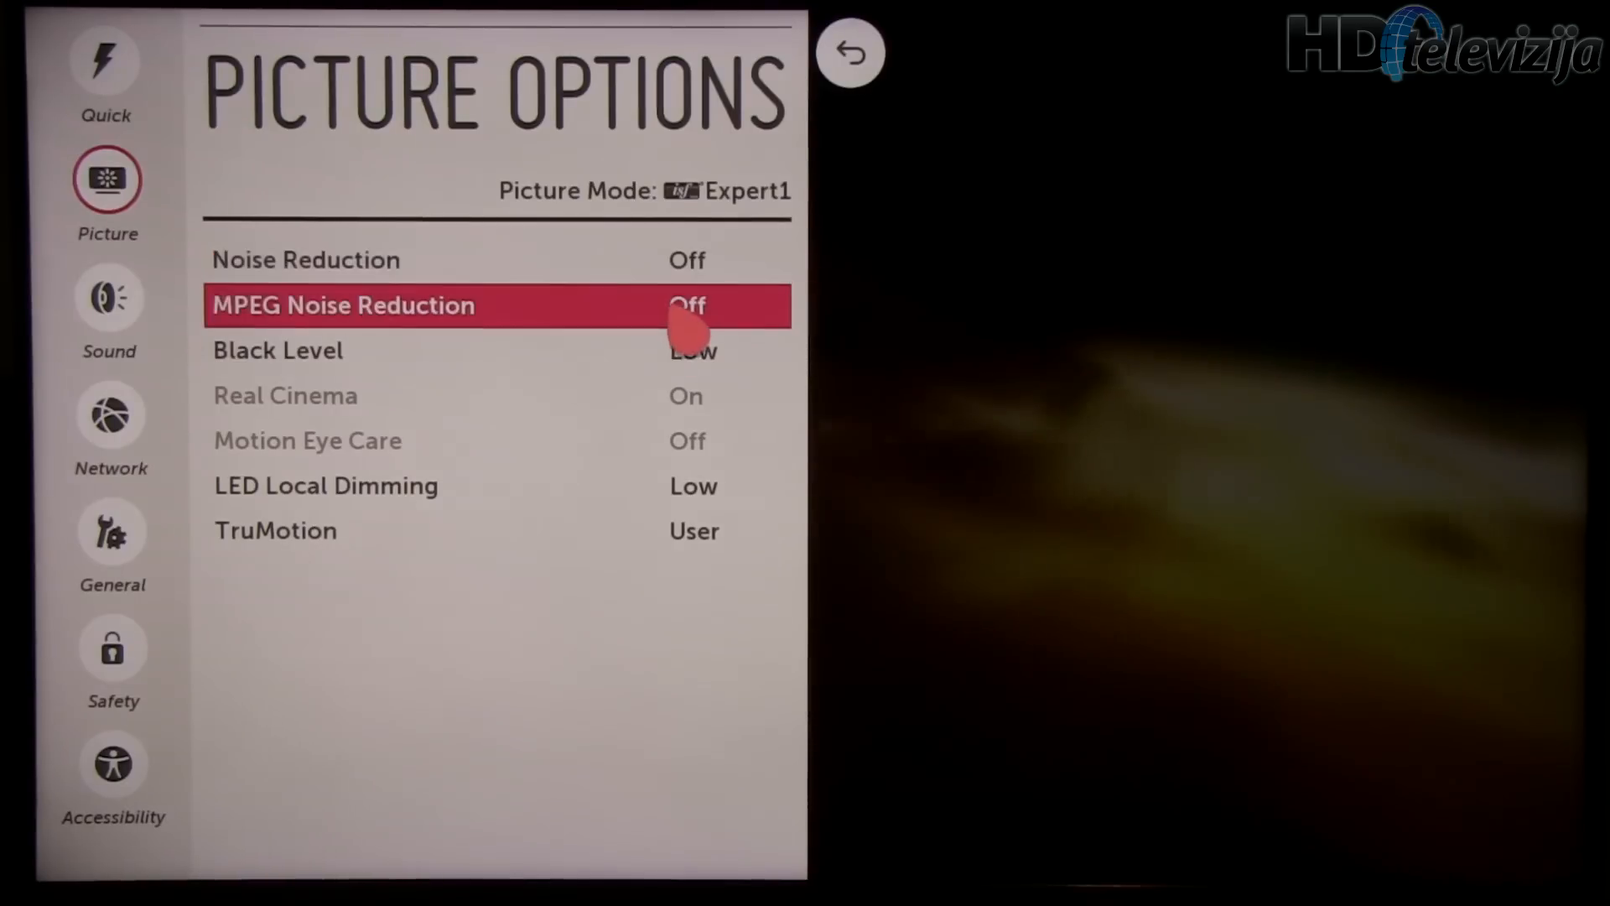
{"action": "scroll", "scroll_direction": "down", "scroll_amount": 3}
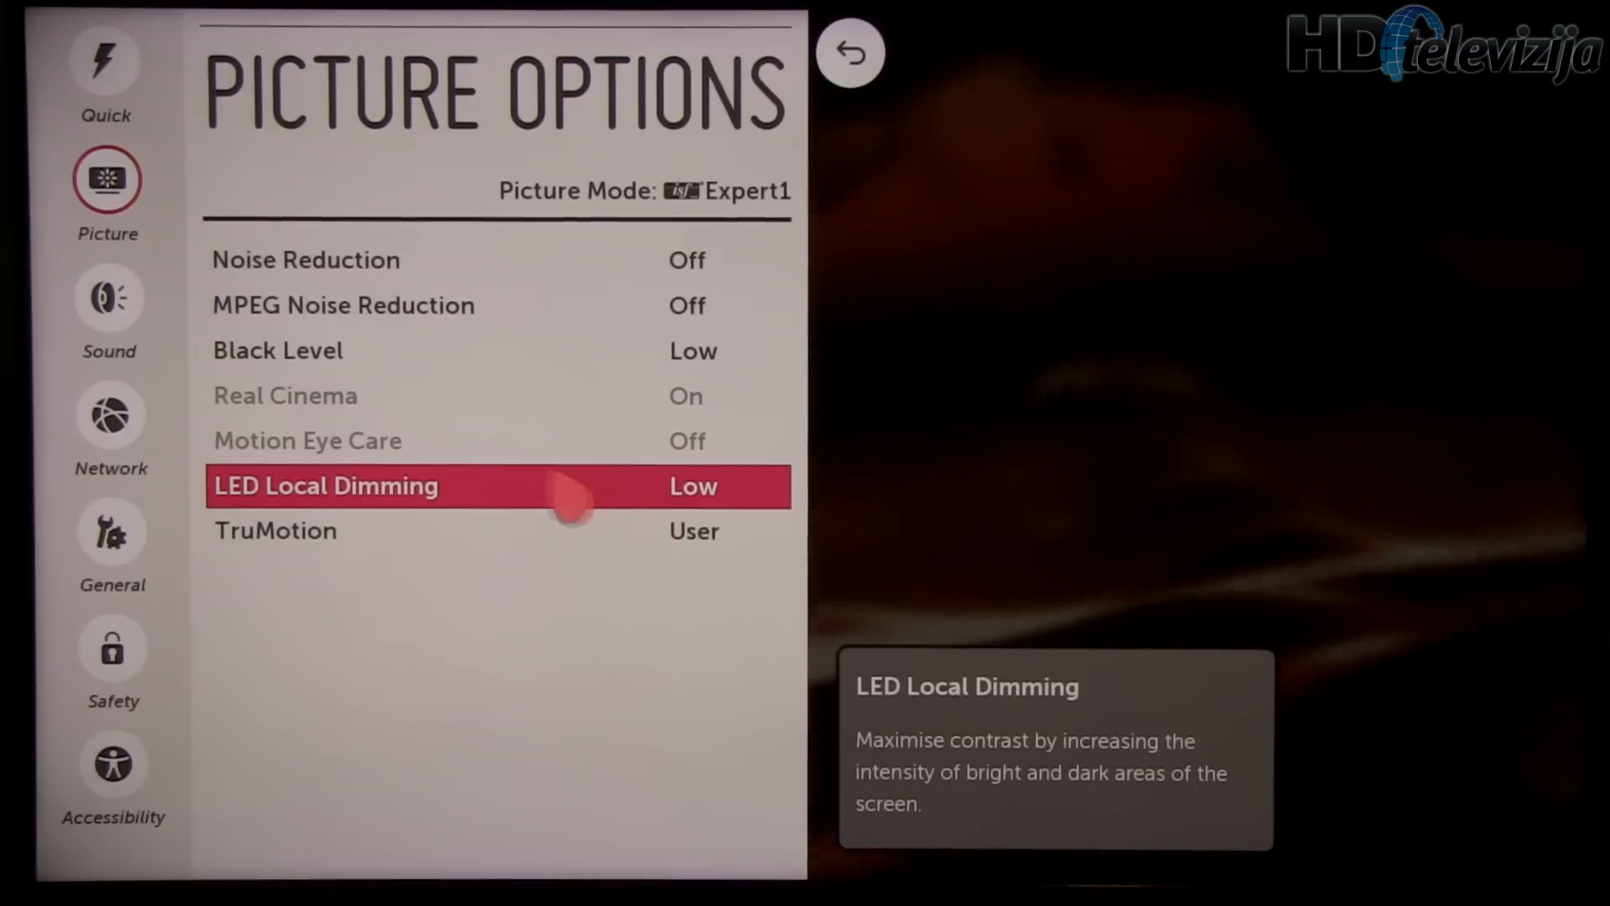
{"action": "key", "text": "Down"}
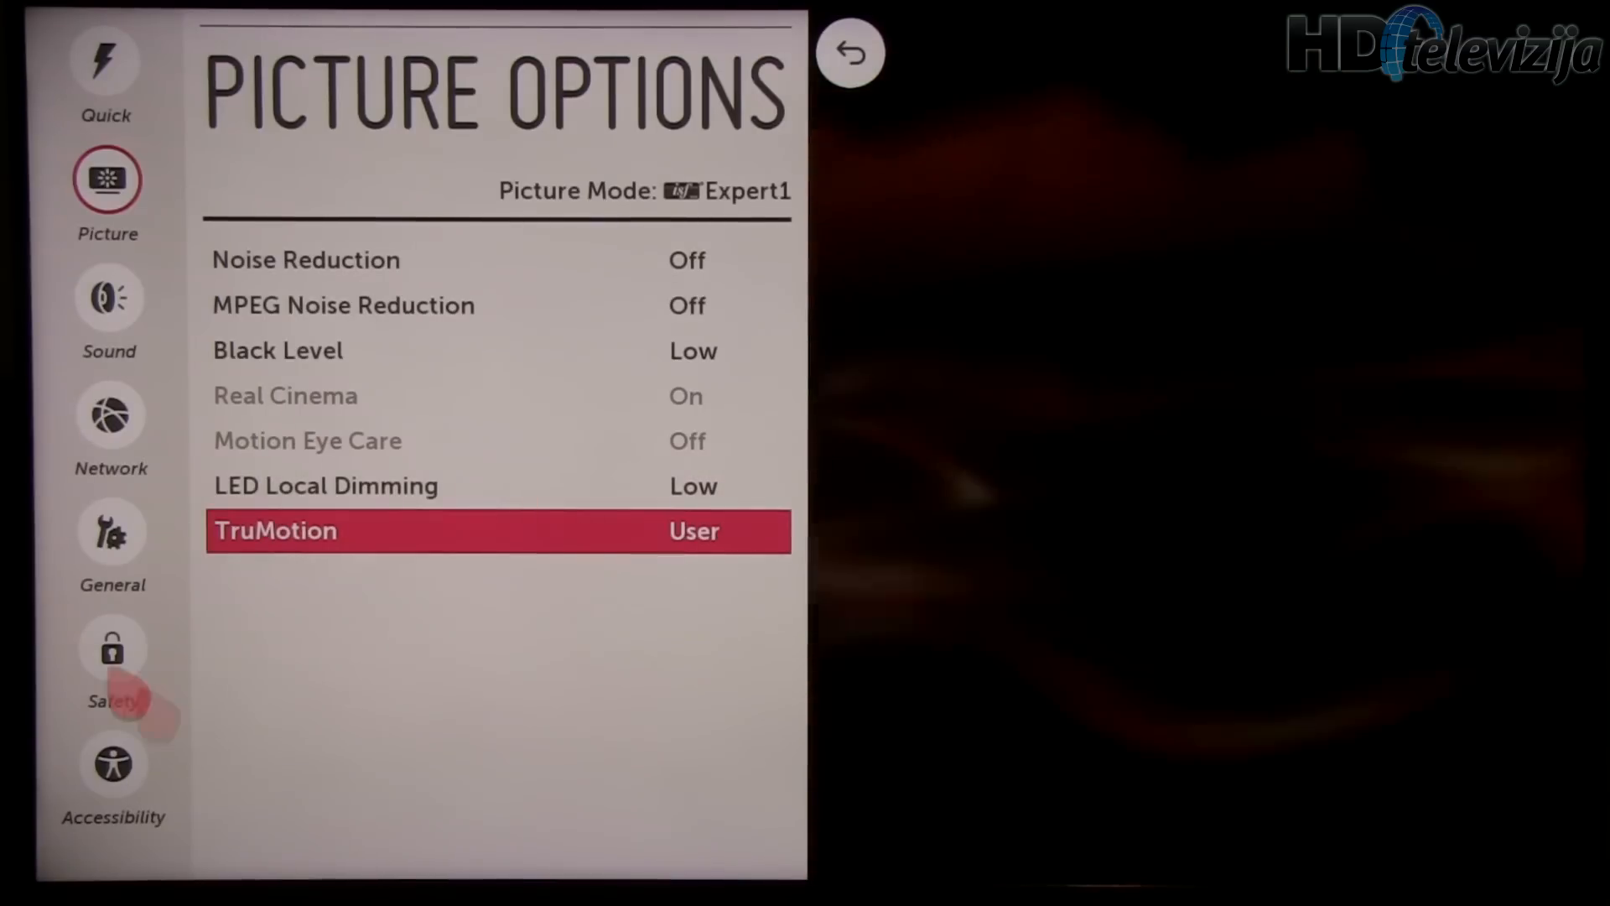
Step: Set TruMotion User details to De-Blur 10 and De-Judder 0, then return to Picture Adjust
{"action": "left_click", "coordinate": [499, 531]}
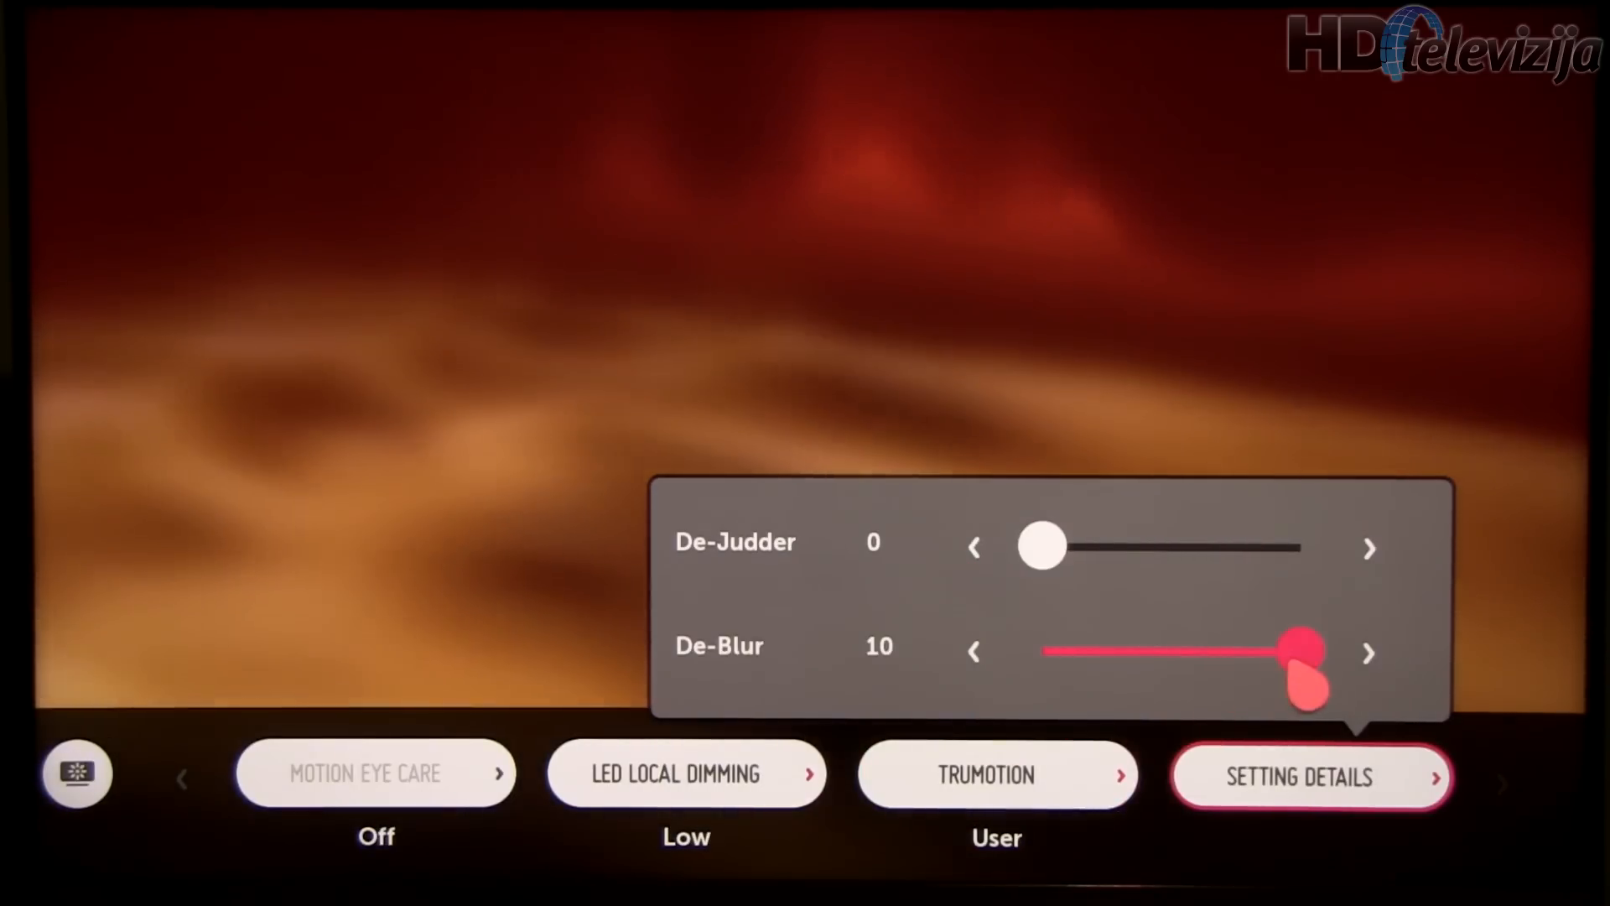
{"action": "left_click", "coordinate": [1370, 548]}
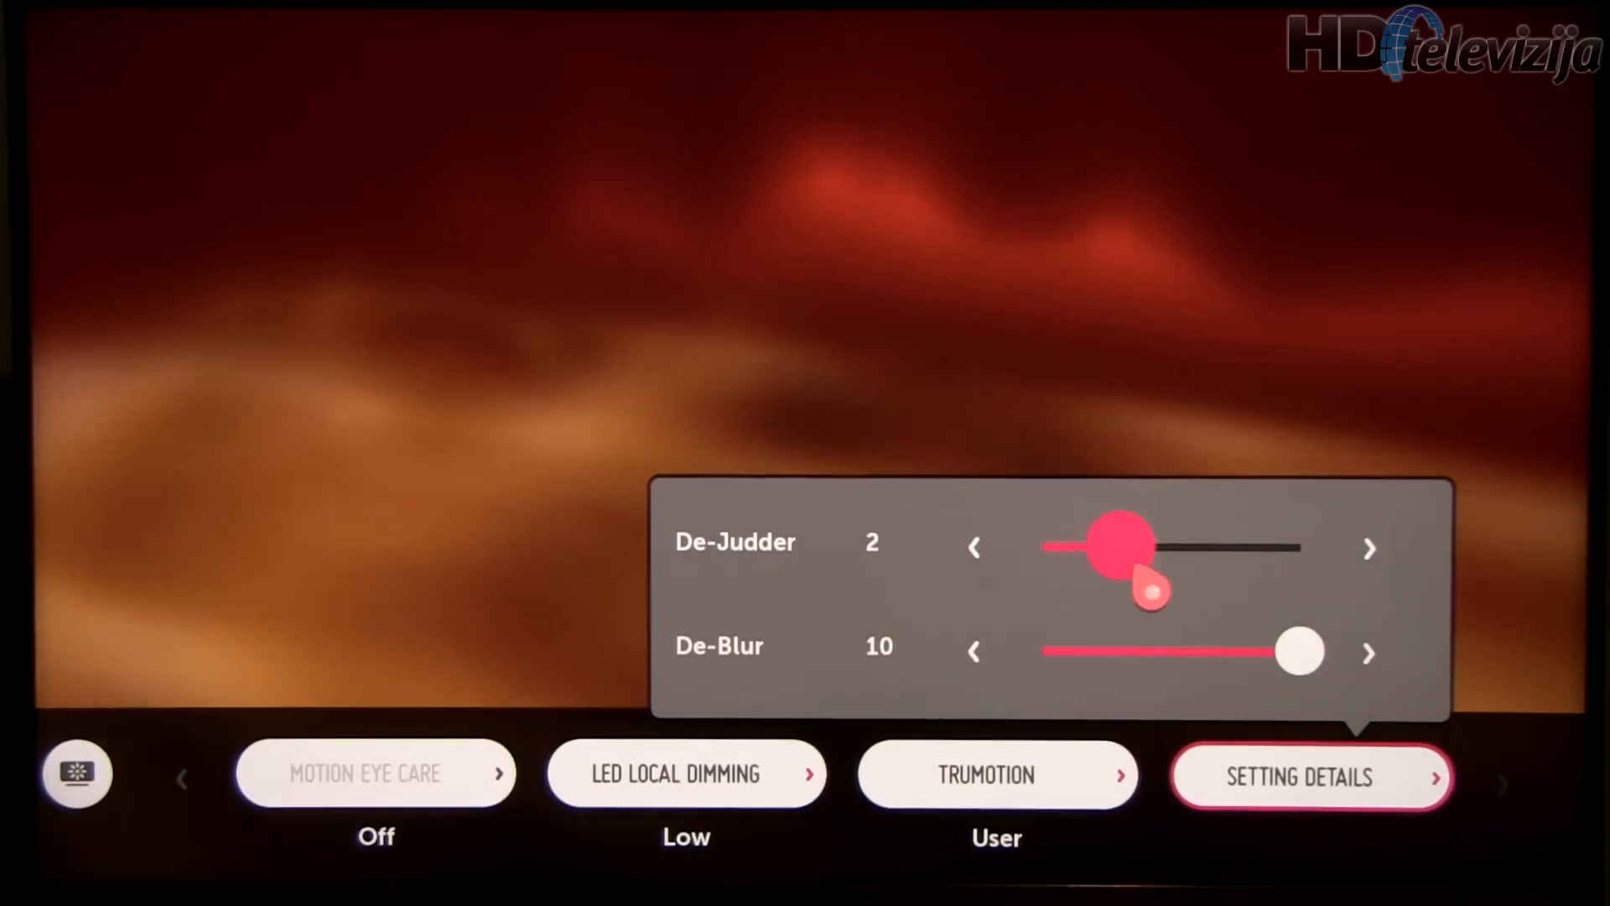
{"action": "left_click", "coordinate": [973, 548]}
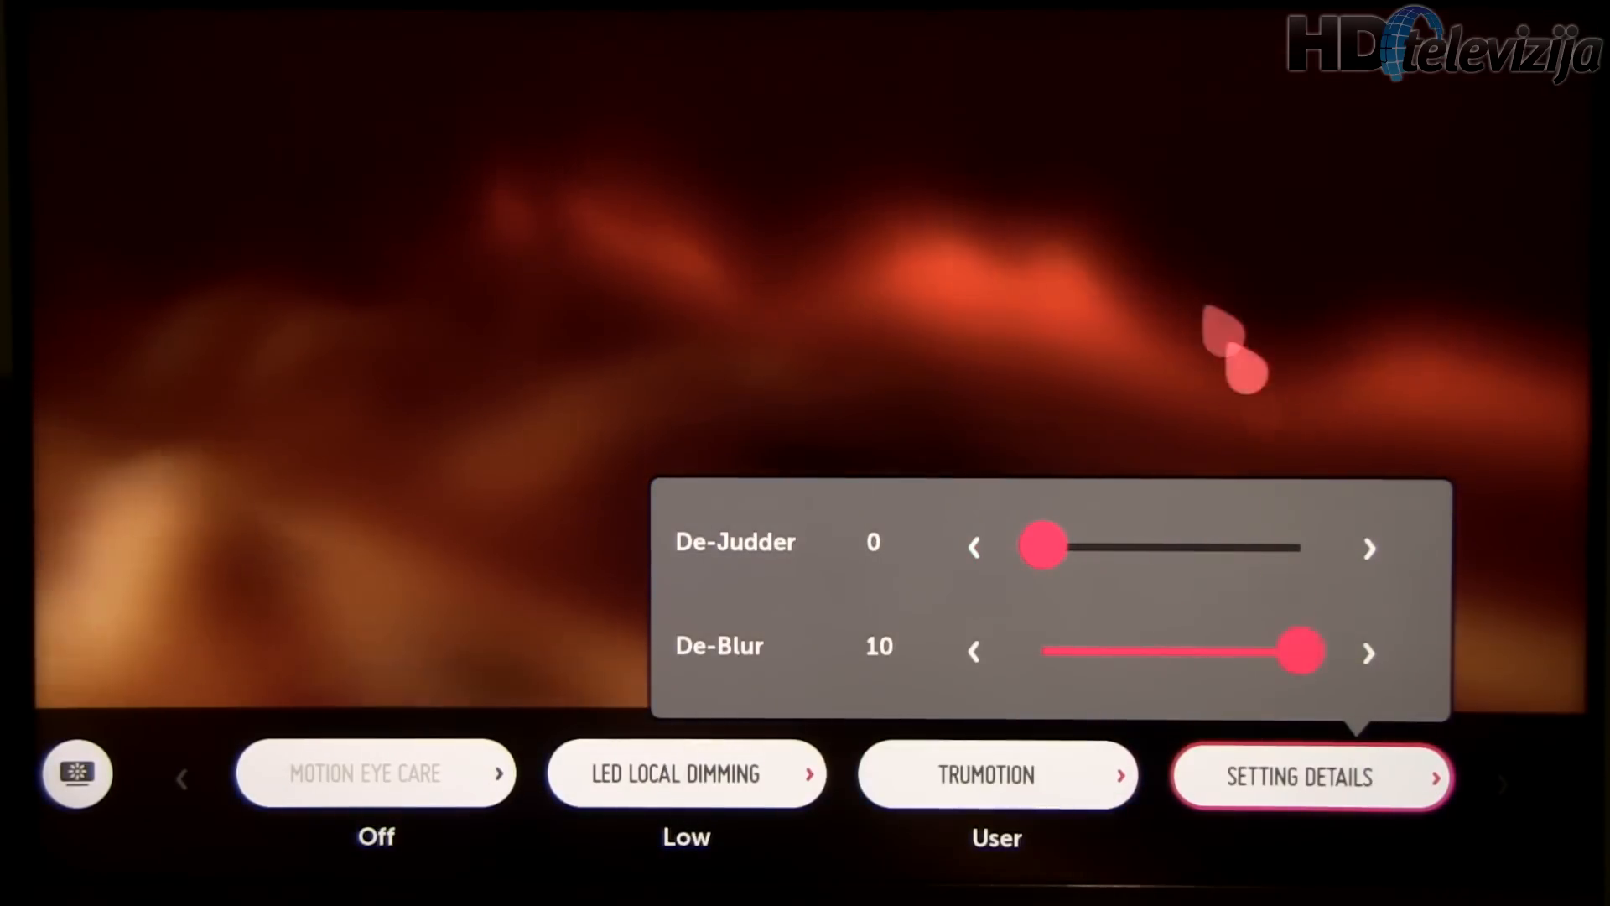
{"action": "left_click", "coordinate": [971, 652]}
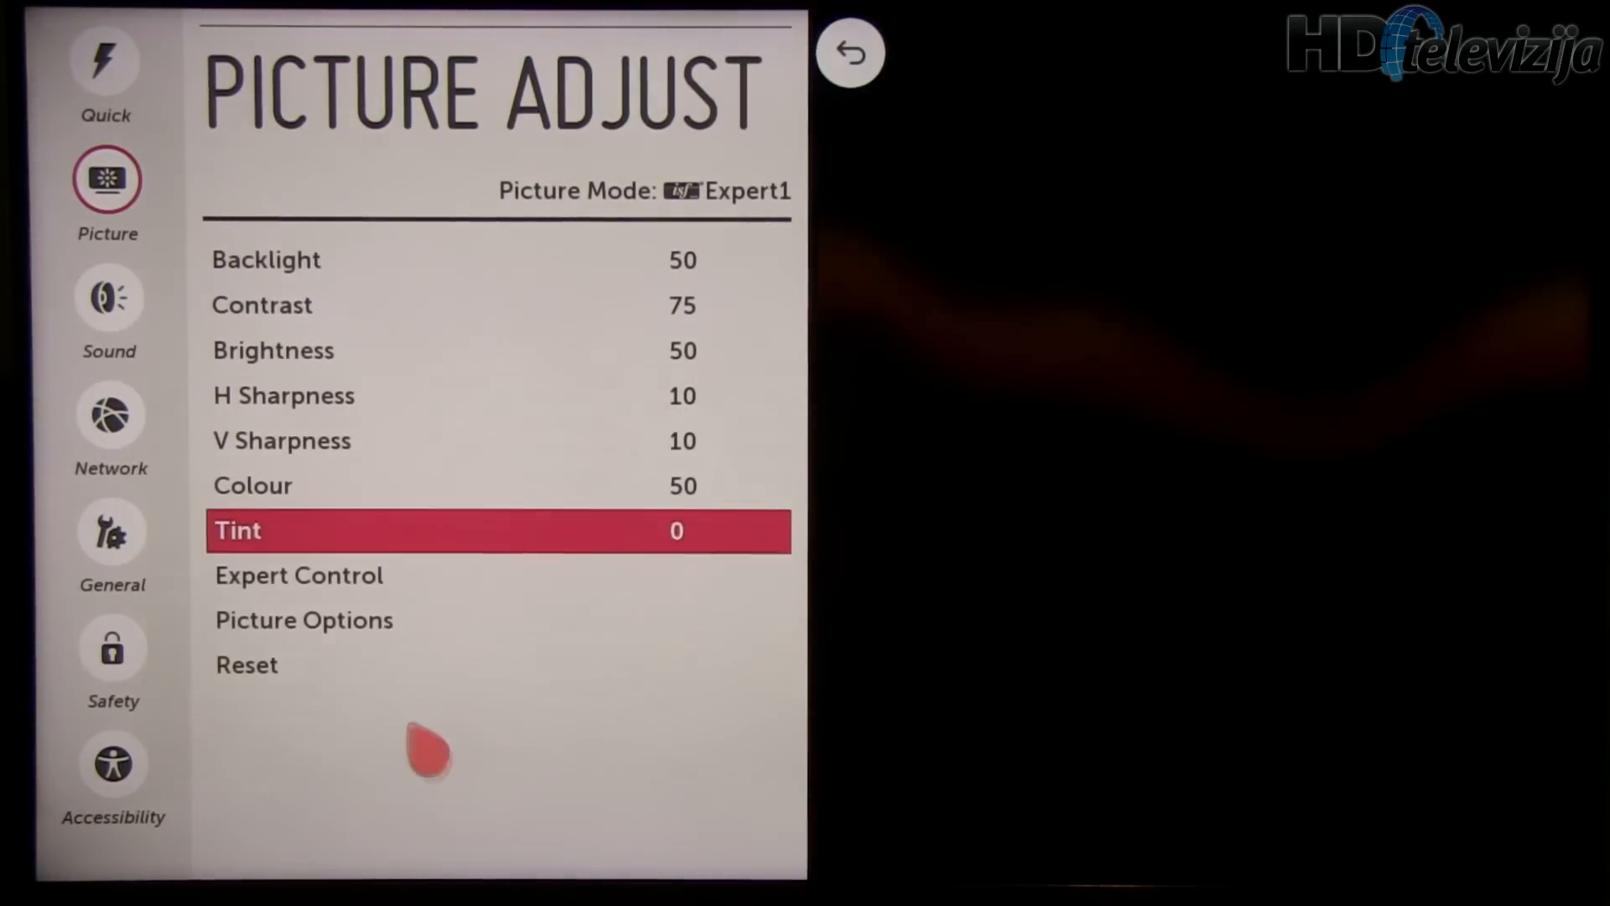
Step: Exit the Picture settings and bring up the Inputs list showing Live TV and HDMI1
{"action": "left_click", "coordinate": [850, 52]}
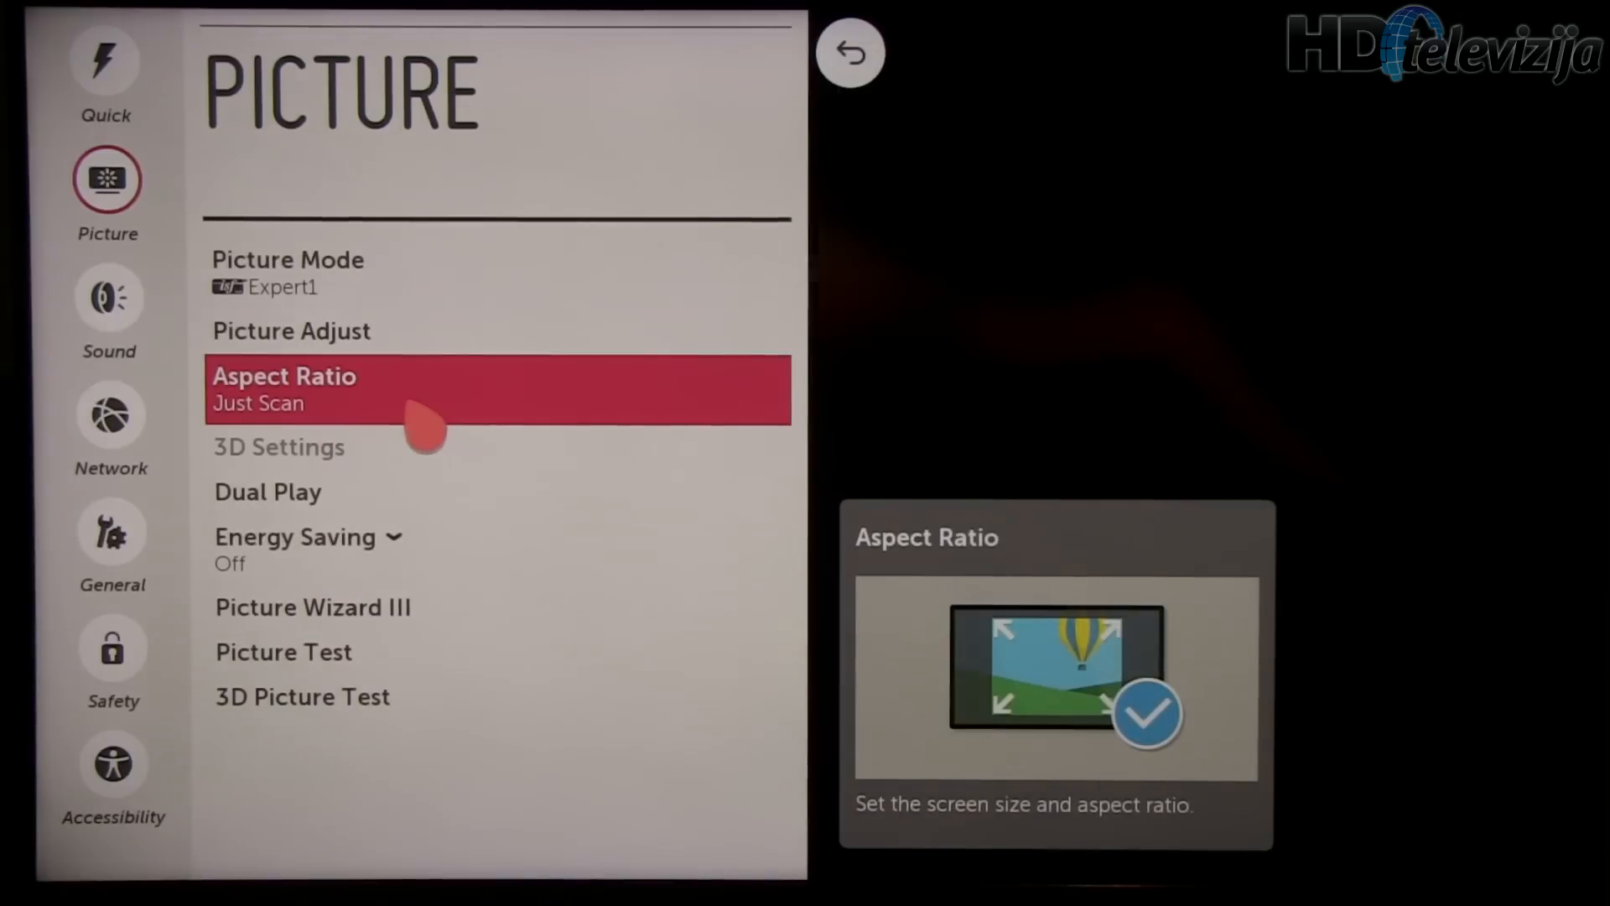
{"action": "mouse_move", "coordinate": [343, 416]}
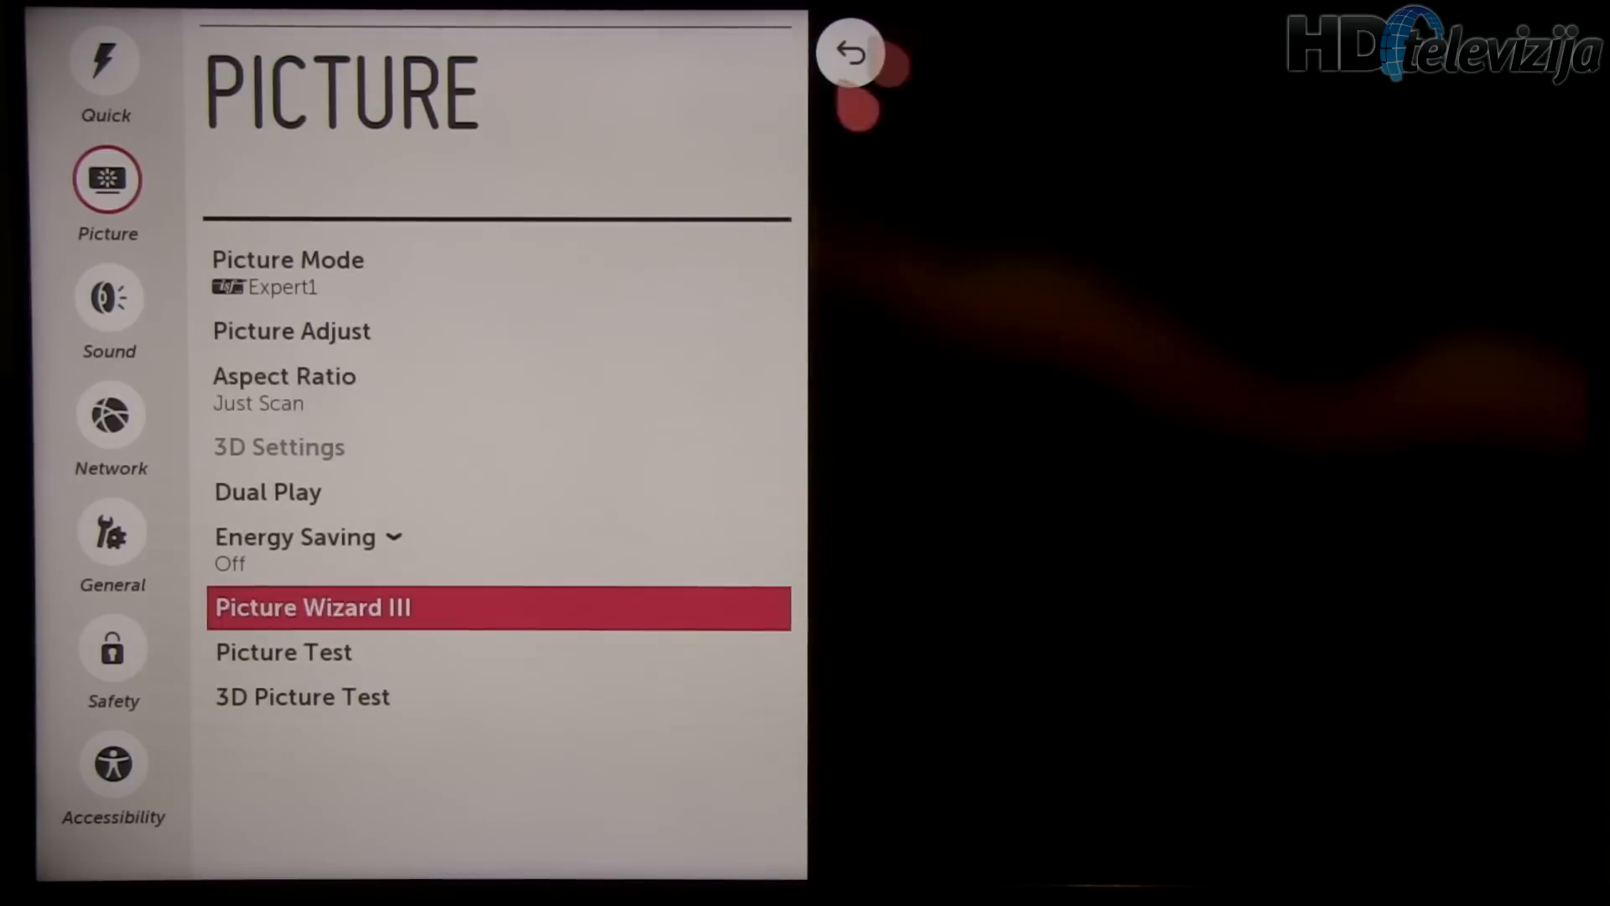
{"action": "left_click", "coordinate": [850, 51]}
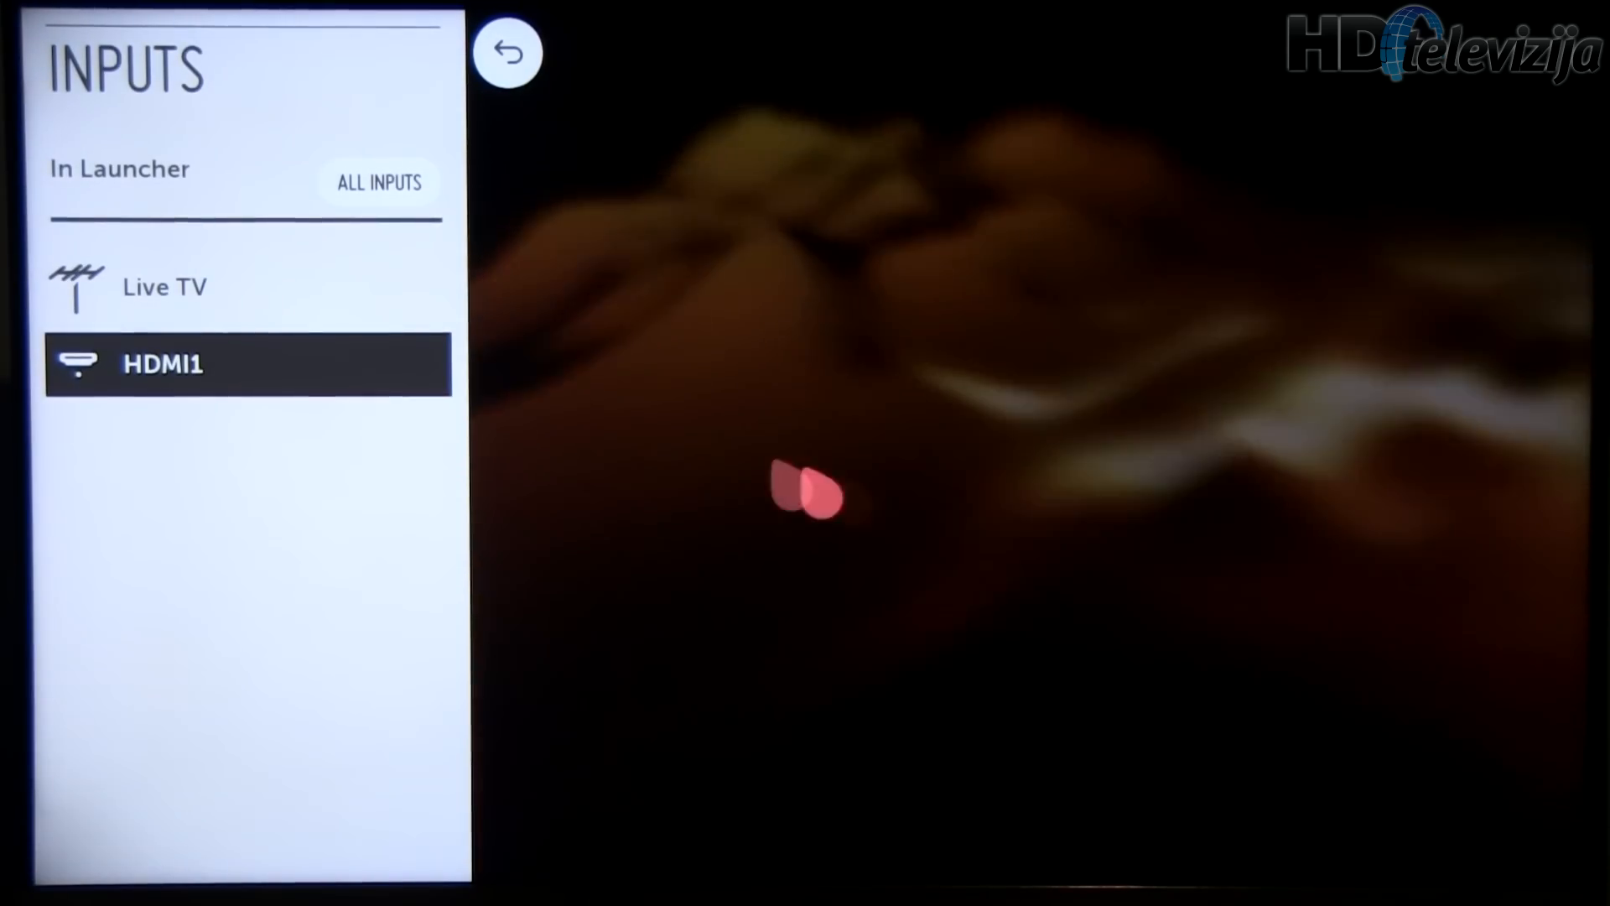
Step: Assign the PC icon to HDMI1 from the Choose Icon list so it appears as PC
{"action": "left_click", "coordinate": [247, 365]}
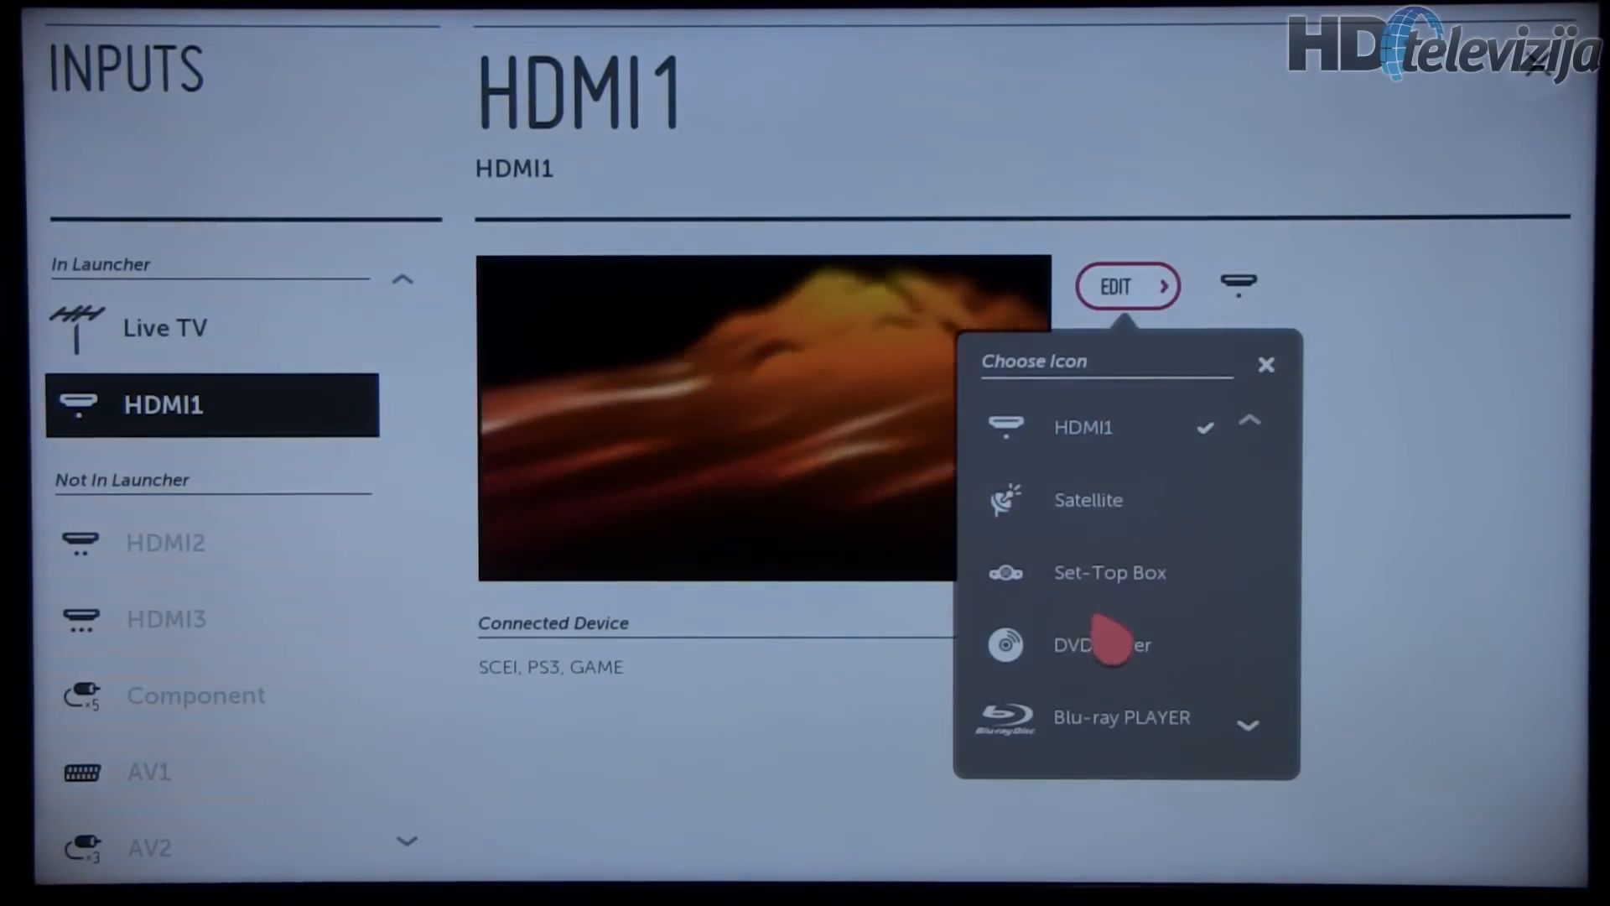
{"action": "scroll", "scroll_direction": "down", "scroll_amount": 3}
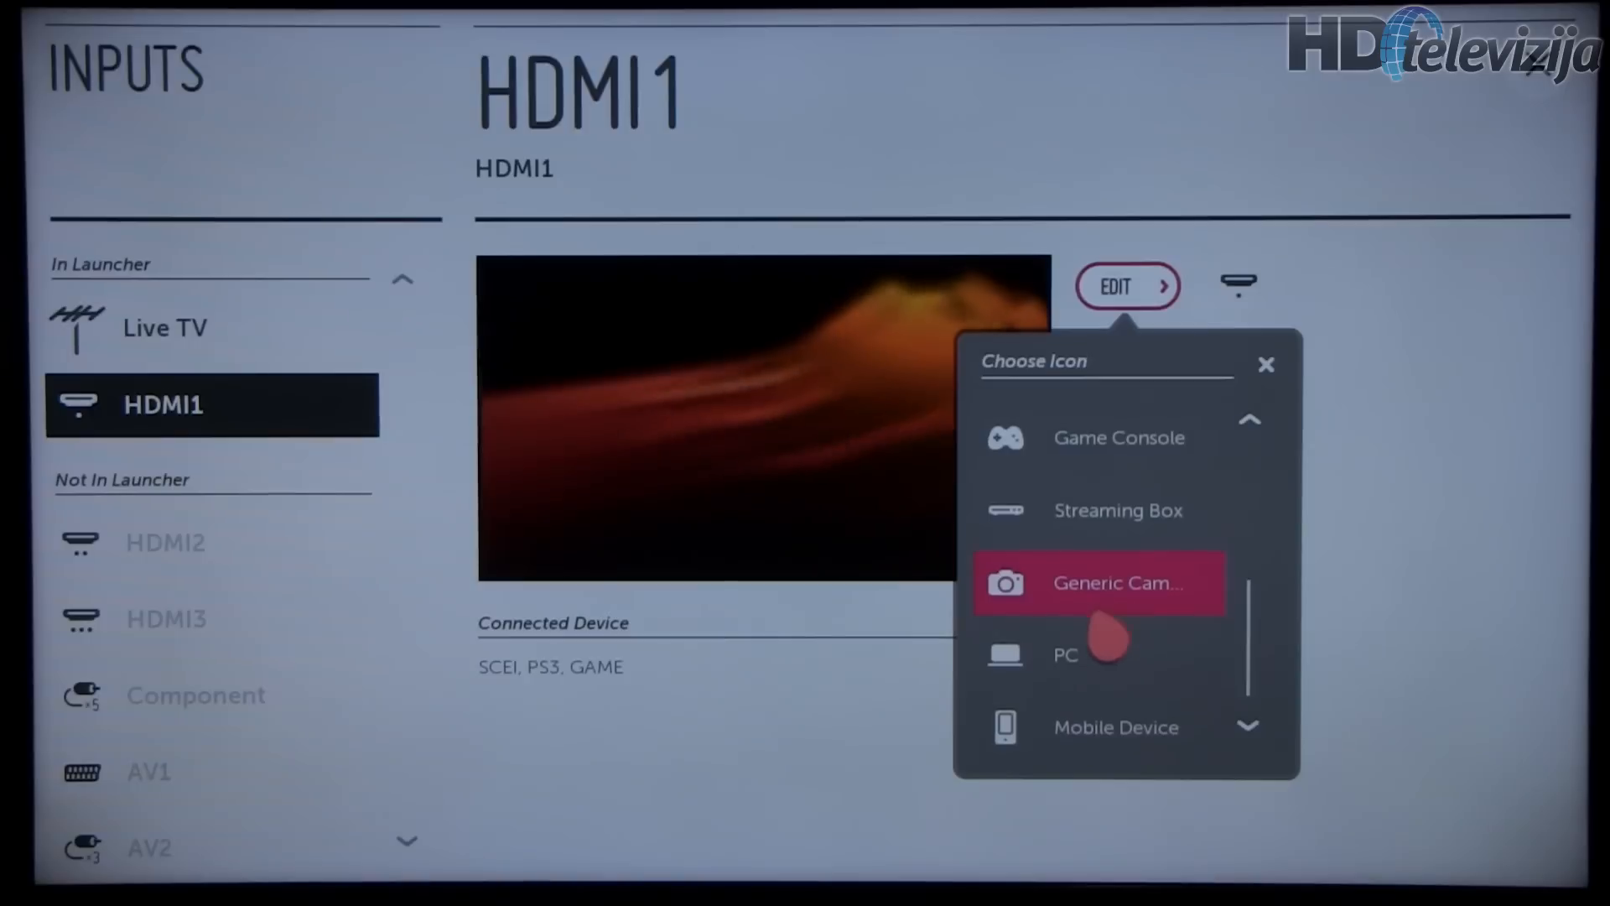
{"action": "left_click", "coordinate": [1098, 654]}
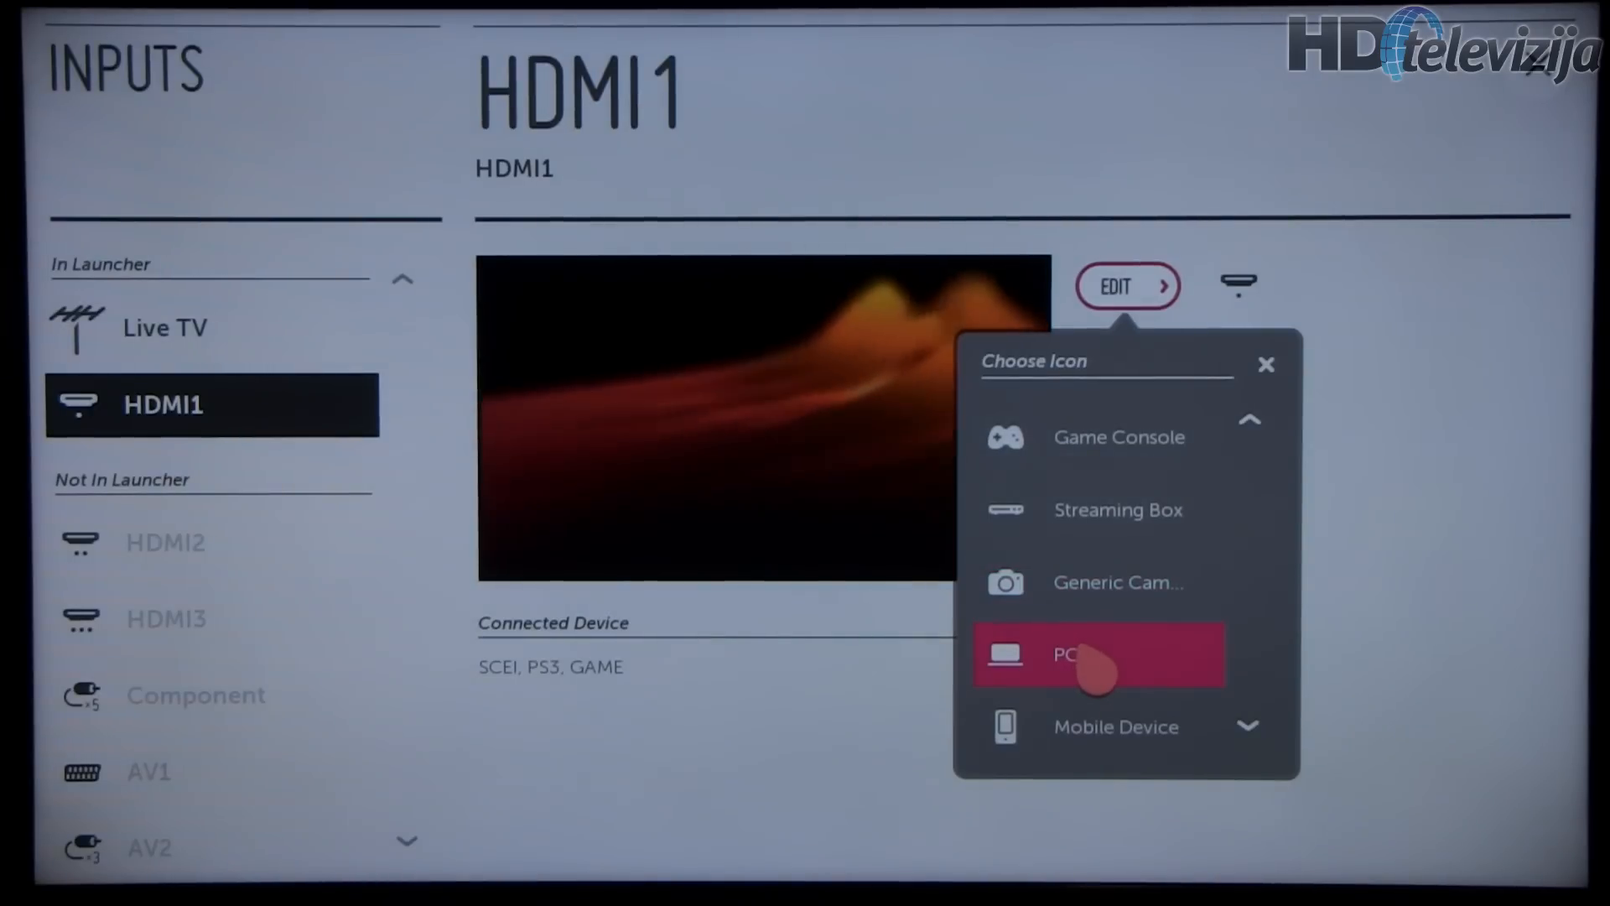
{"action": "left_click", "coordinate": [1098, 654]}
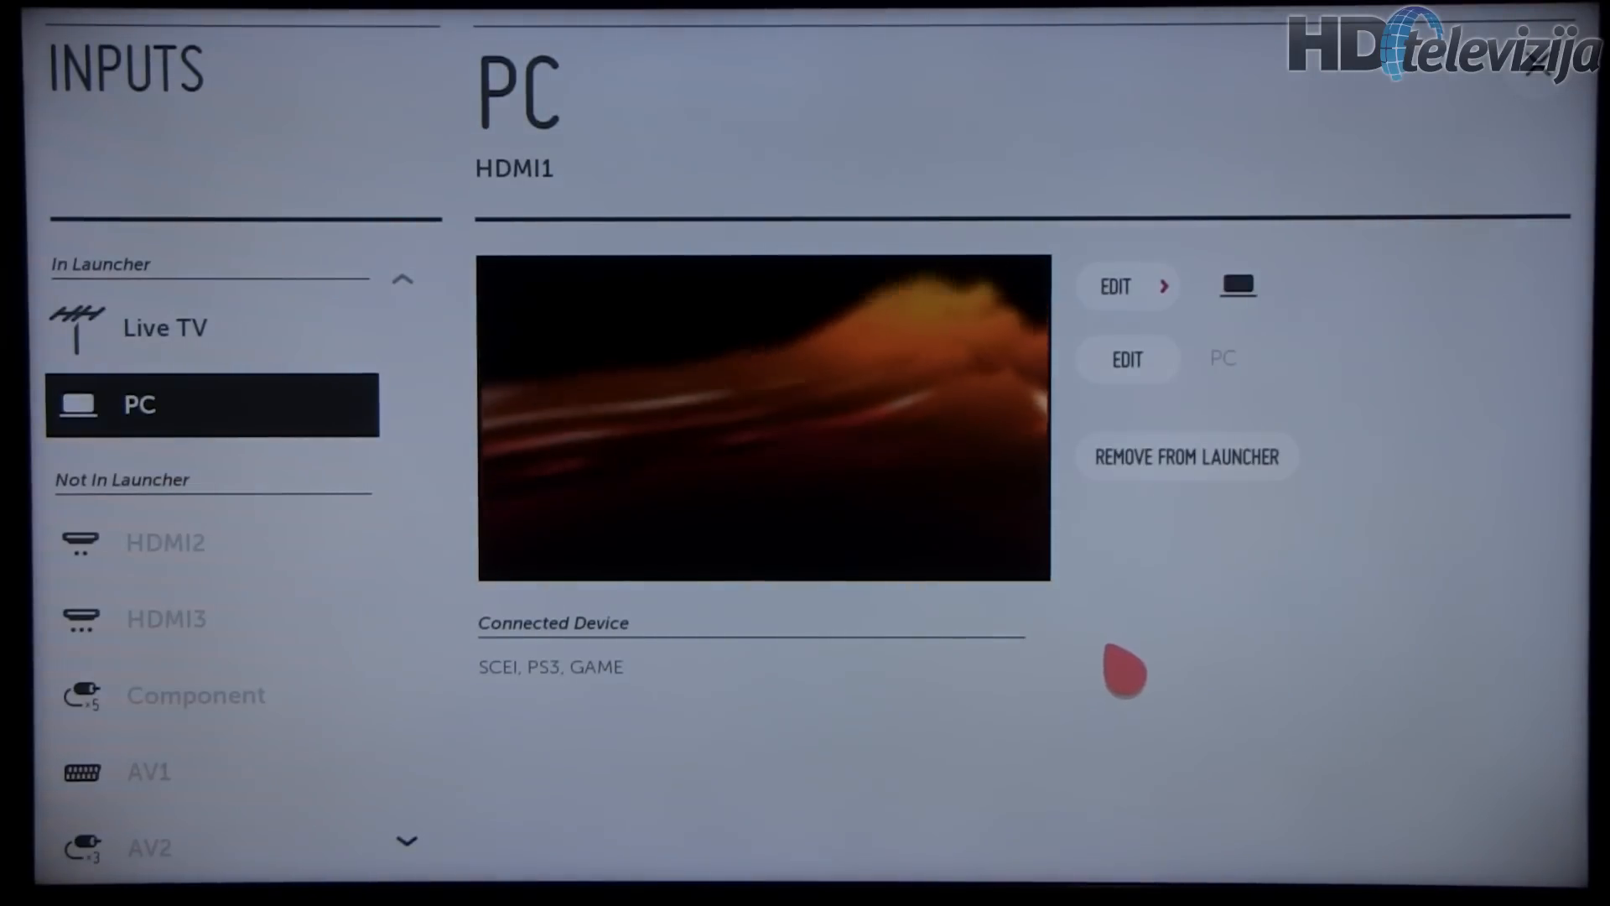